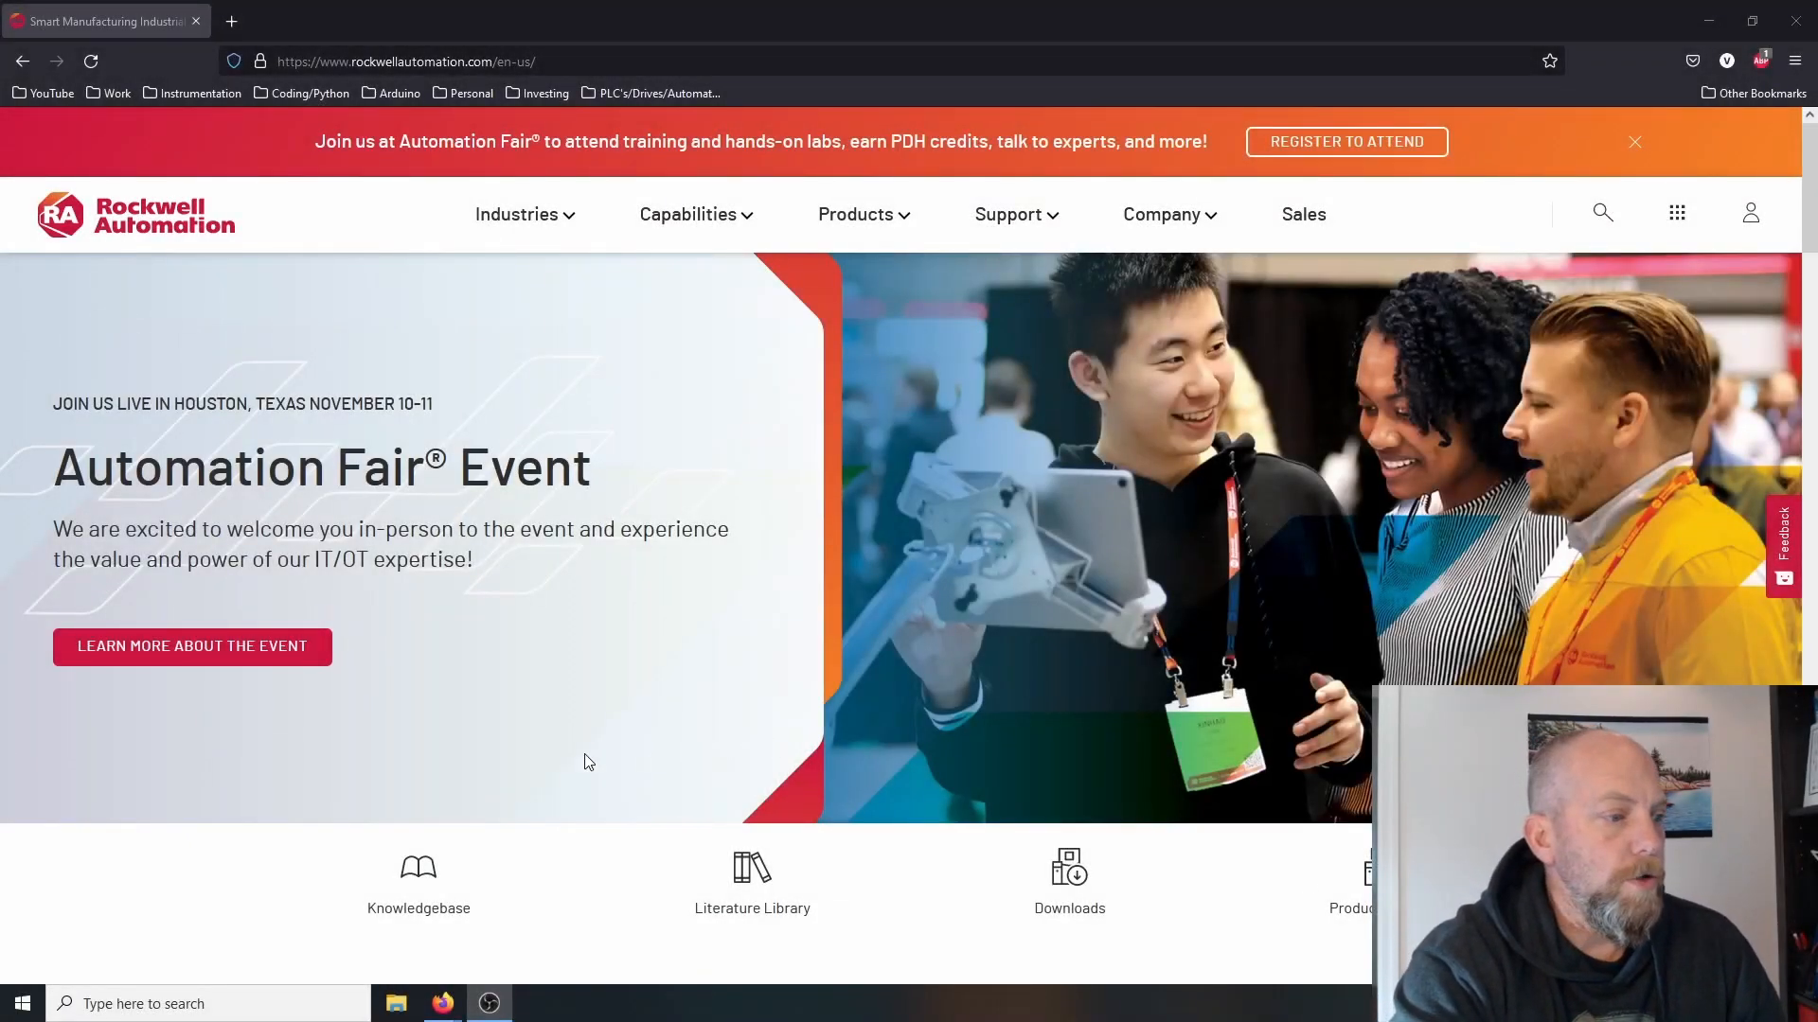
mouse_move(6, 832)
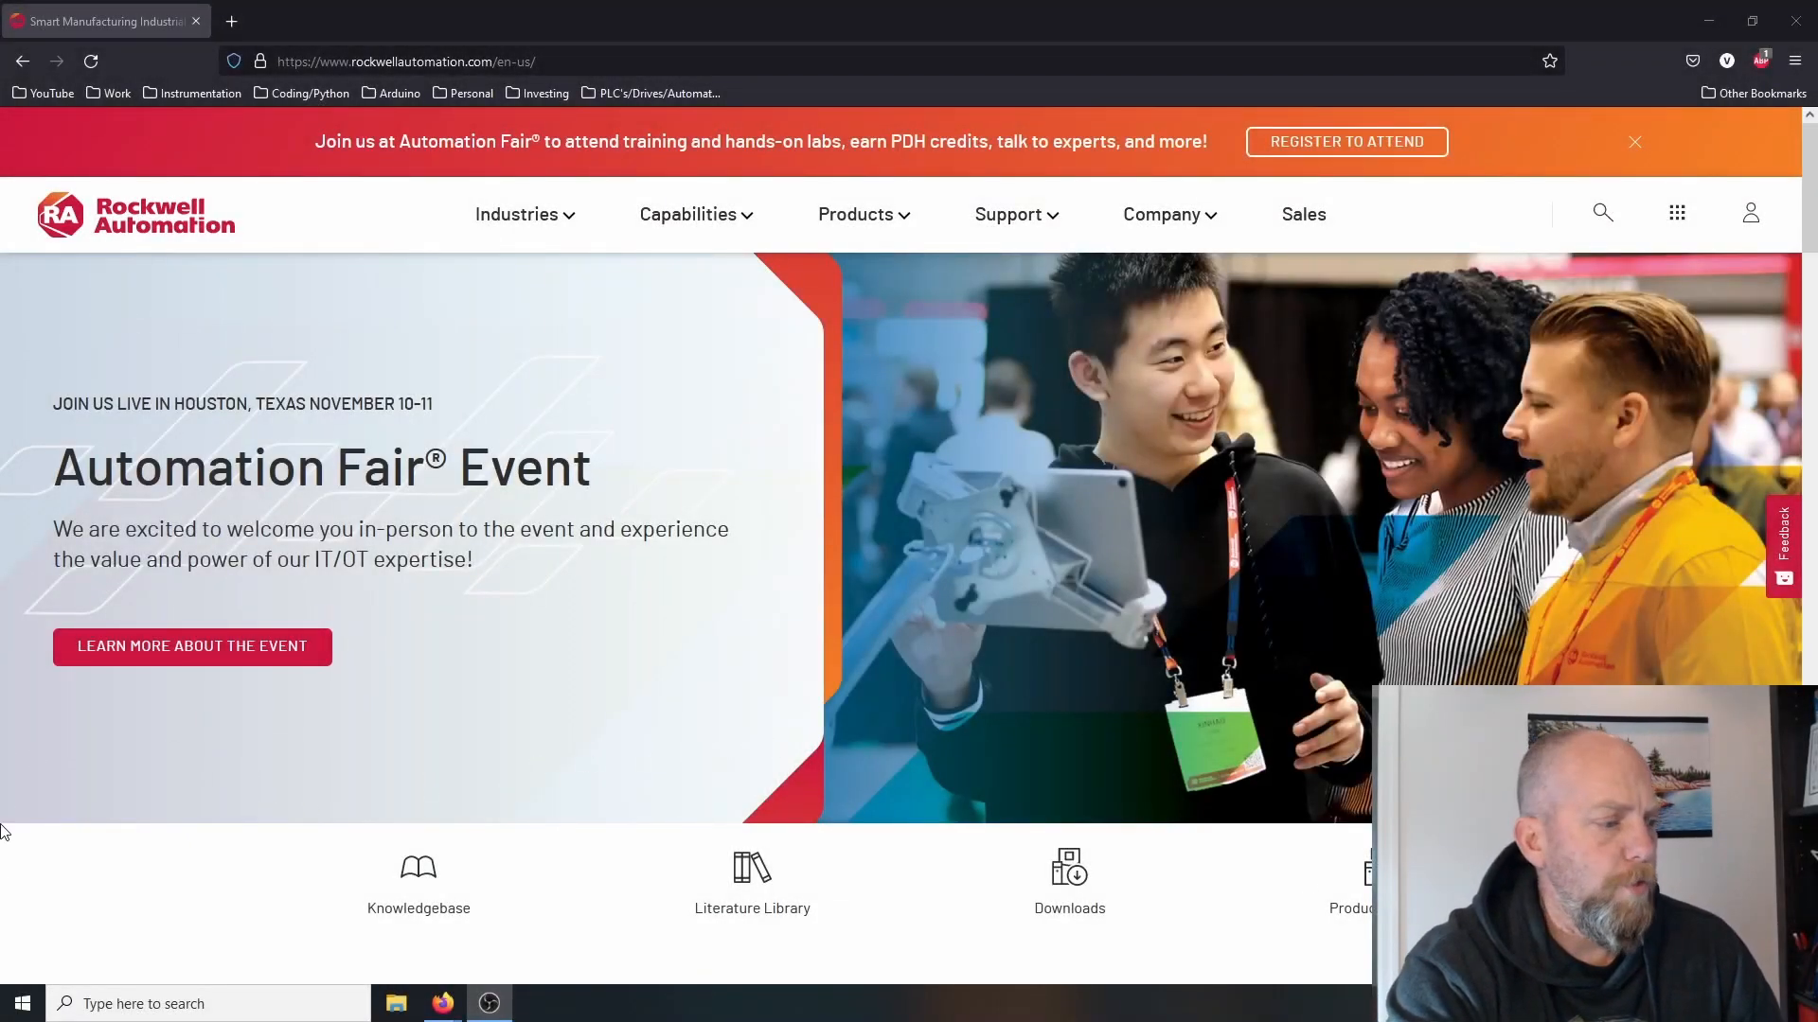
- Browse the Start menu's Rockwell Software program group
left_click(21, 1004)
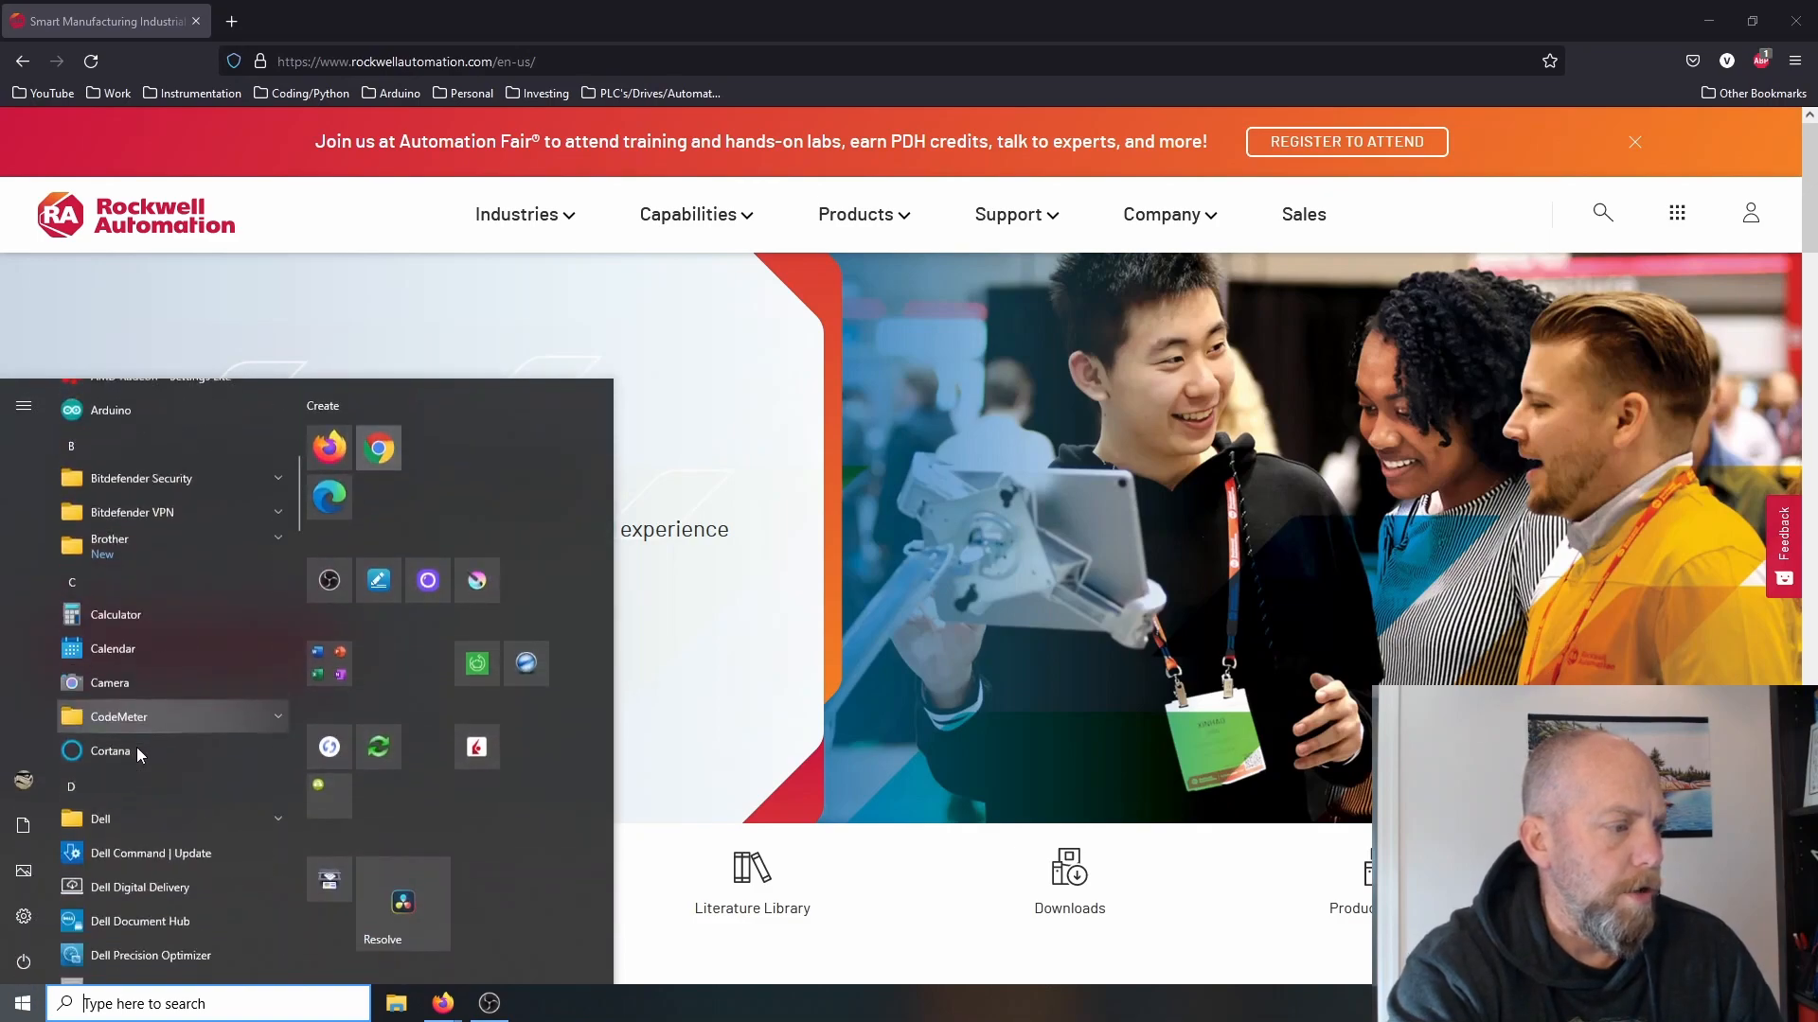
scroll("down", 3)
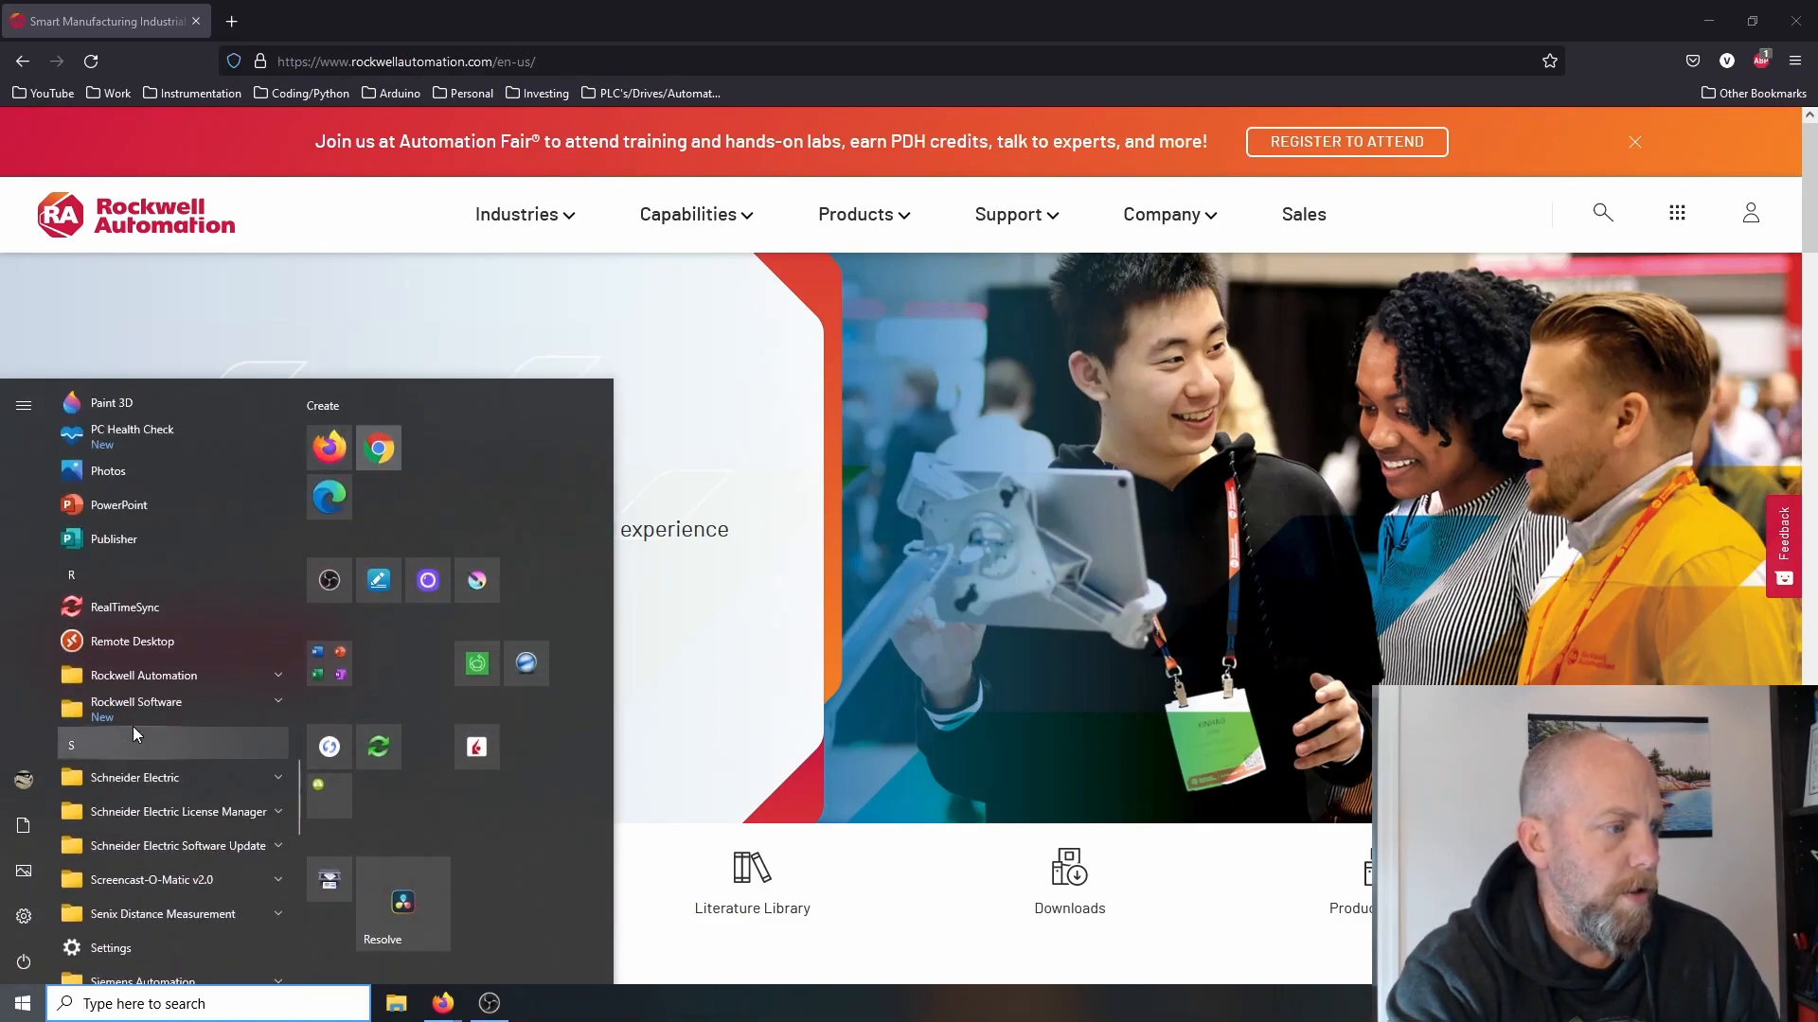
left_click(135, 702)
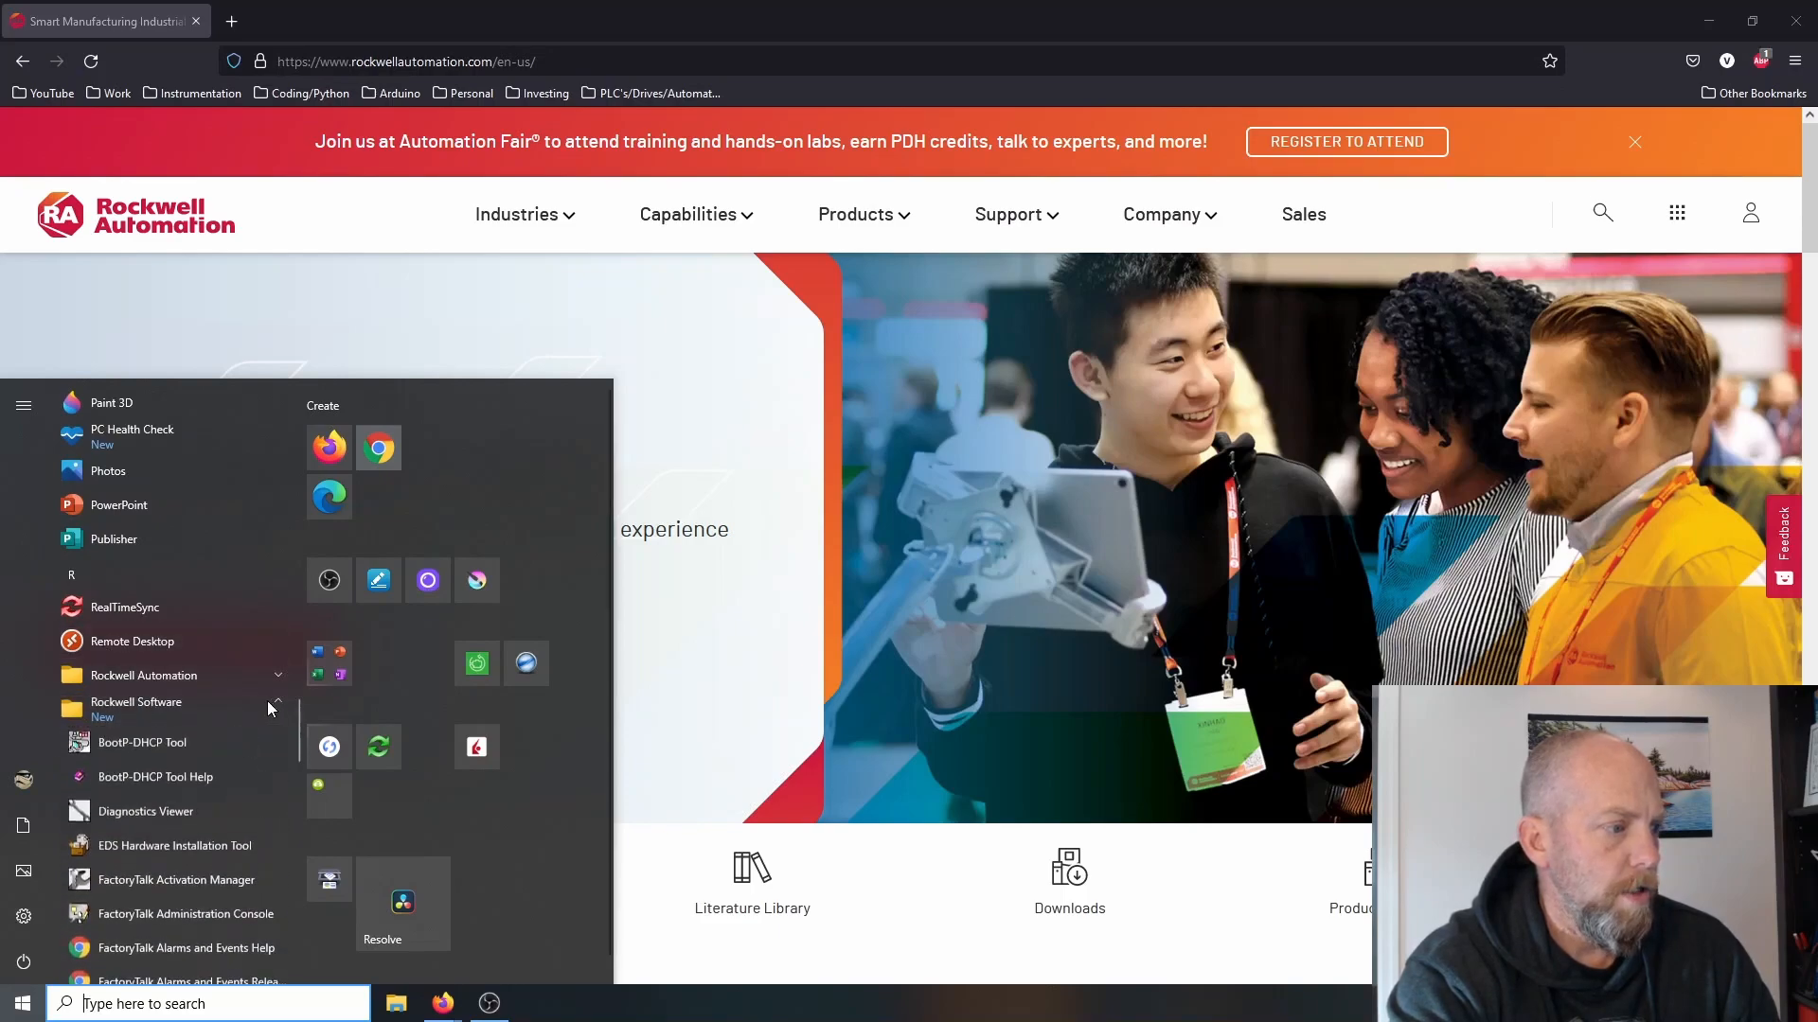
mouse_move(174, 744)
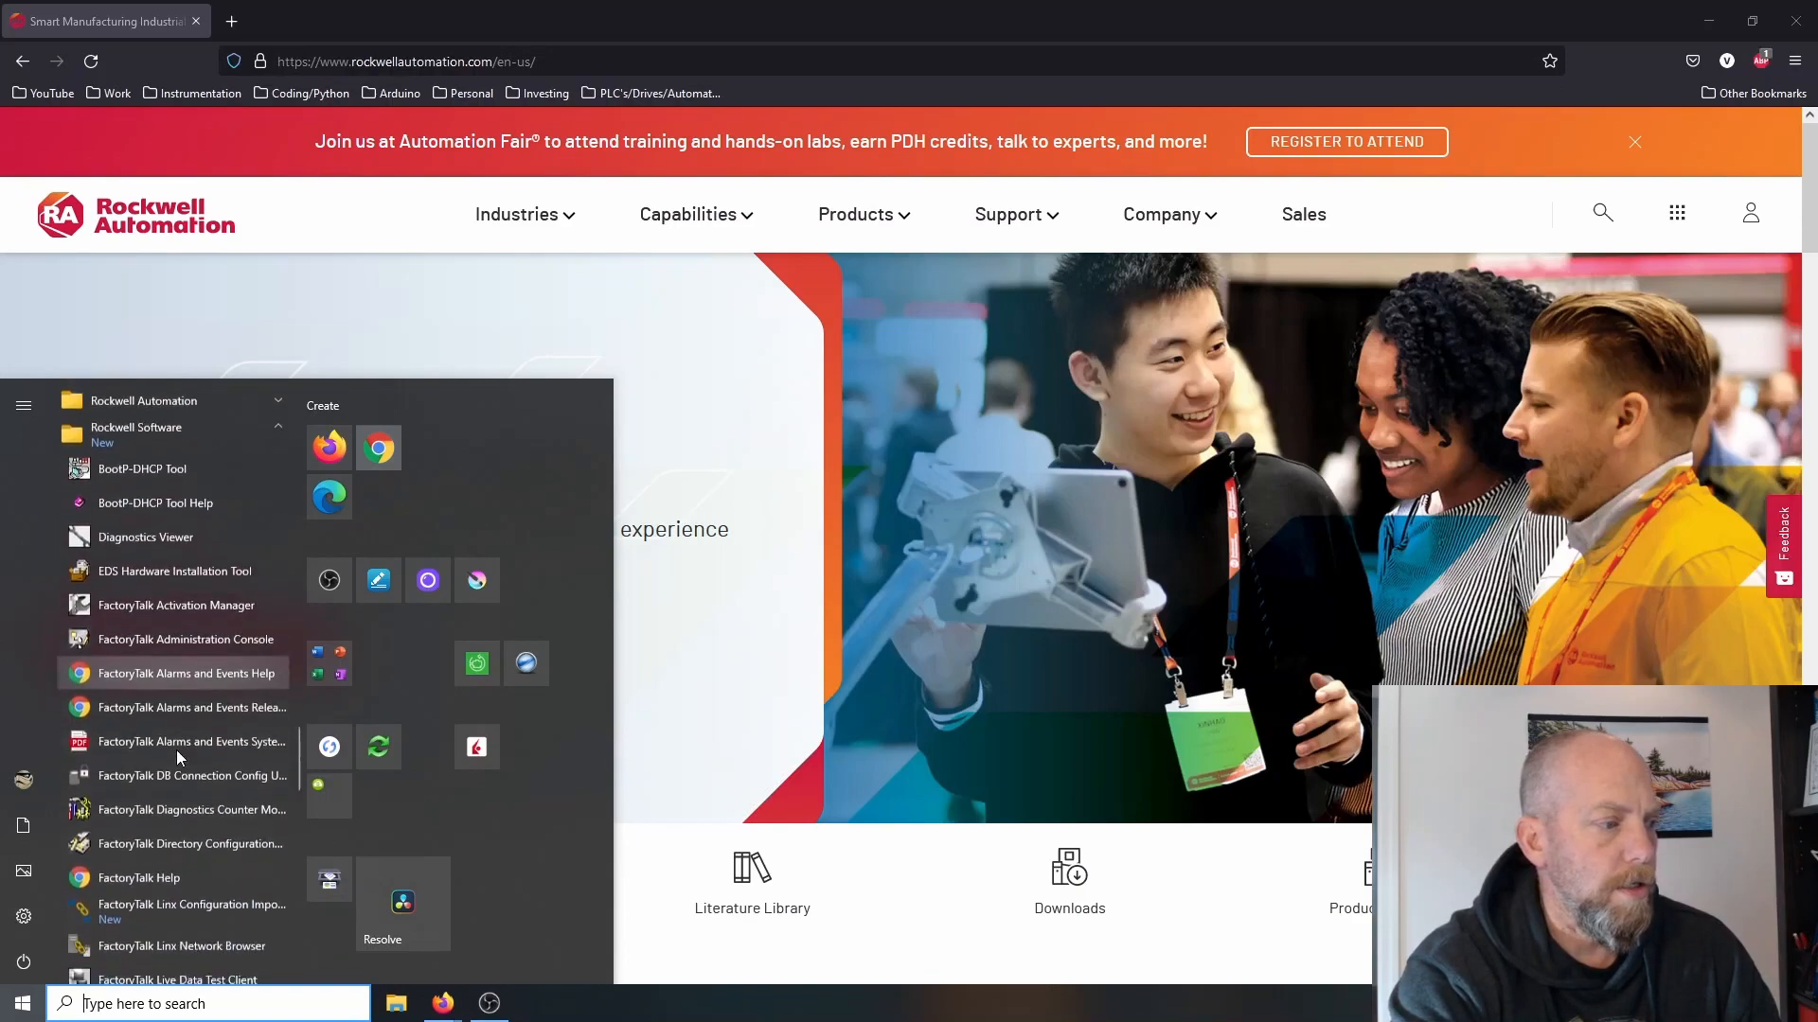
scroll("down", 3)
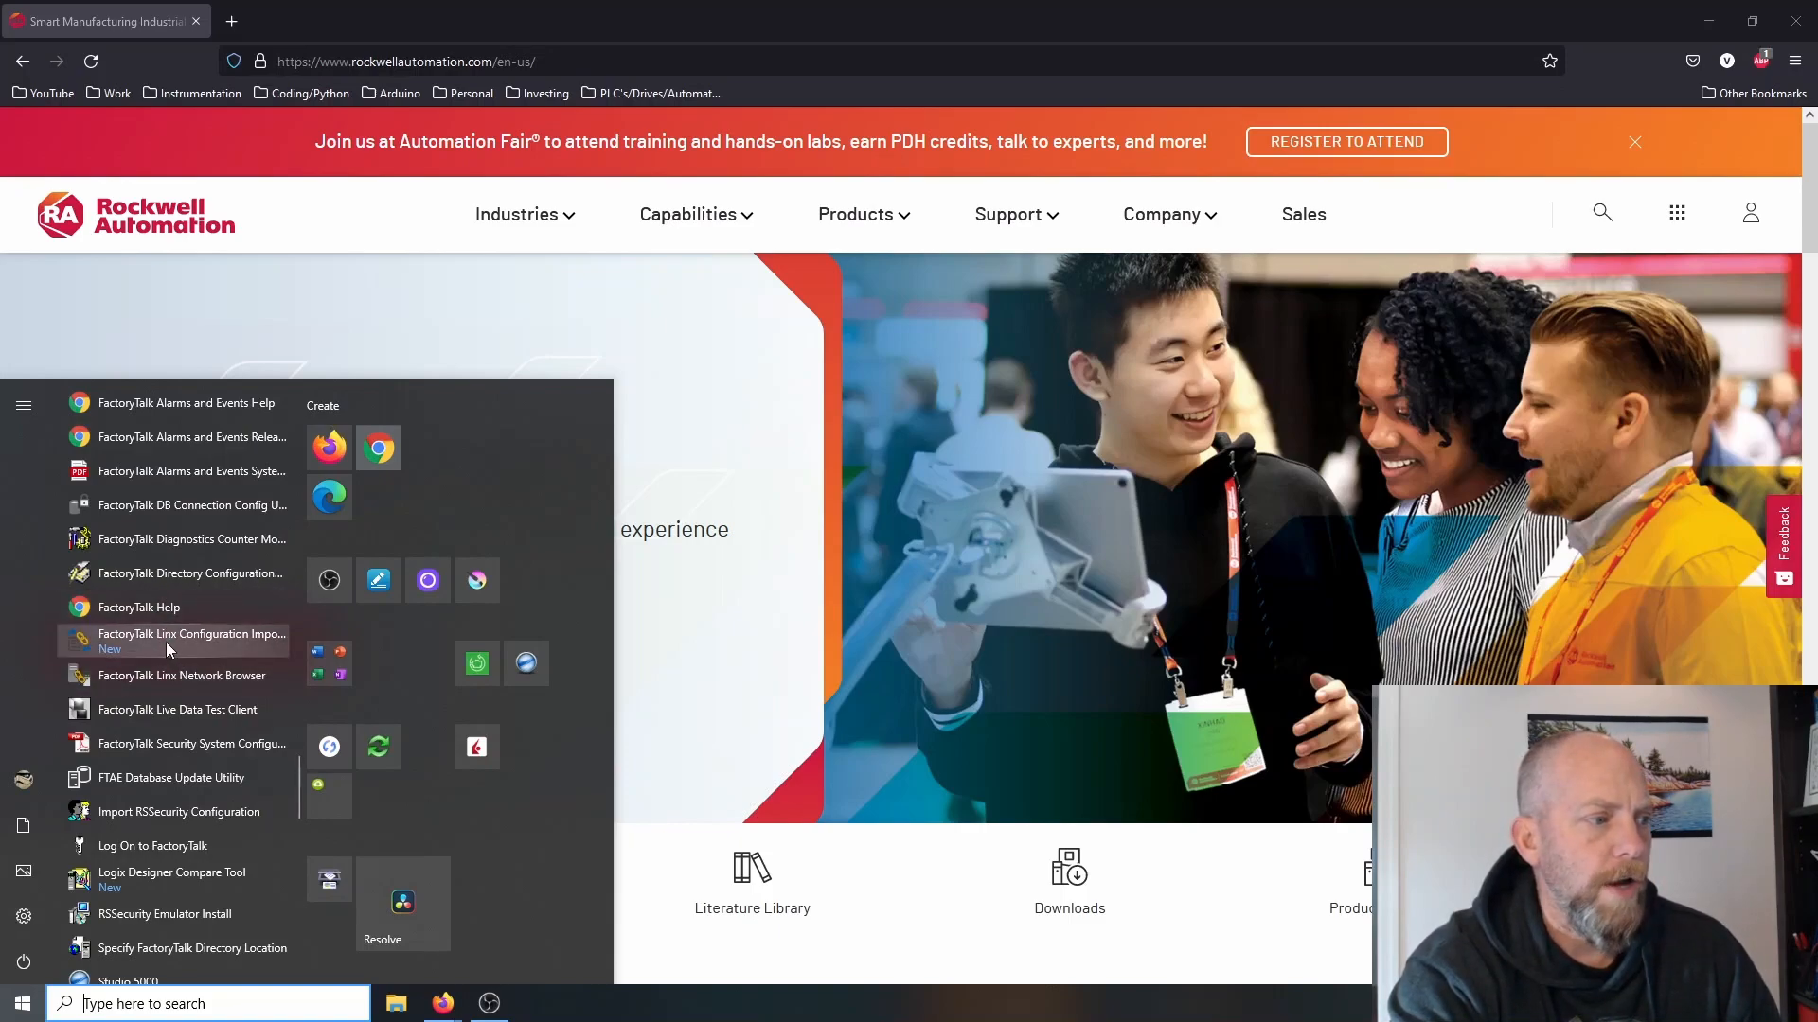
mouse_move(168, 649)
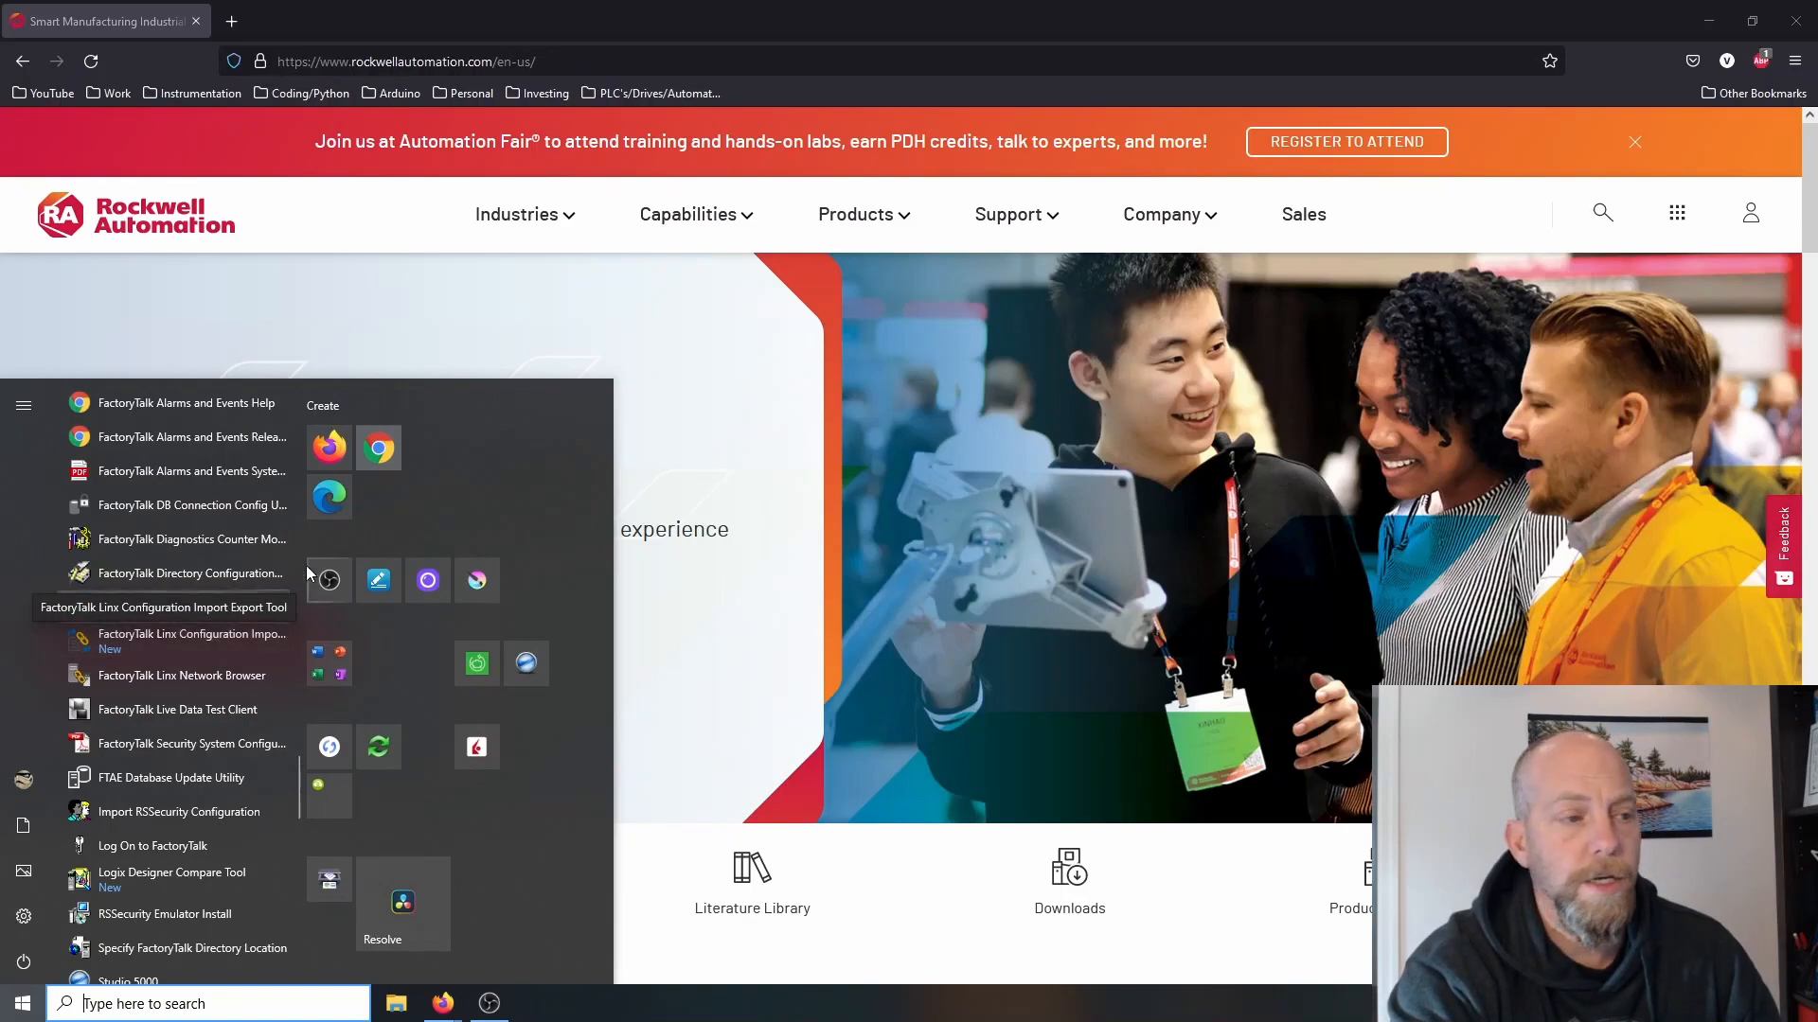
mouse_move(440, 337)
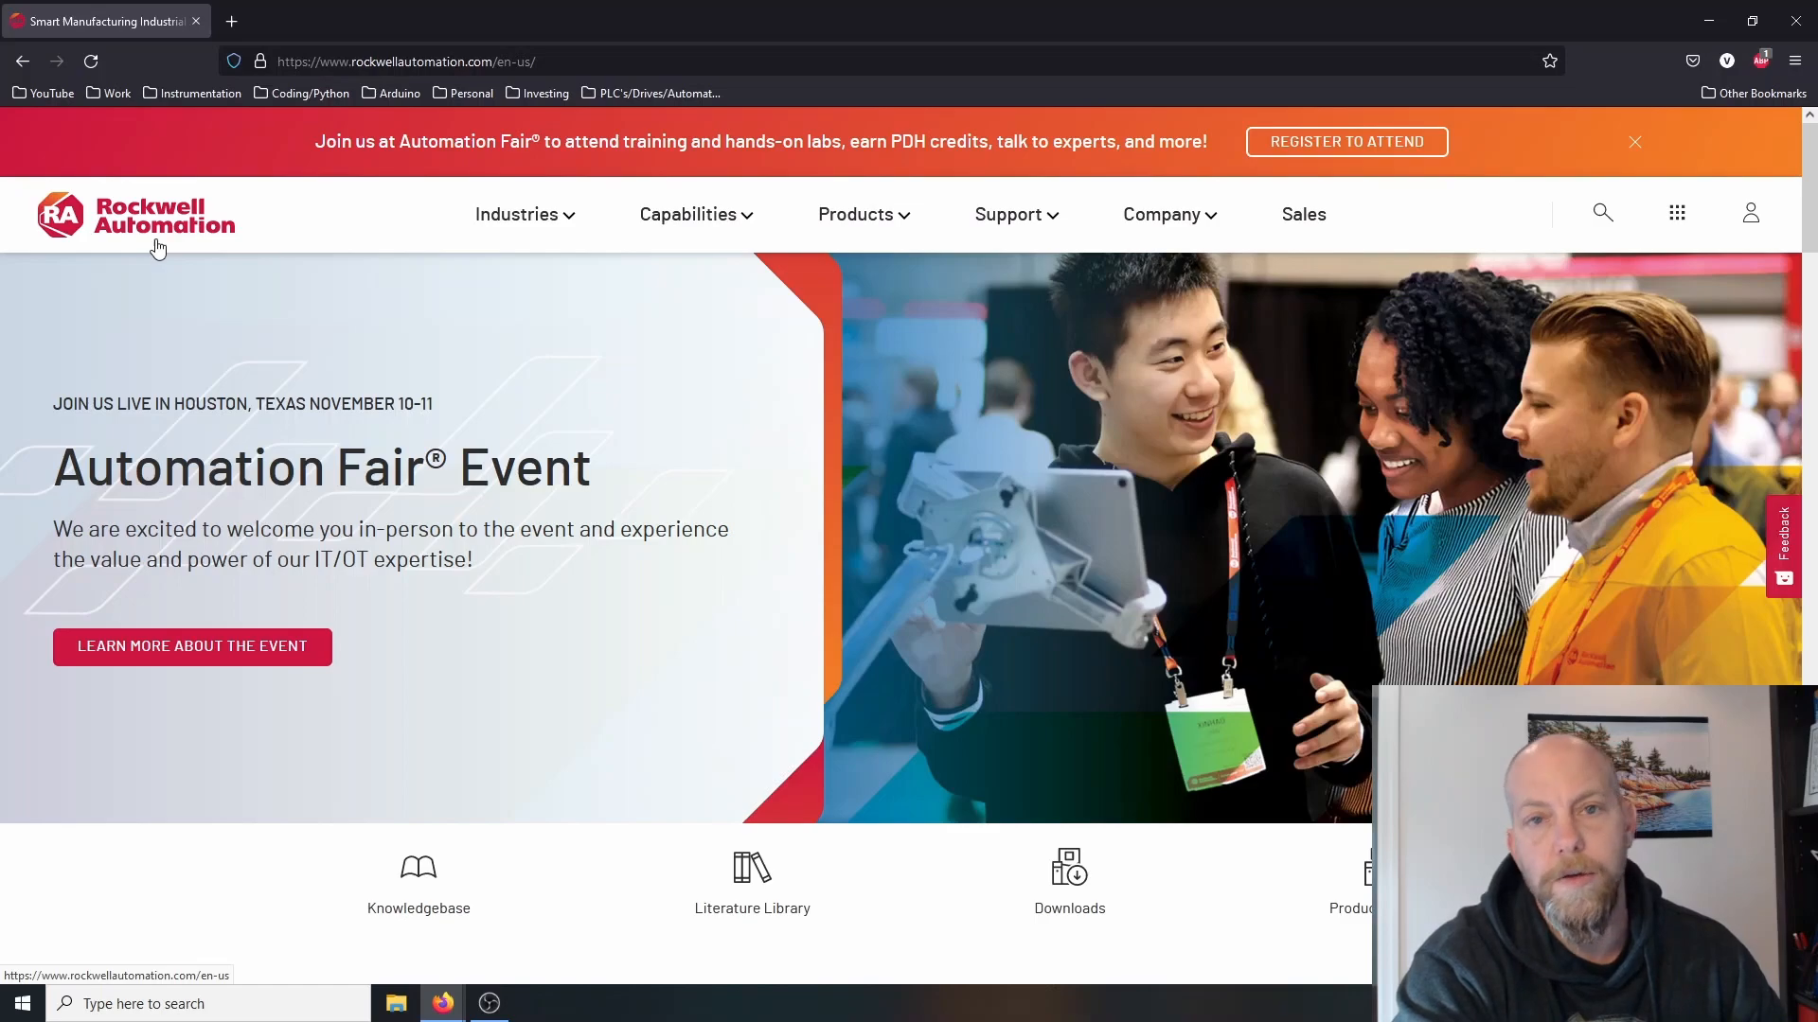
mouse_move(1325, 947)
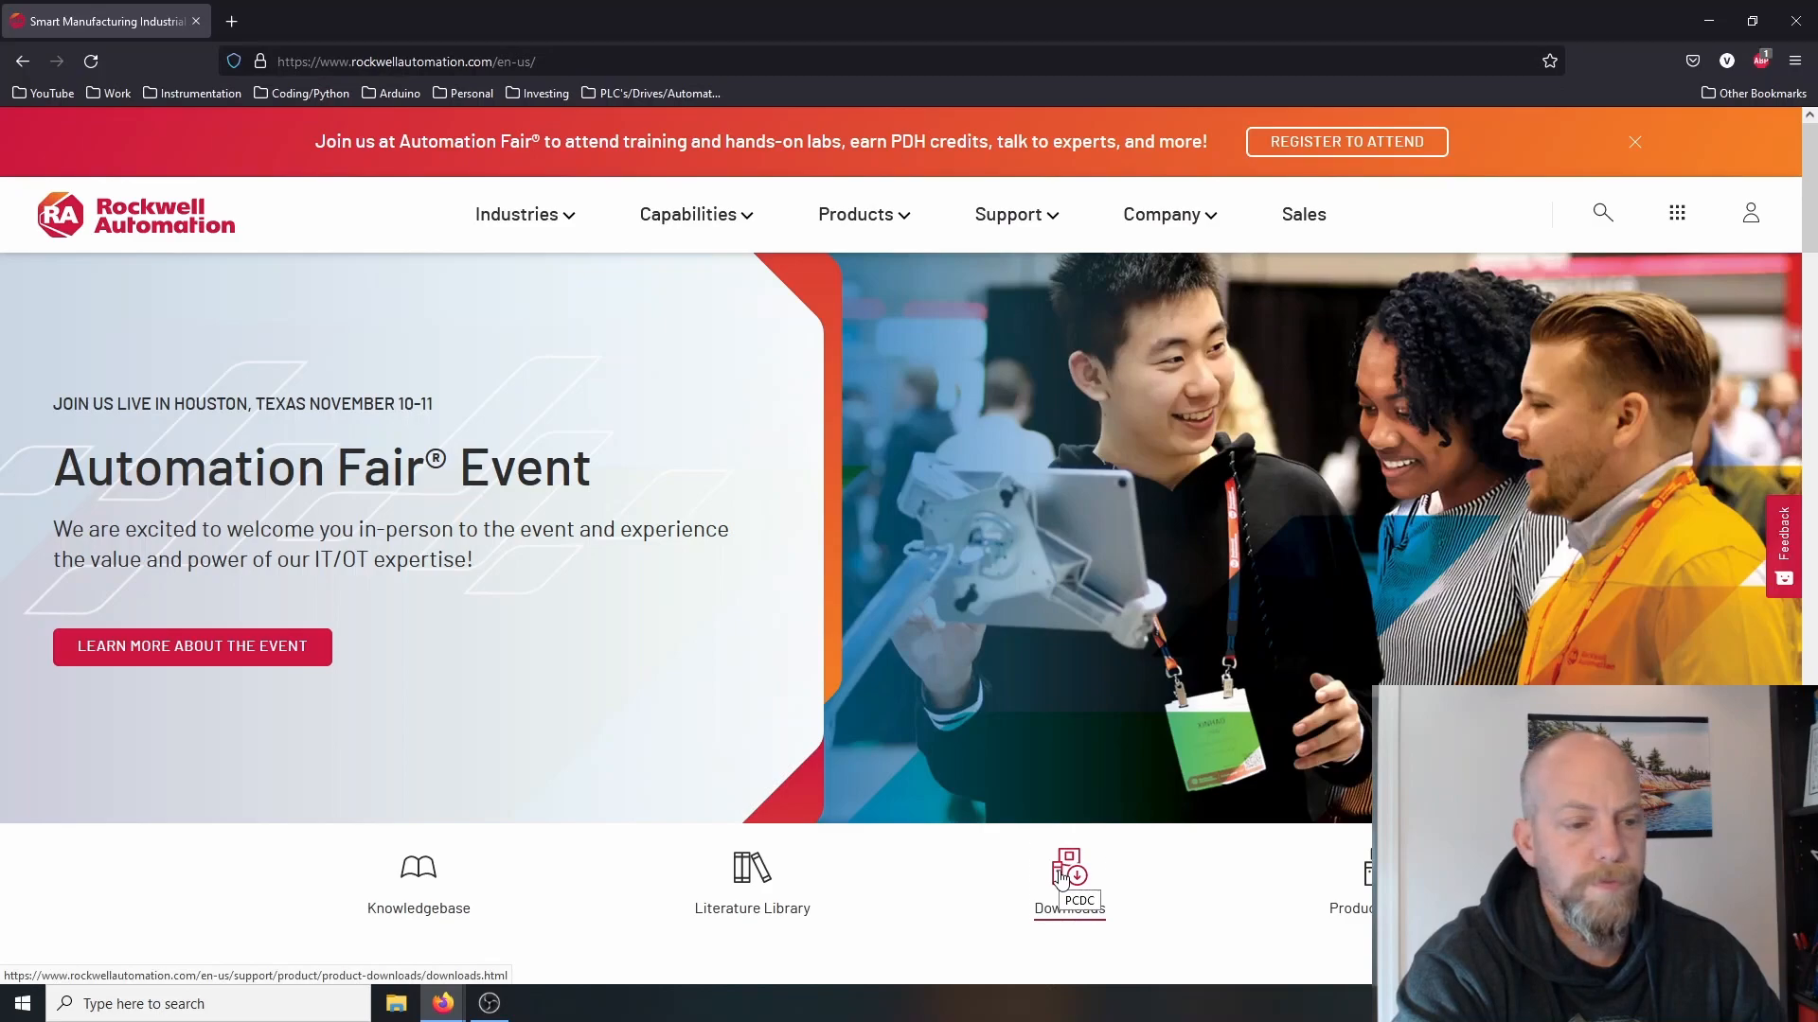
- Search the PCDC downloads for 'rs linx', then 'rslinx', reaching 258 results
left_click(1069, 881)
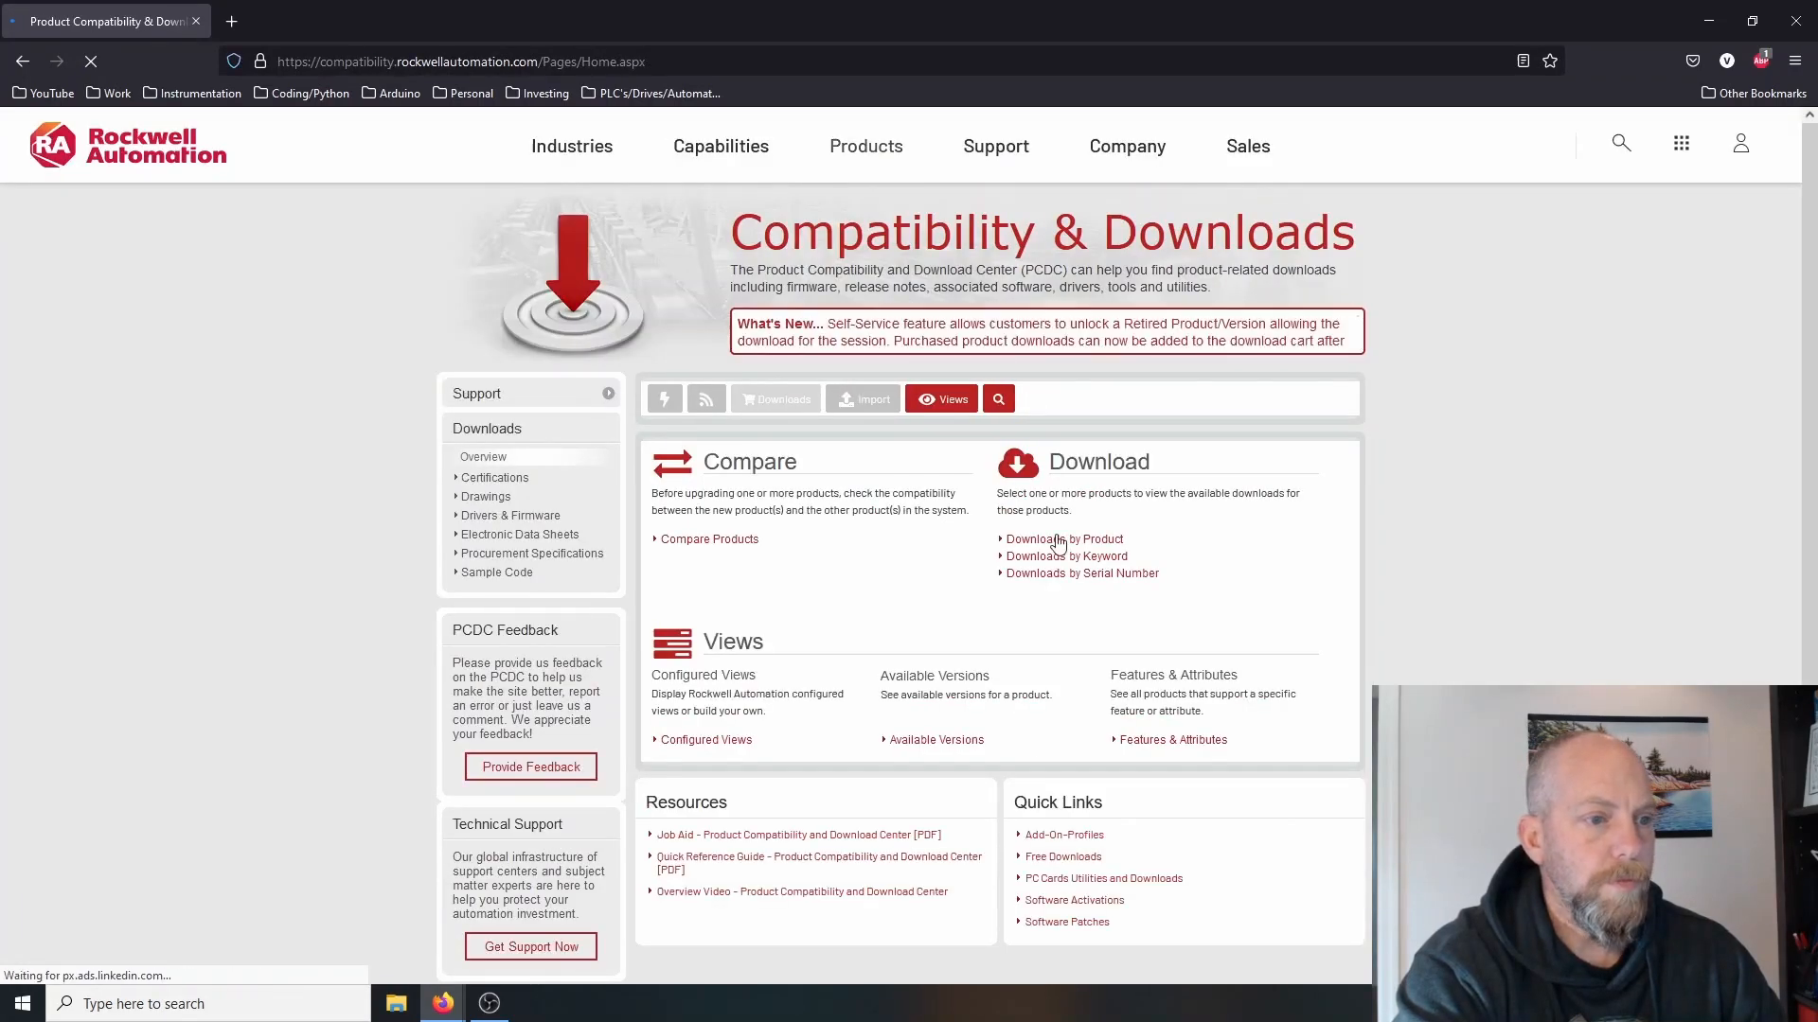
left_click(997, 397)
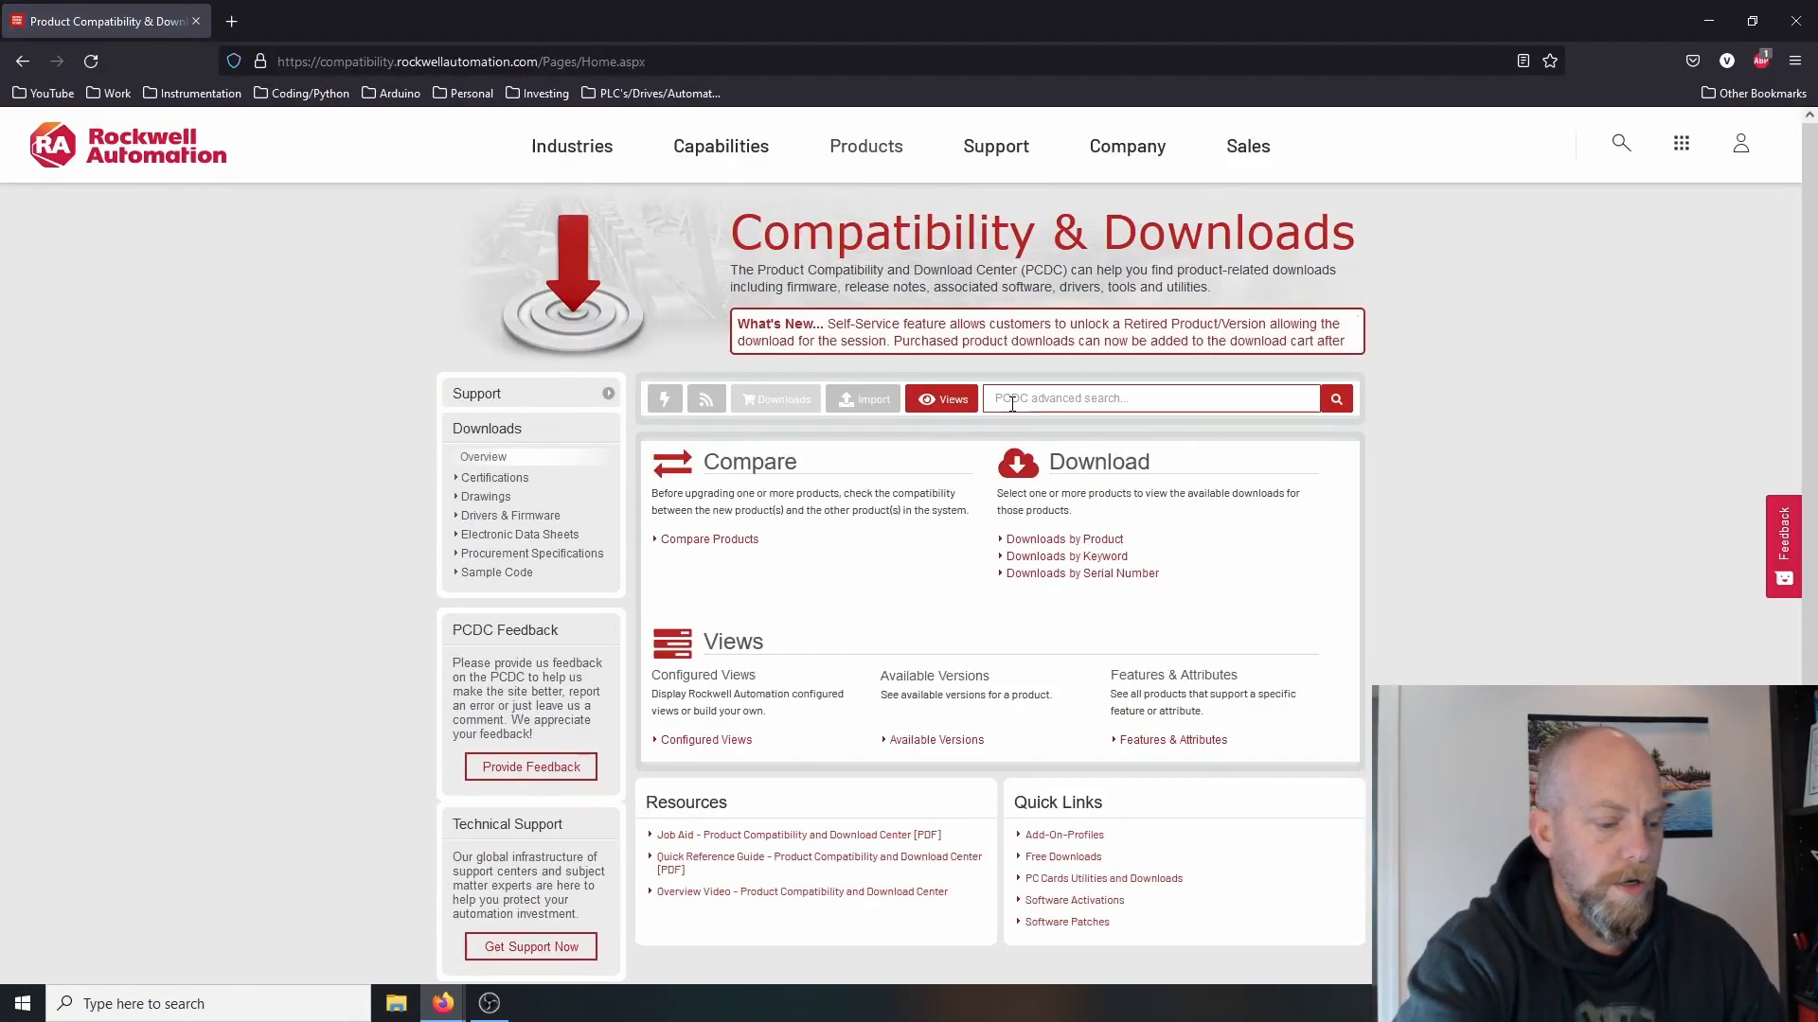
type("rs linx")
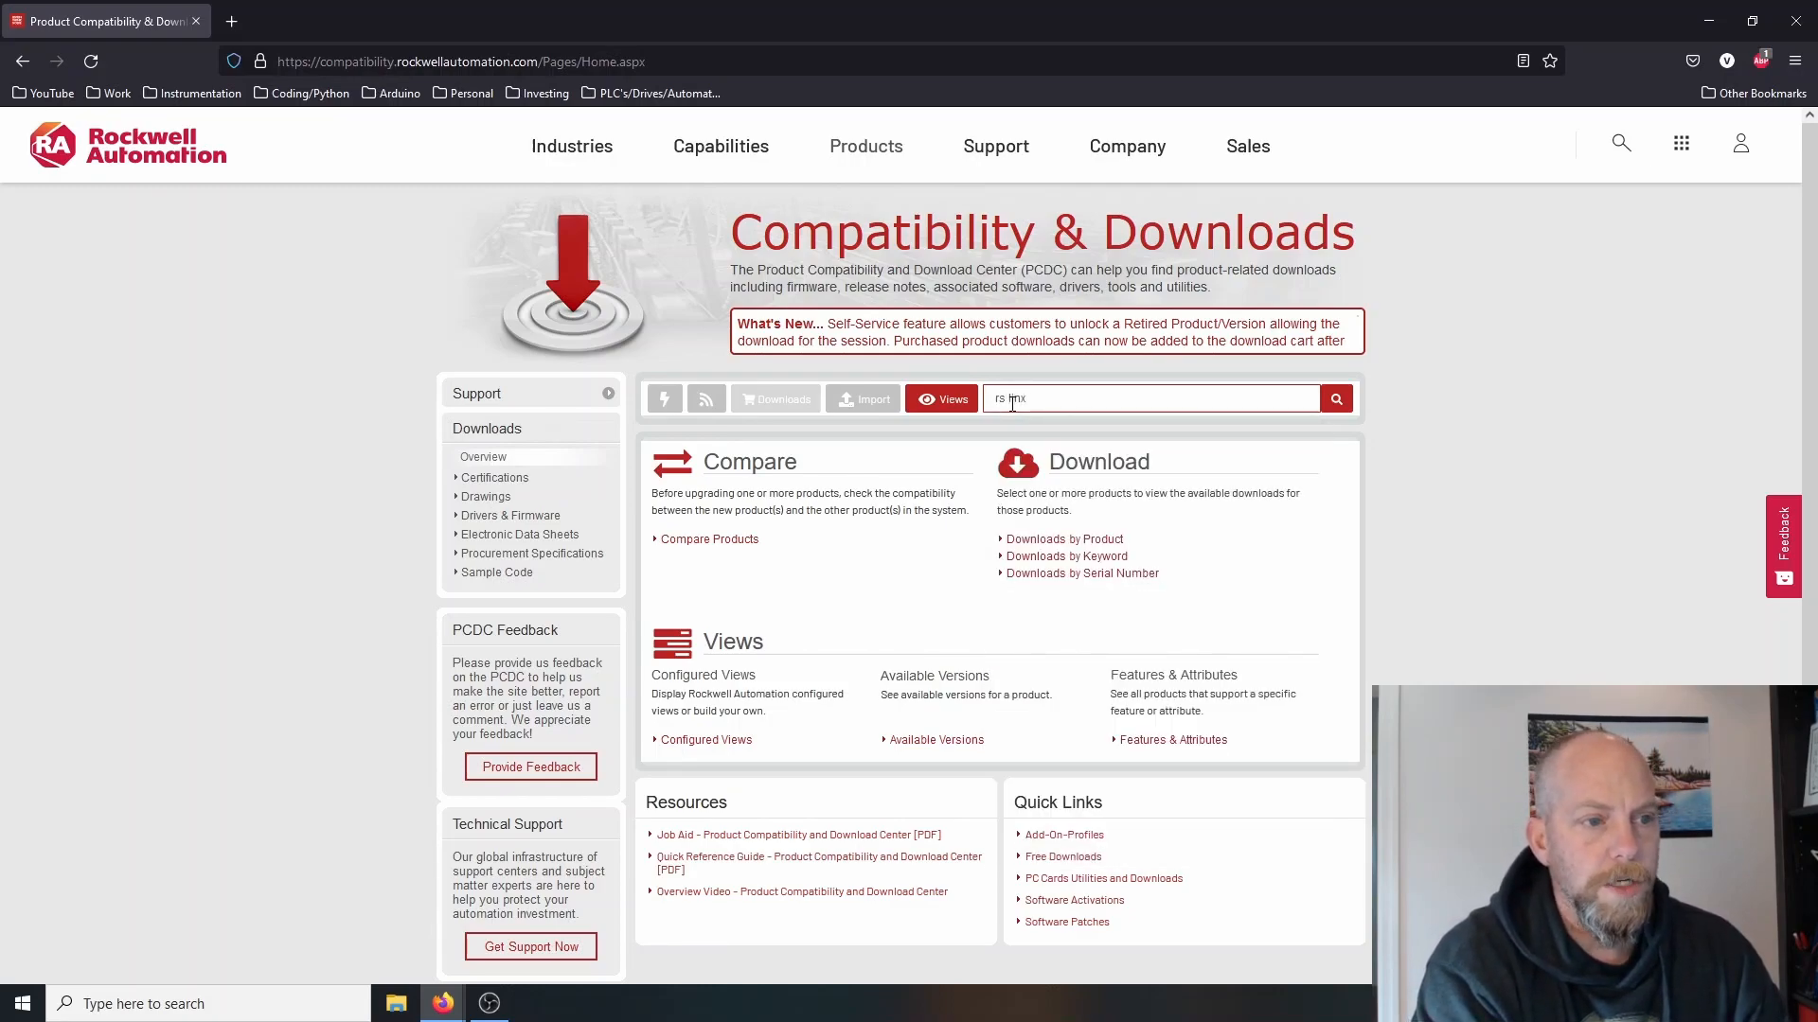
left_click(1336, 398)
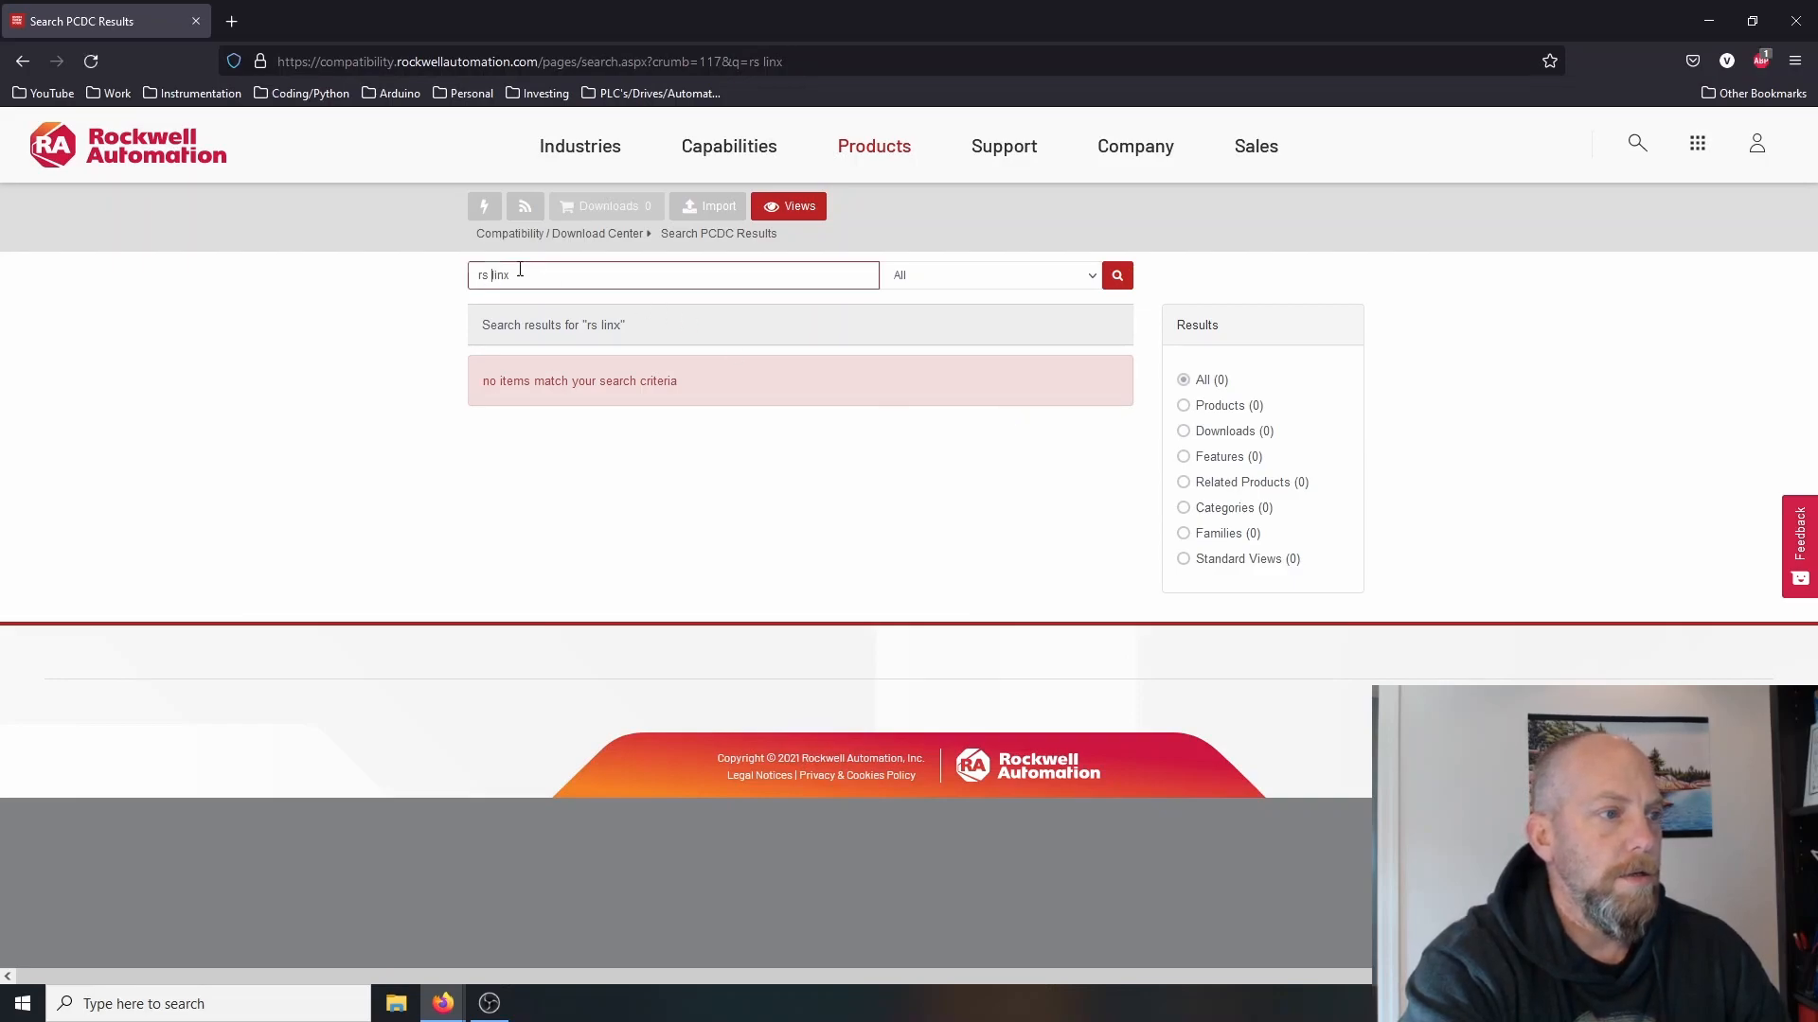
key("BackSpace")
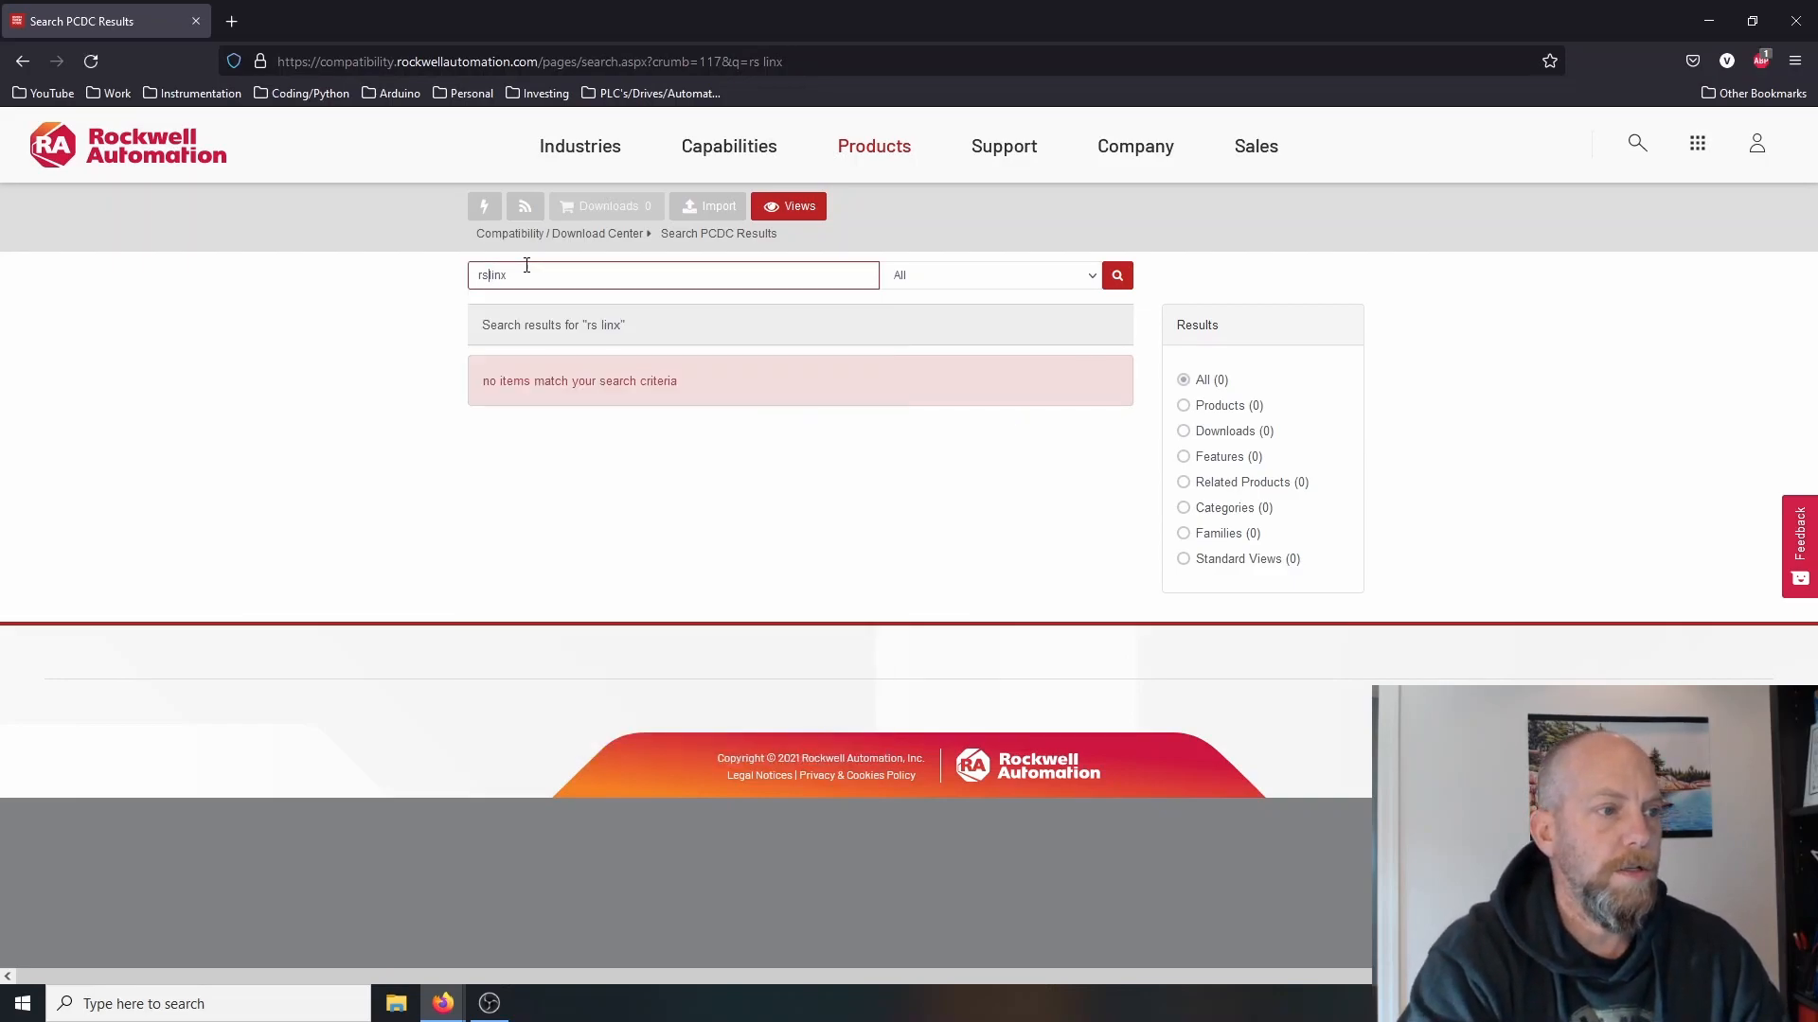
left_click(1116, 274)
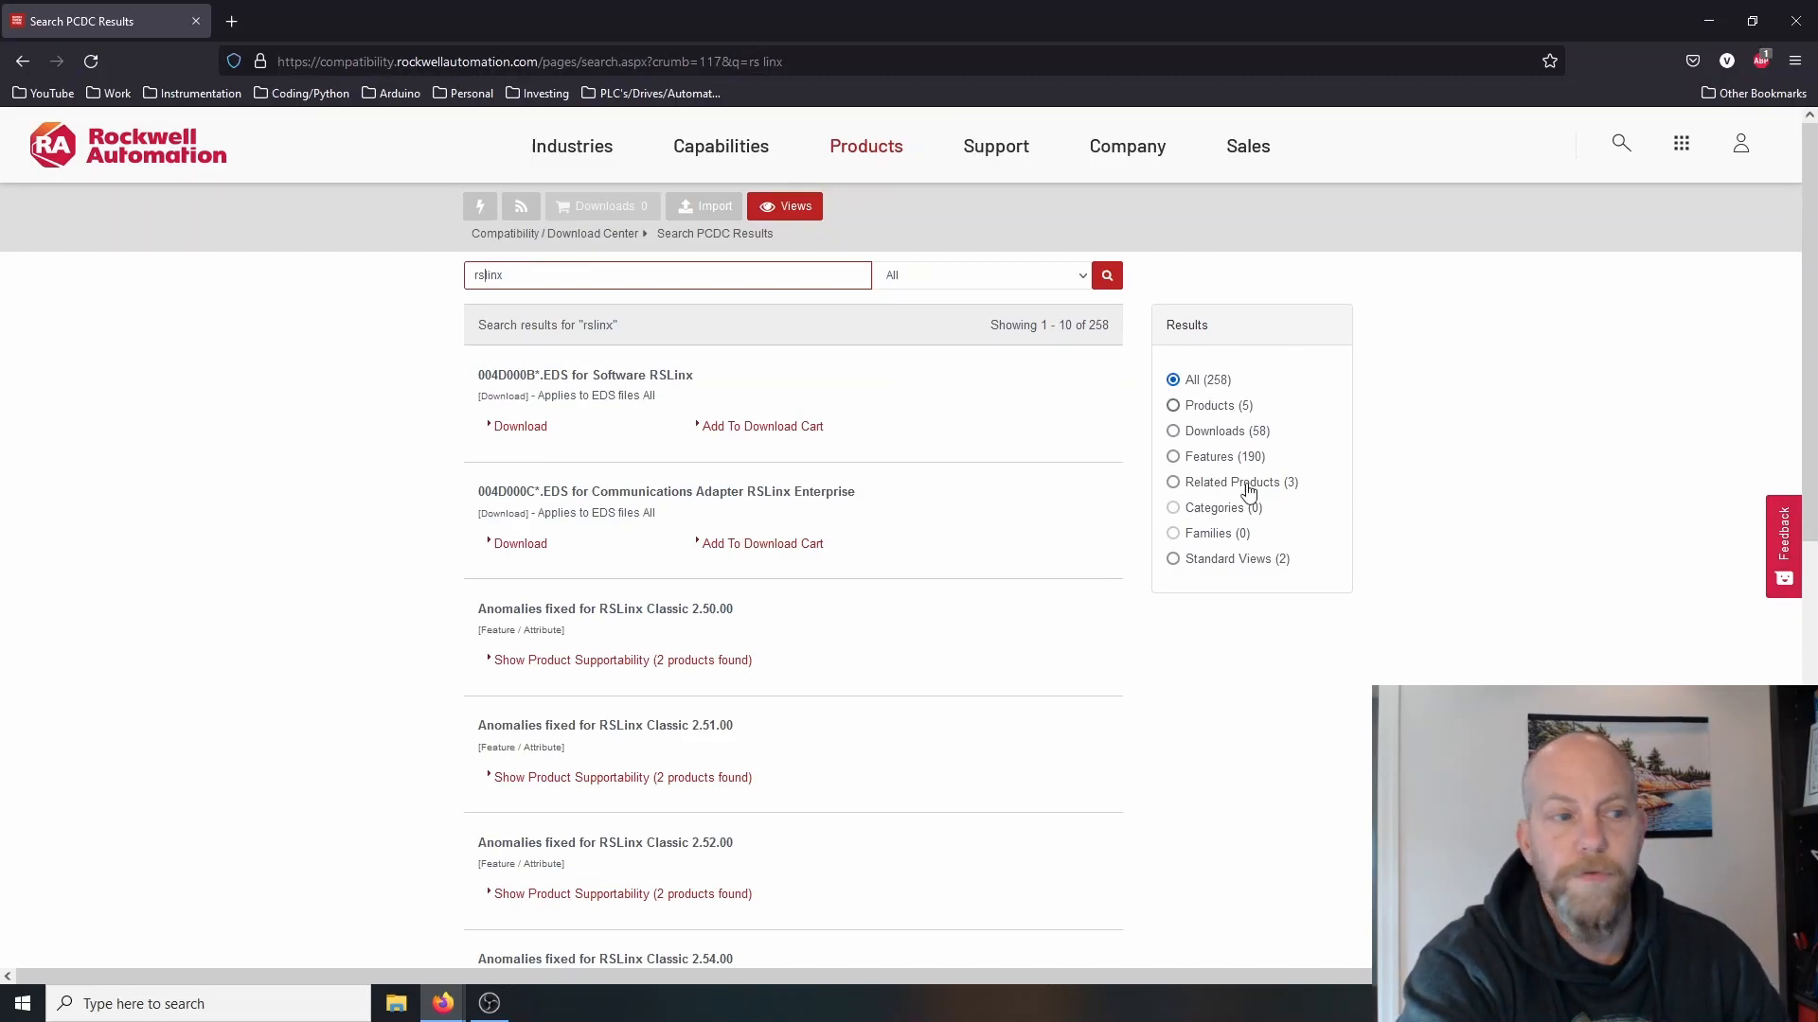
scroll("down", 3)
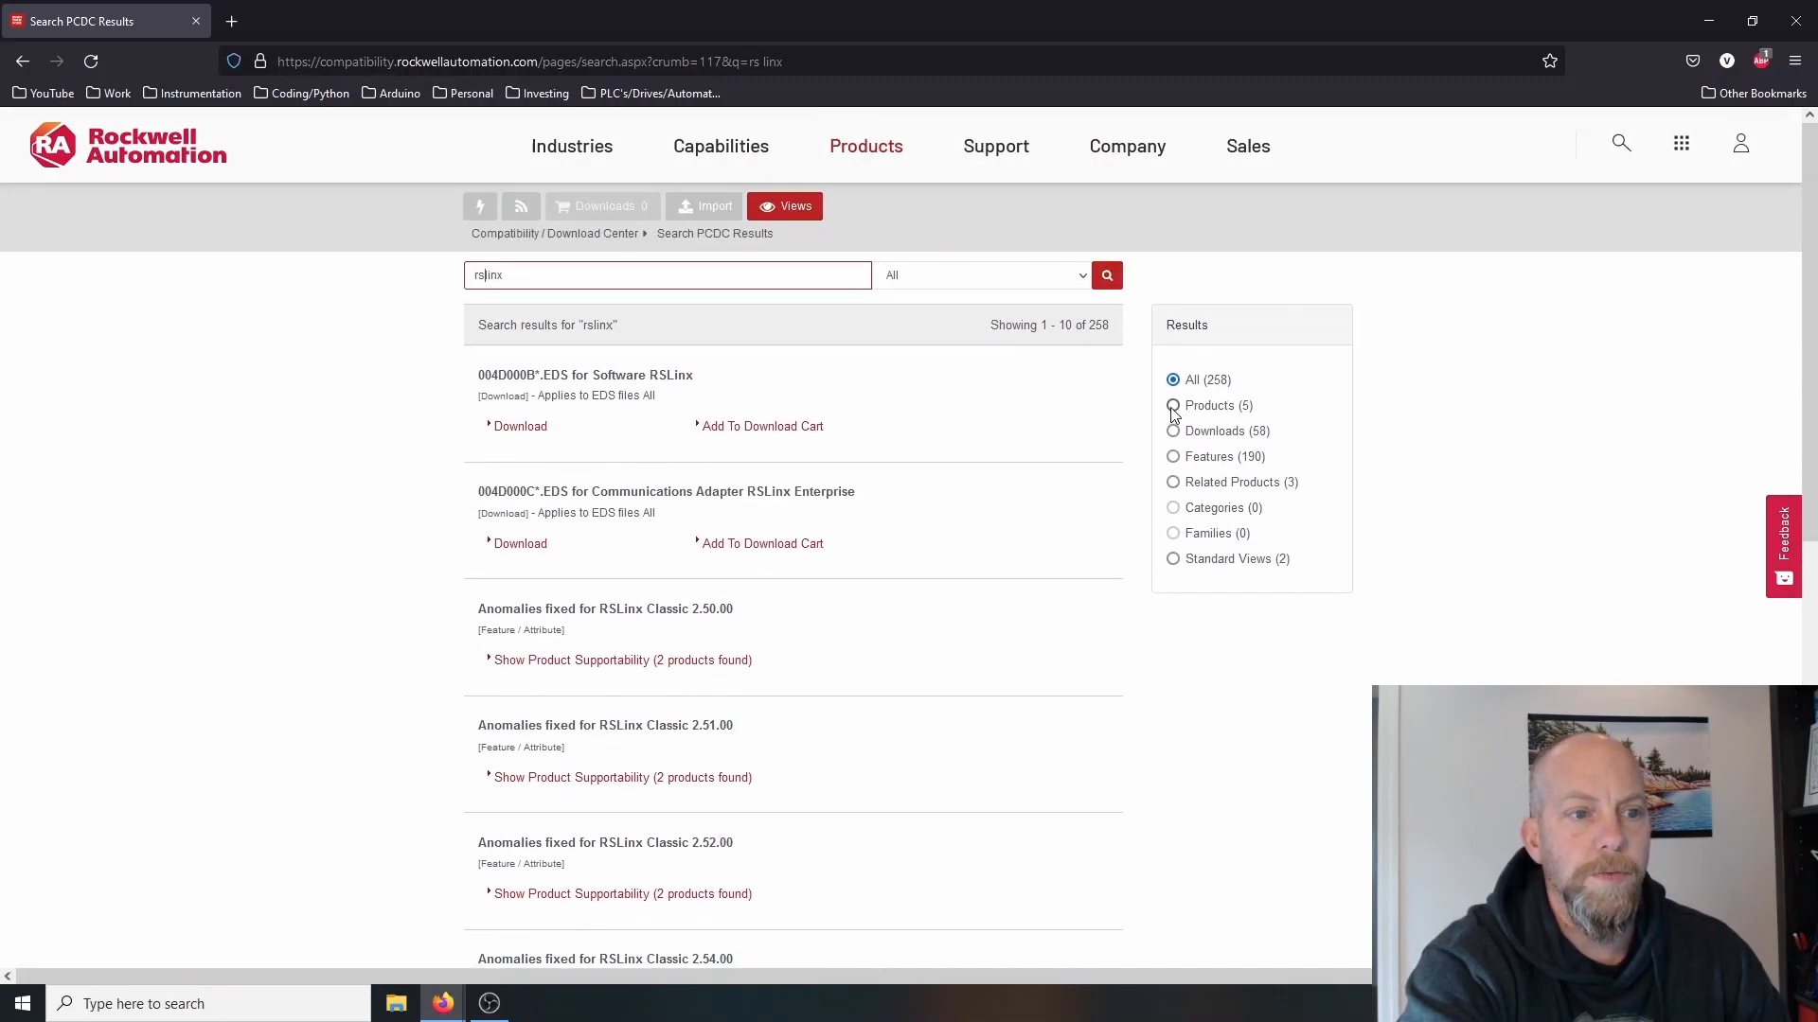
- Filter the rslinx results to Products and open RSLinx Classic Lite (free) downloads
left_click(1172, 404)
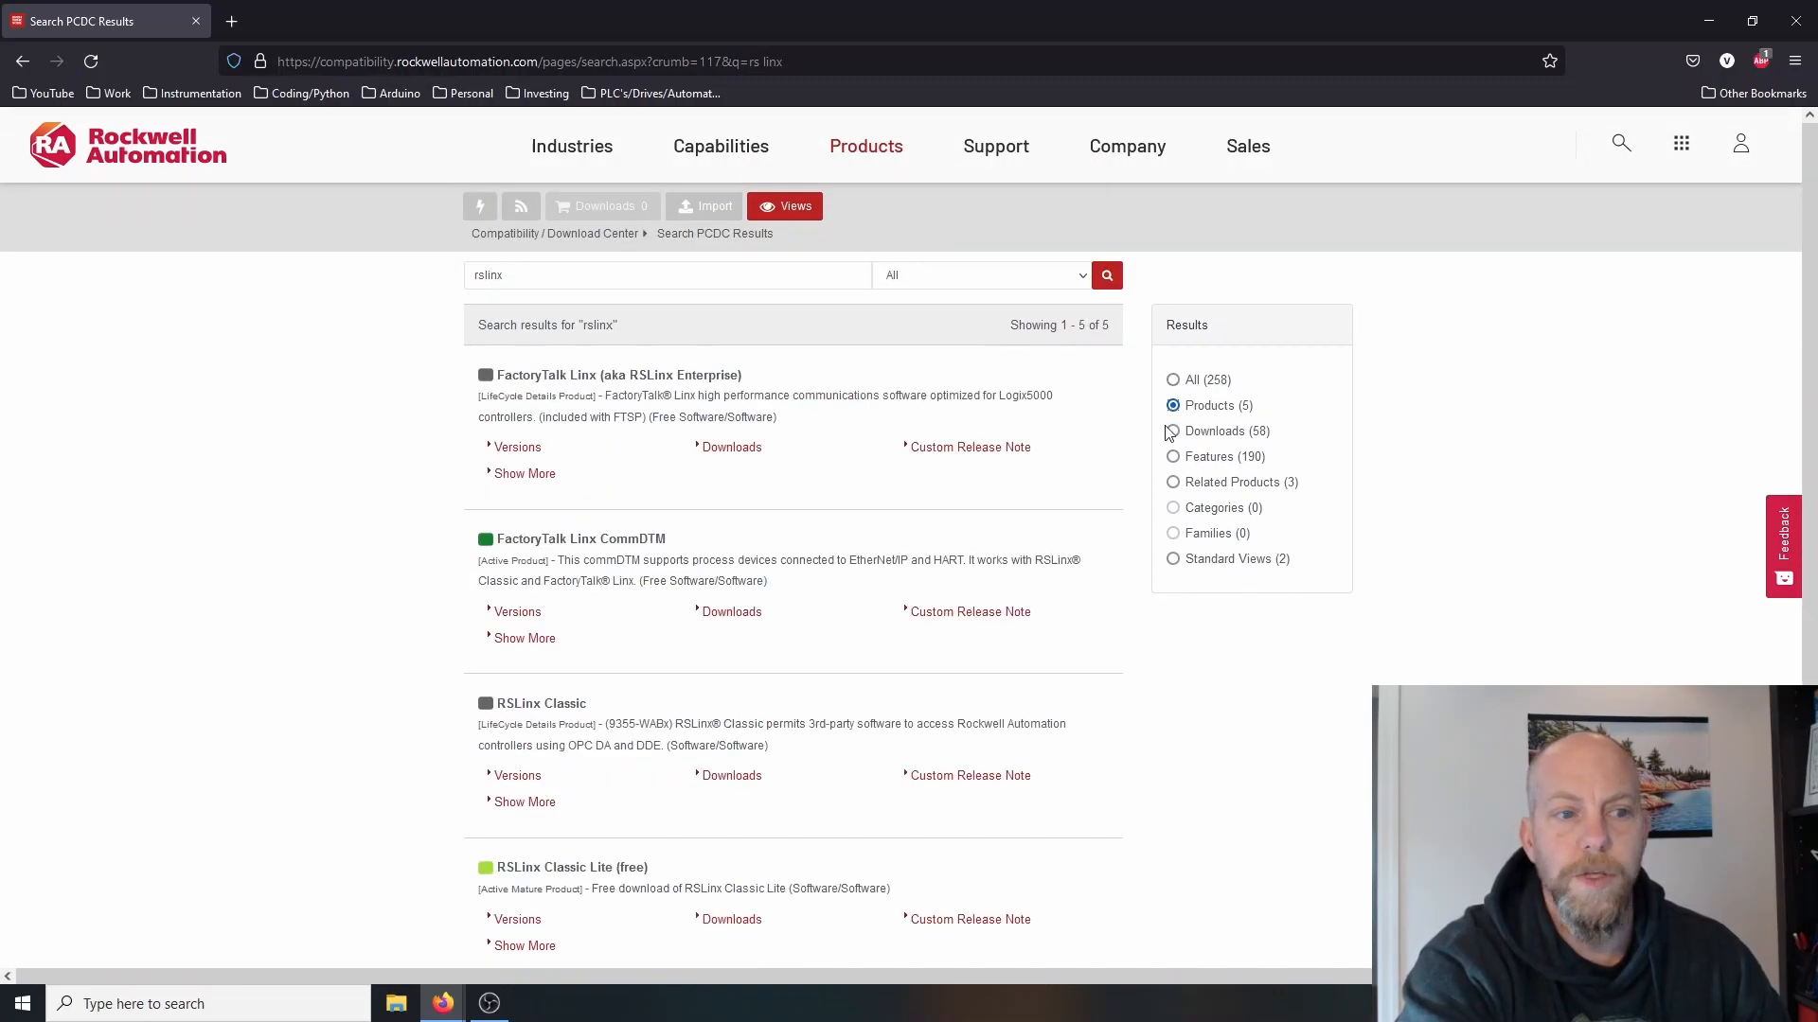
mouse_move(1279, 417)
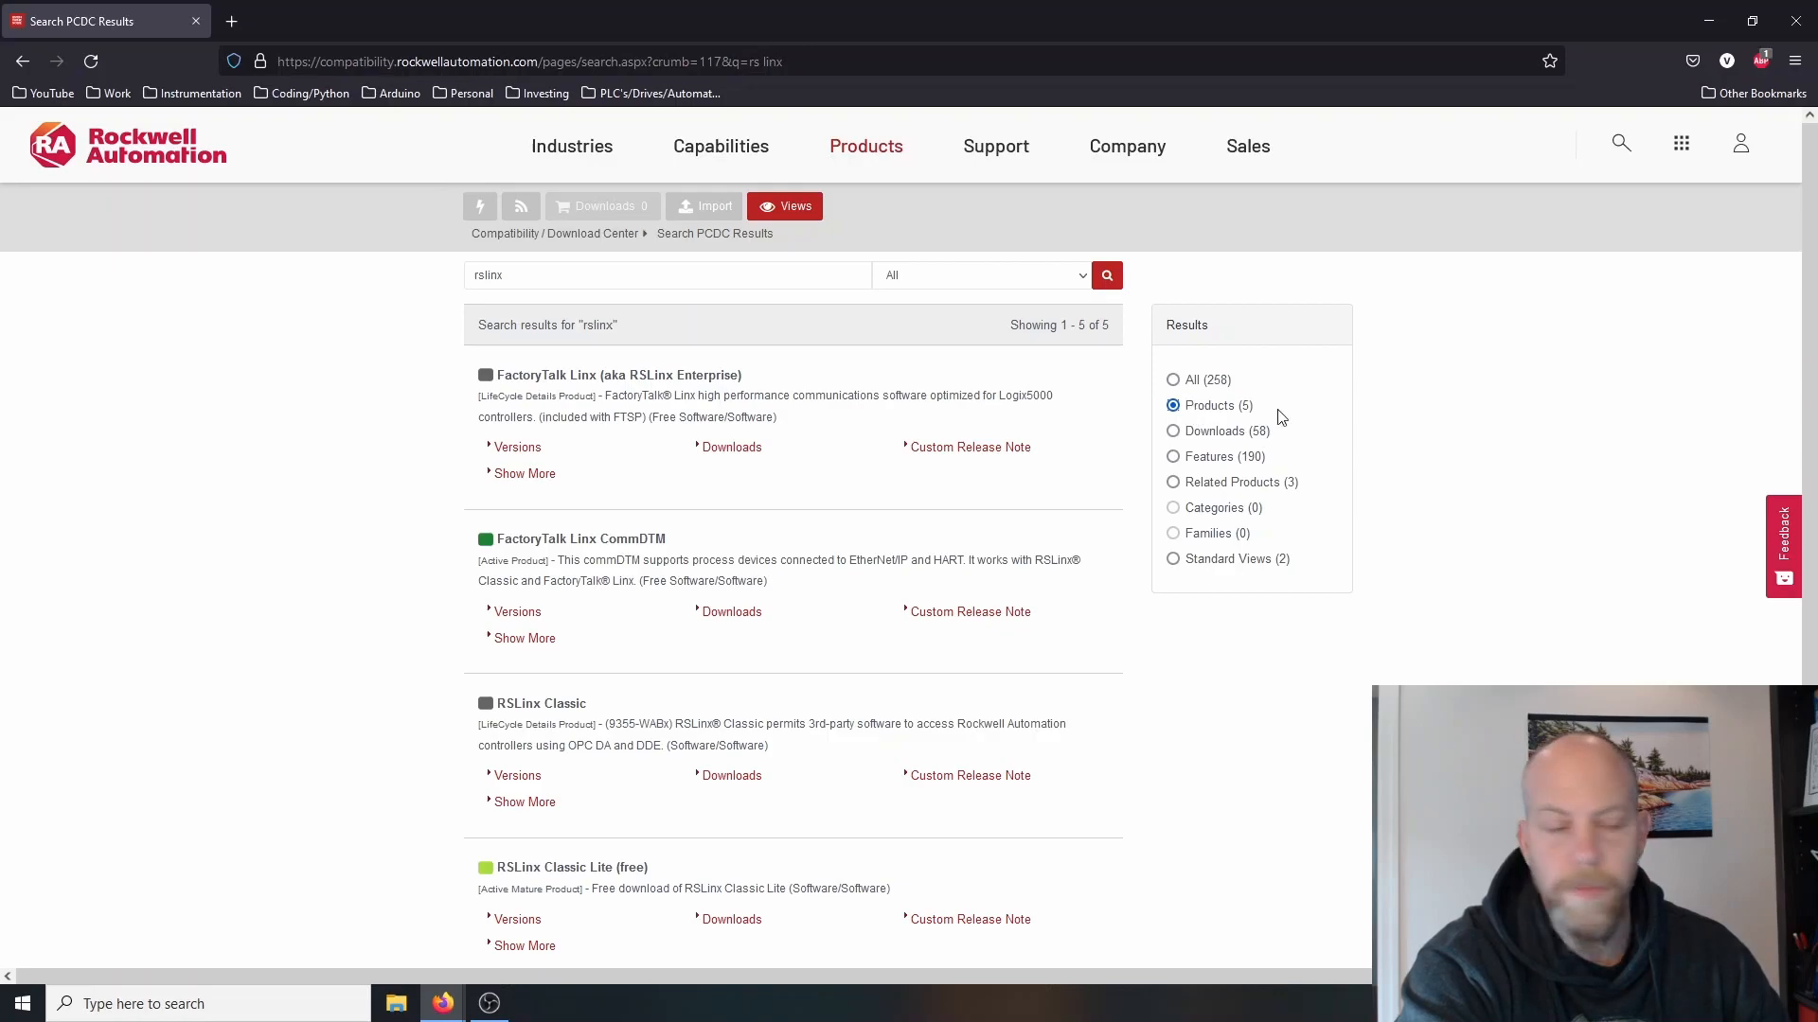
scroll("down", 3)
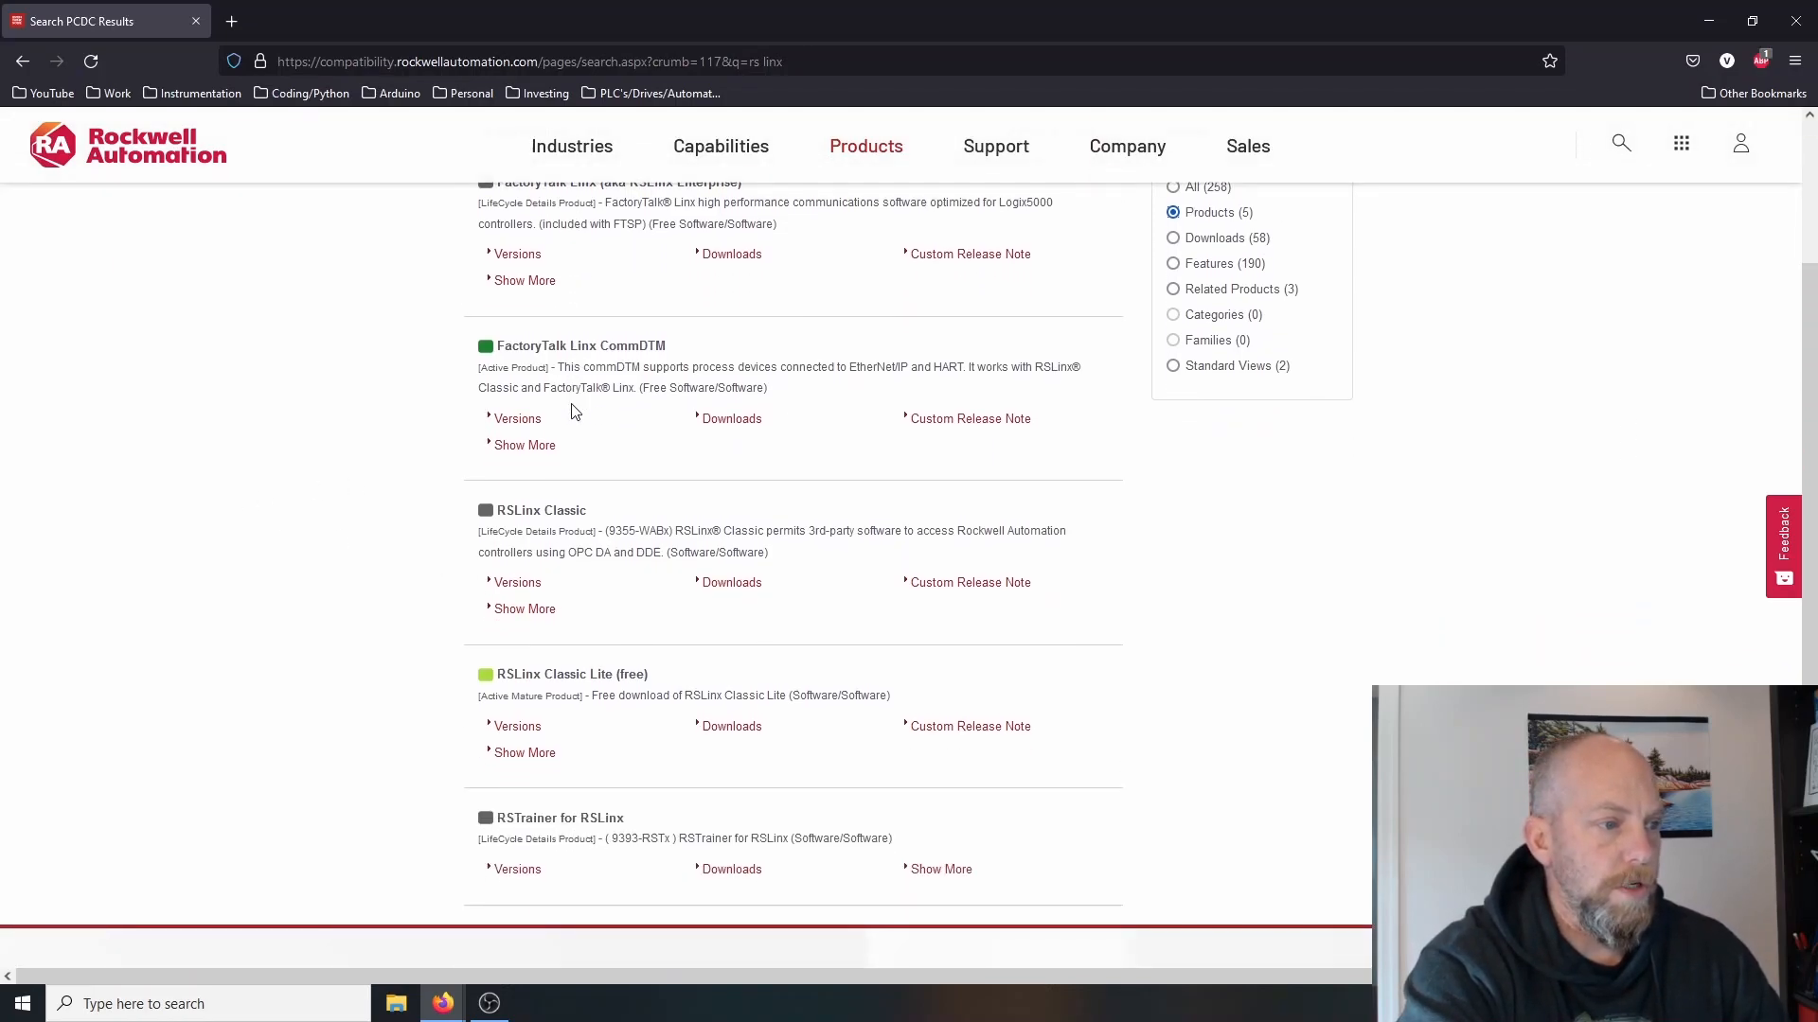
scroll("down", 3)
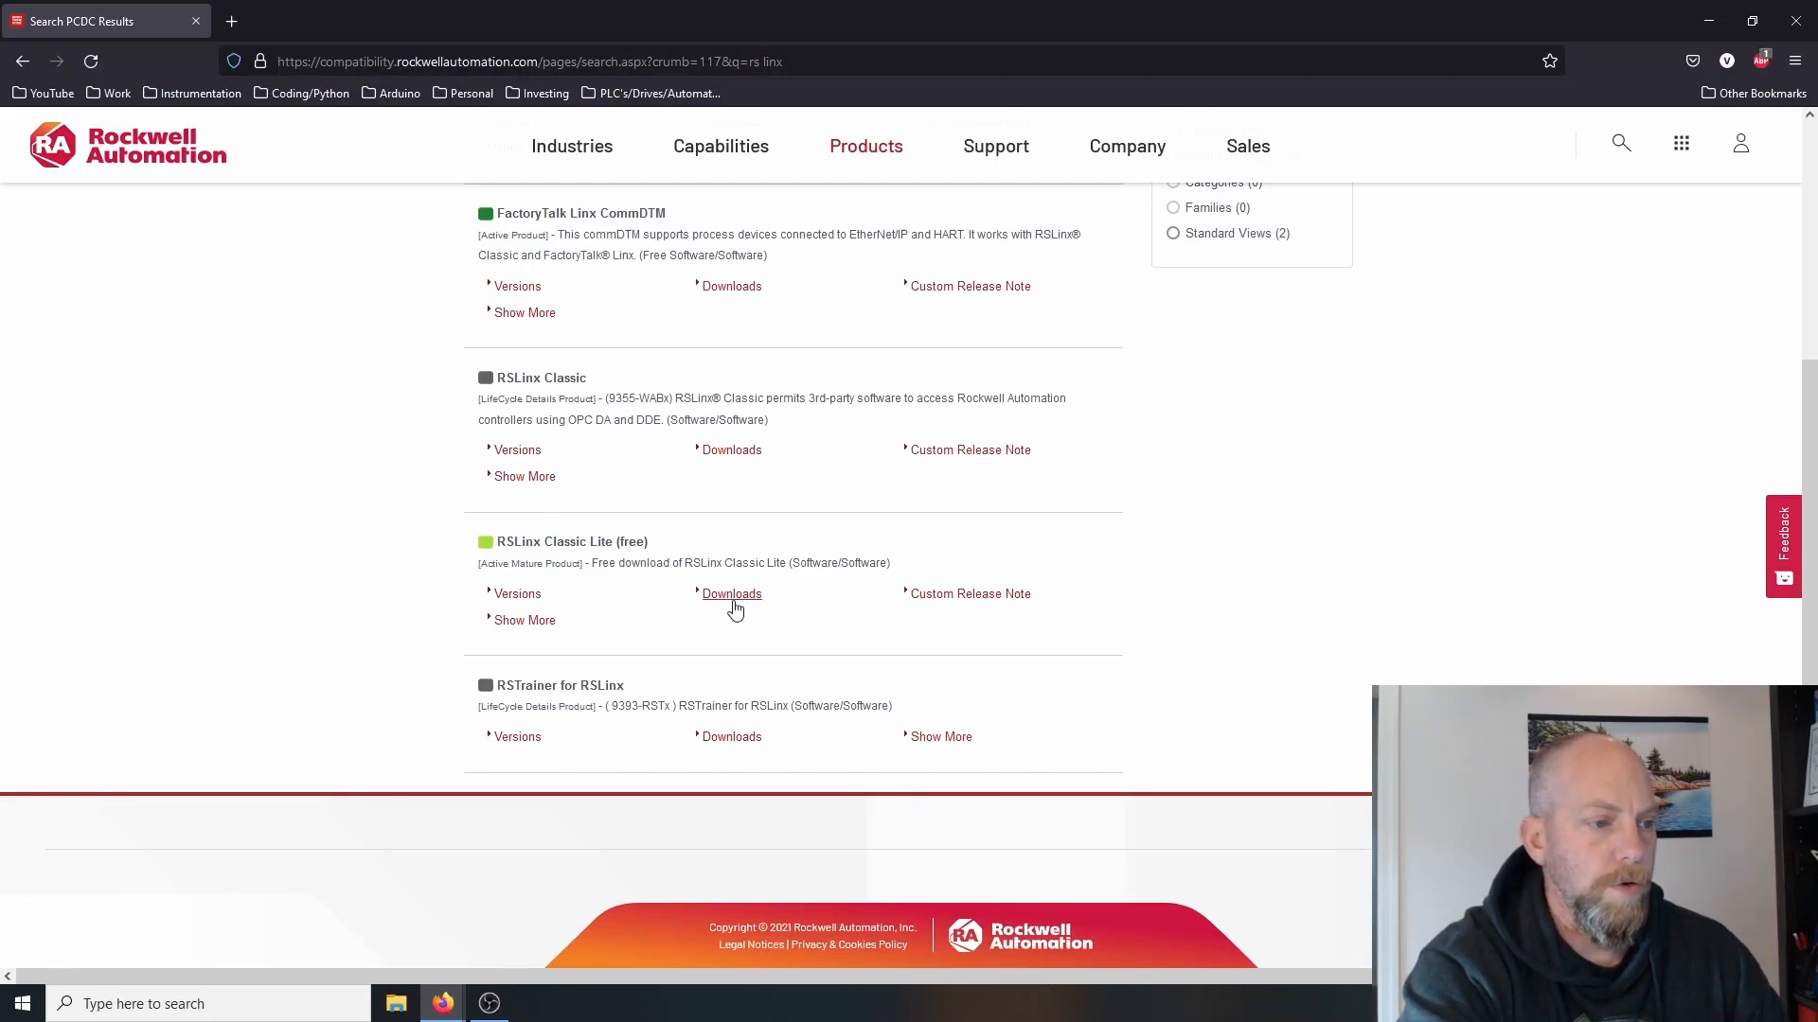
left_click(732, 593)
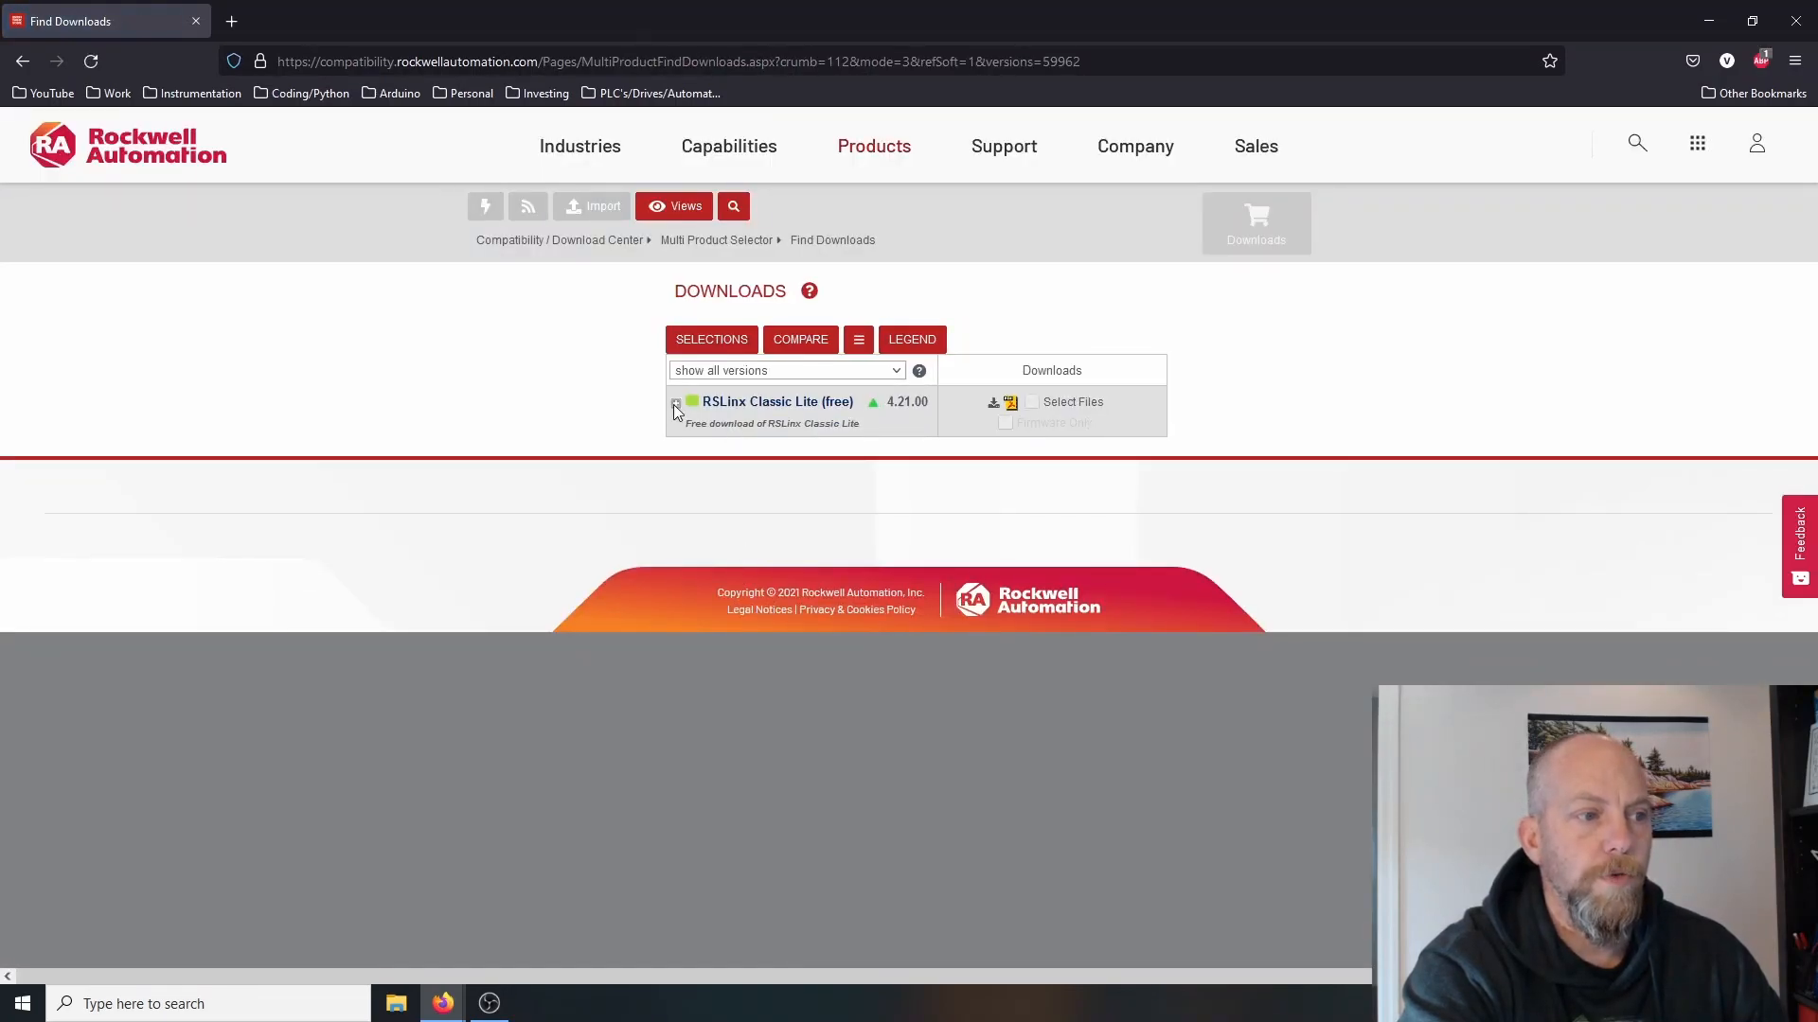
- Expand RSLinx Classic Lite (free) to list all versions, 4.21.00 back to 2.10.18
left_click(676, 408)
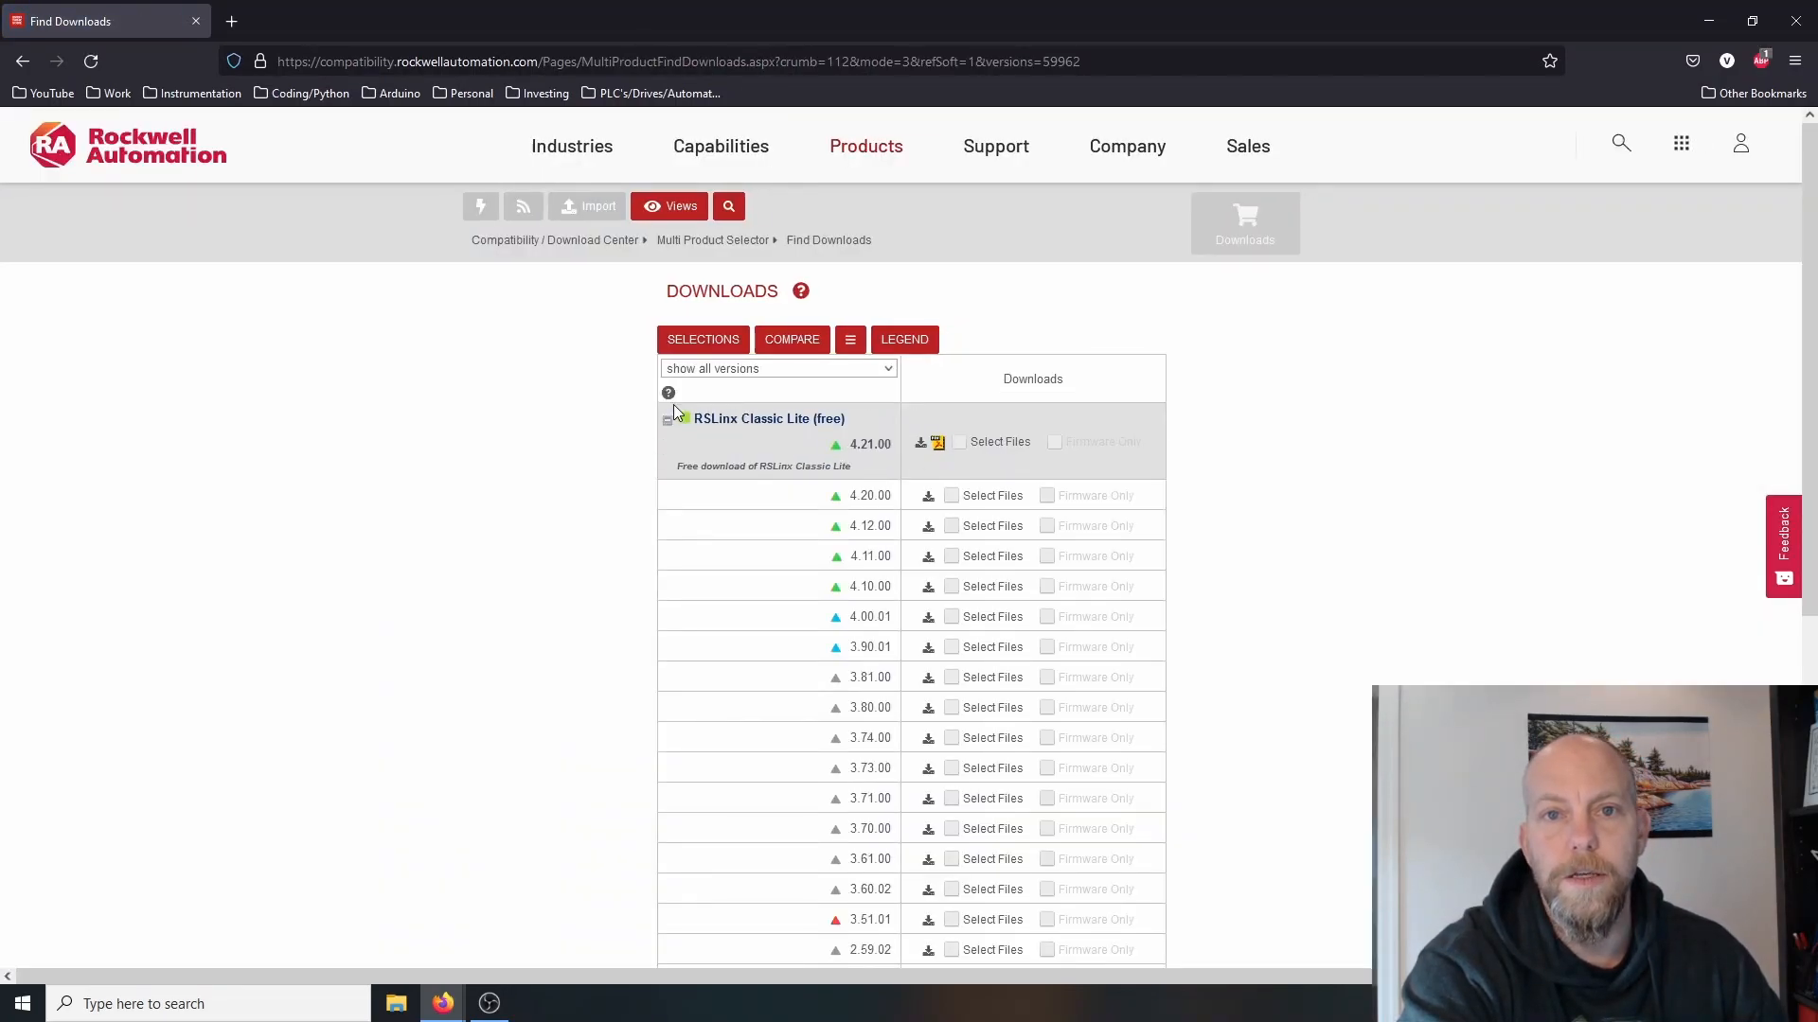
scroll("down", 3)
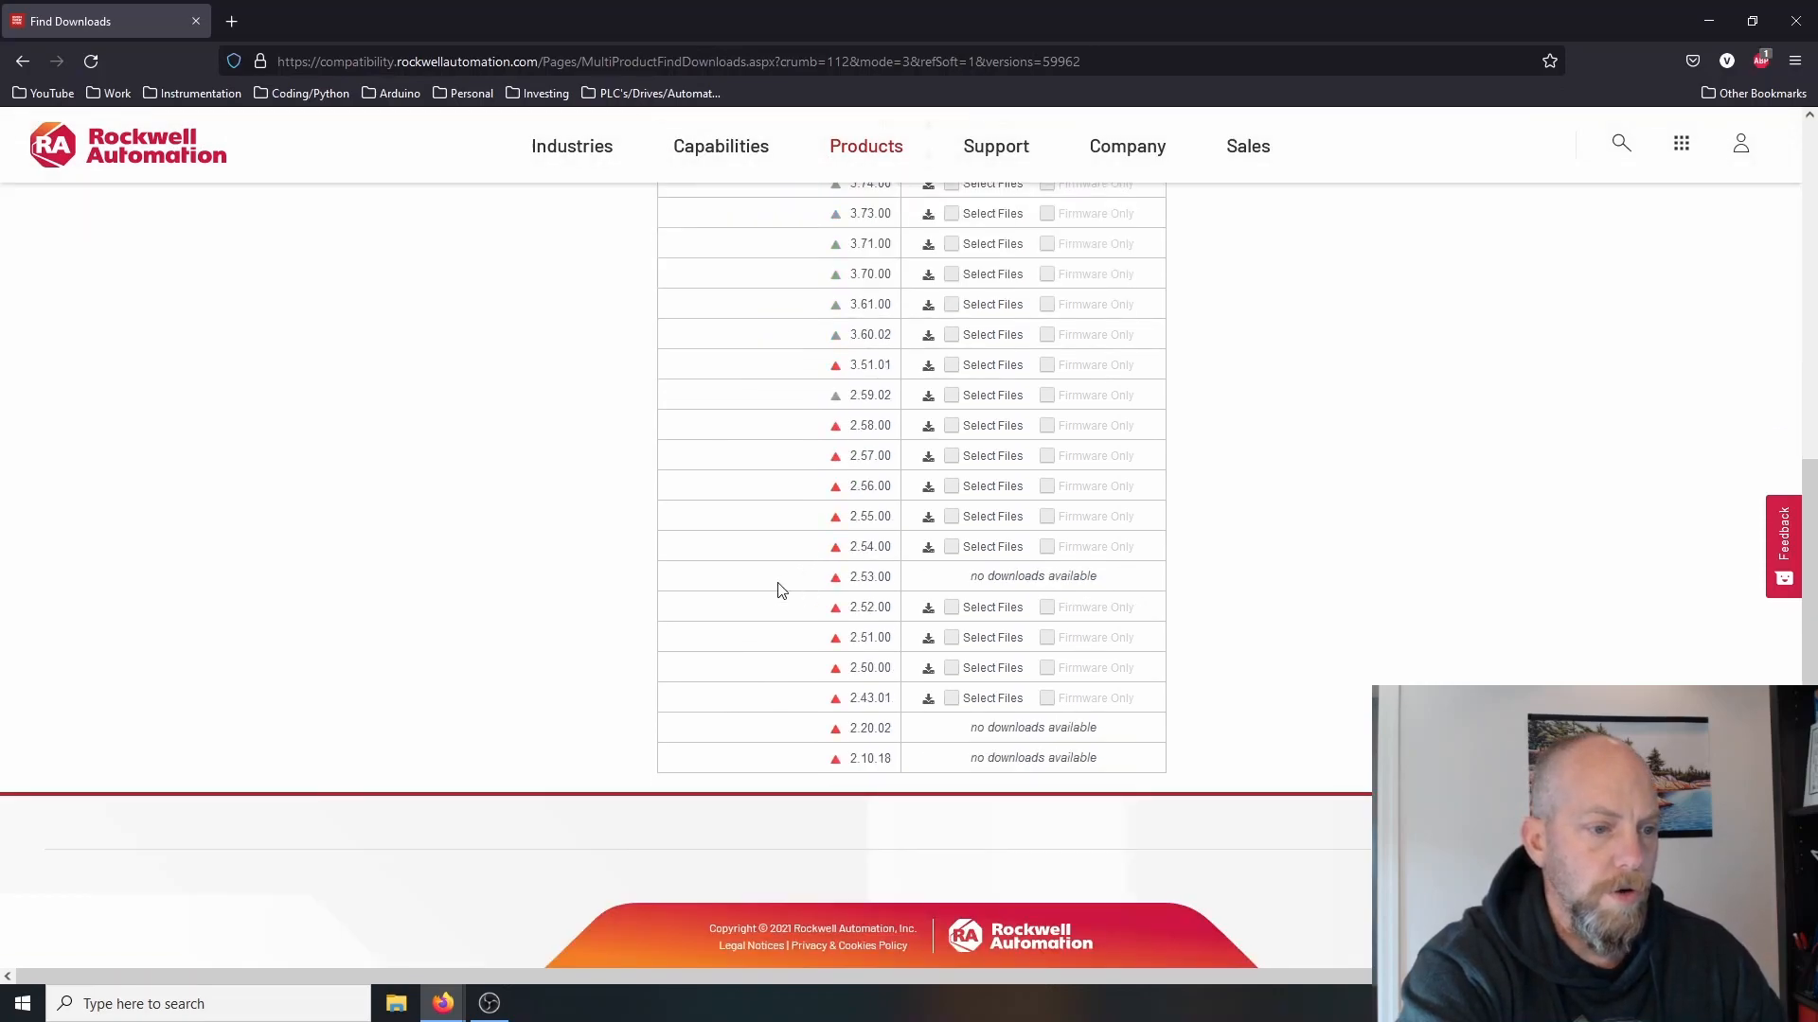
mouse_move(827, 718)
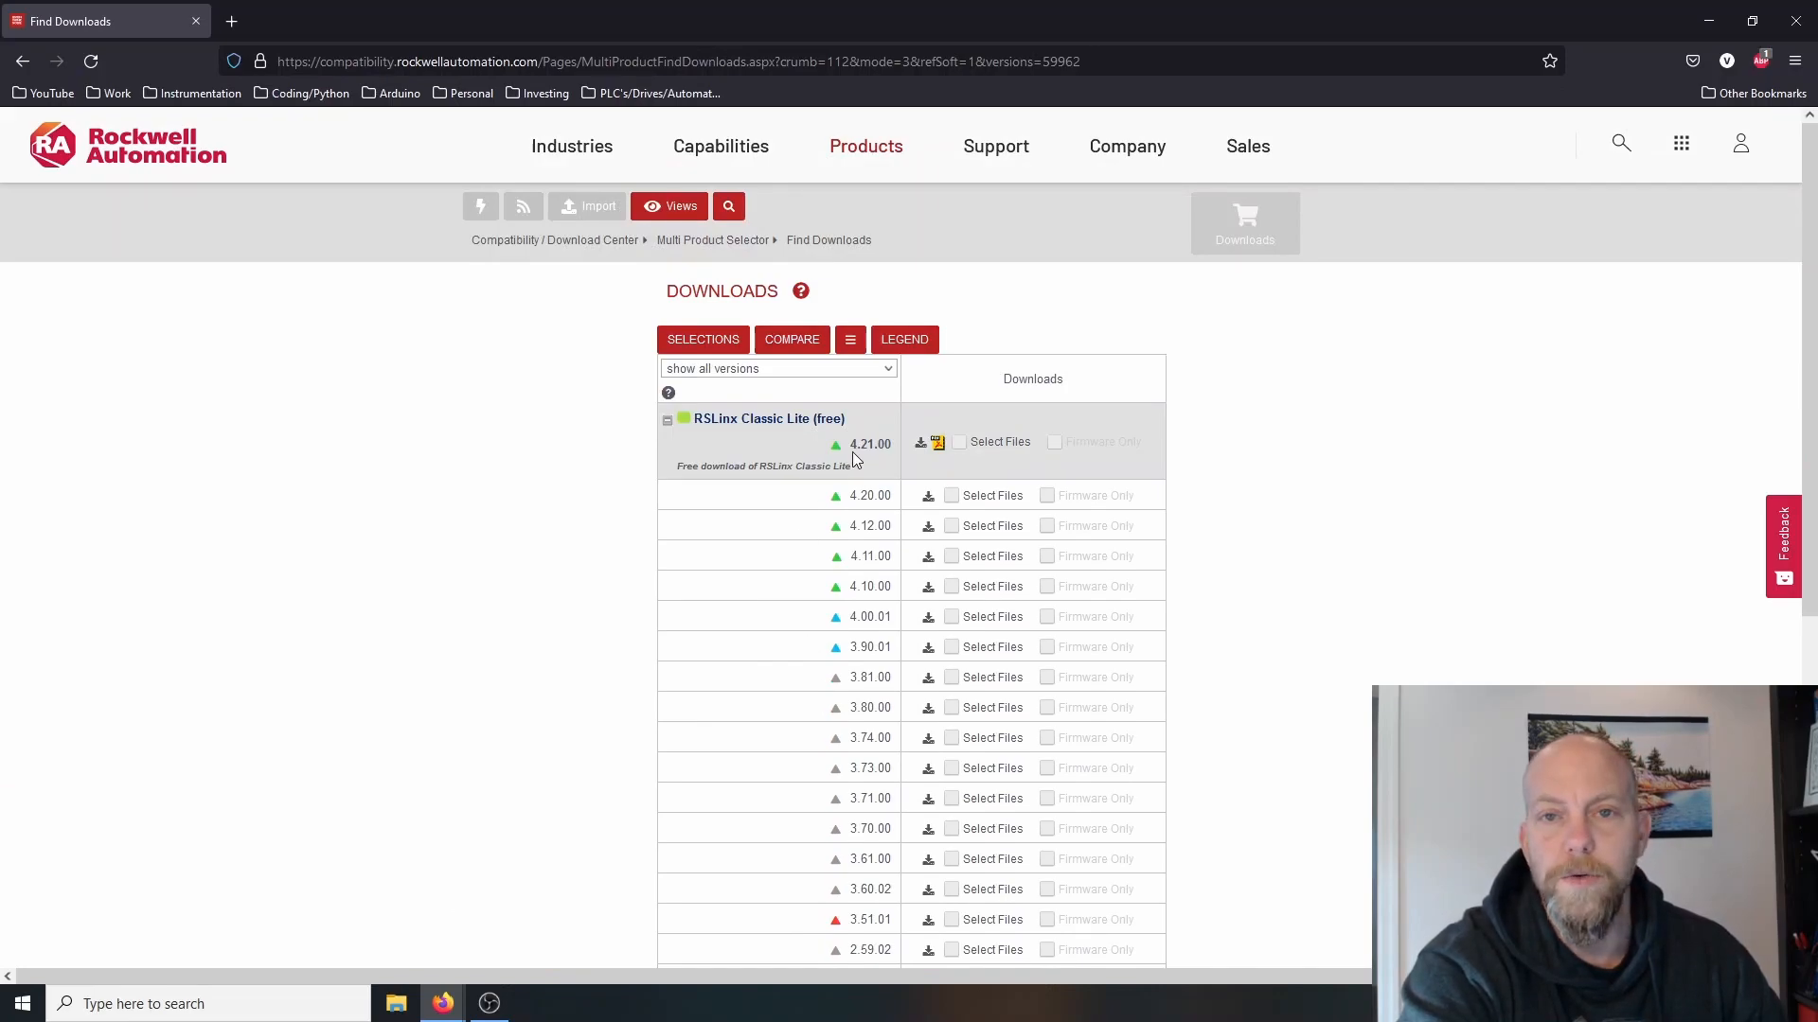
mouse_move(921, 450)
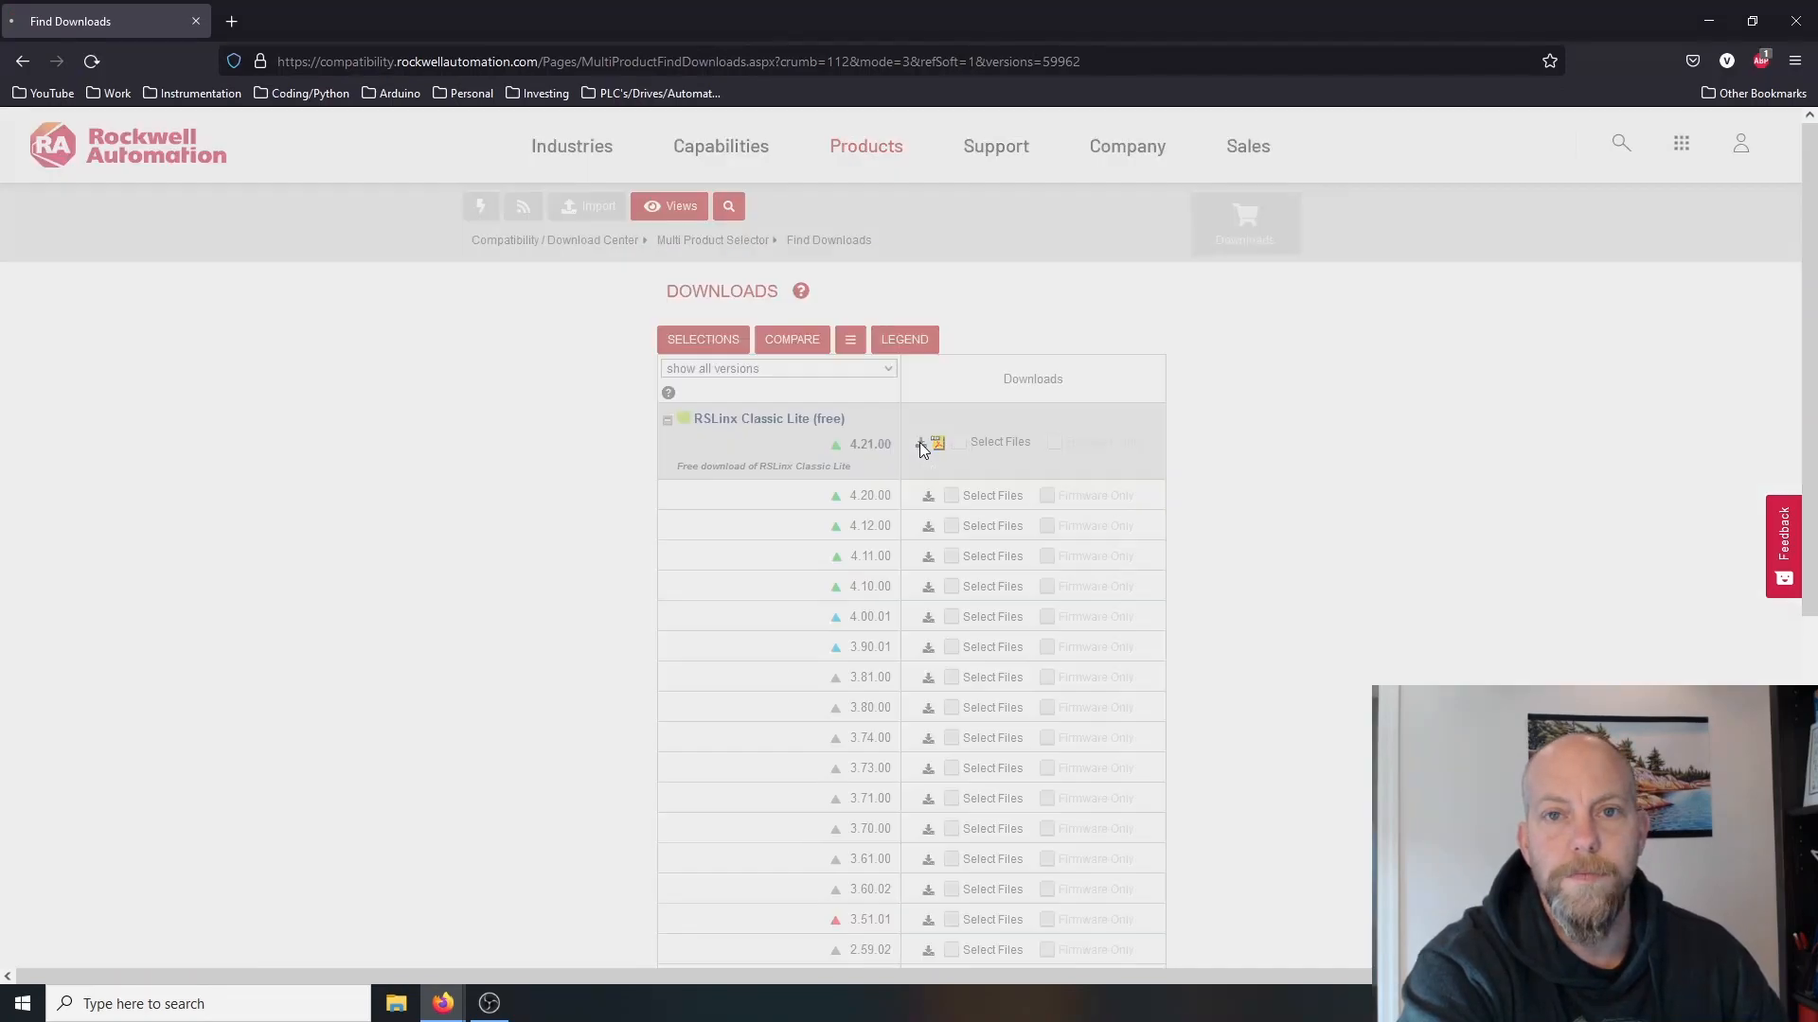
- Select the RSLinx Classic Lite 4.21.00 download file and add it to the cart
left_click(927, 444)
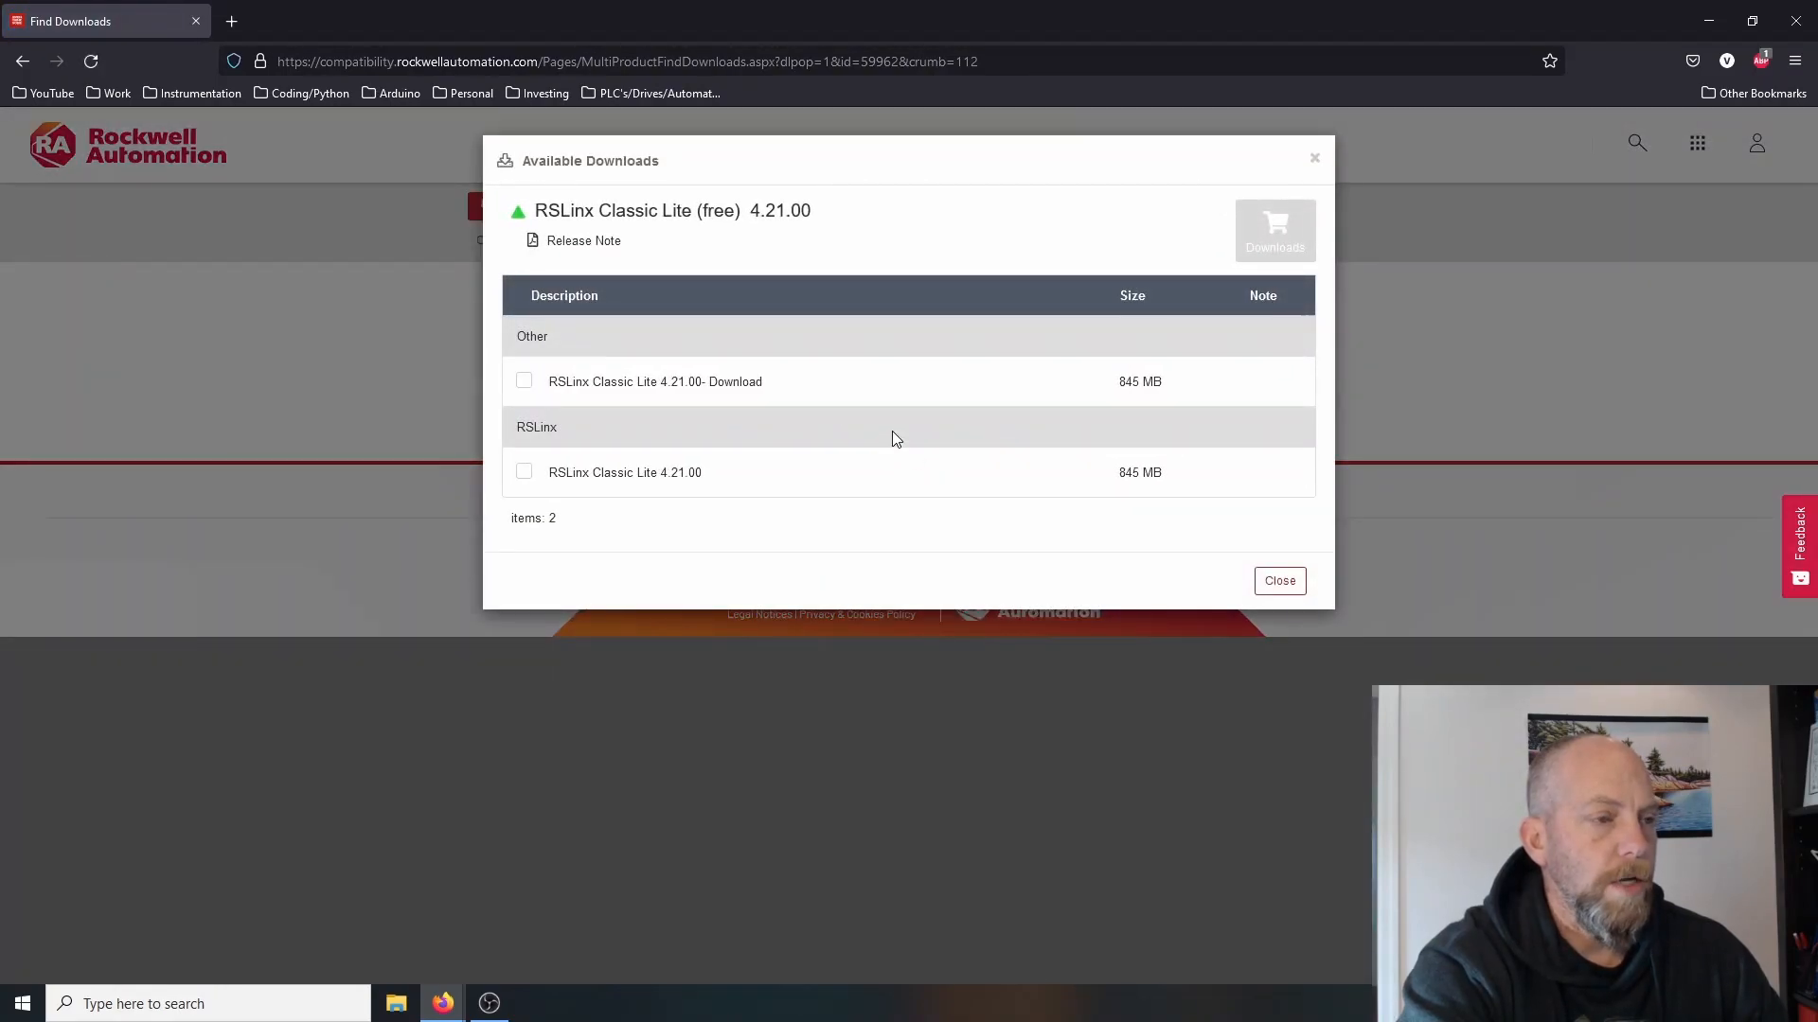
left_click(522, 381)
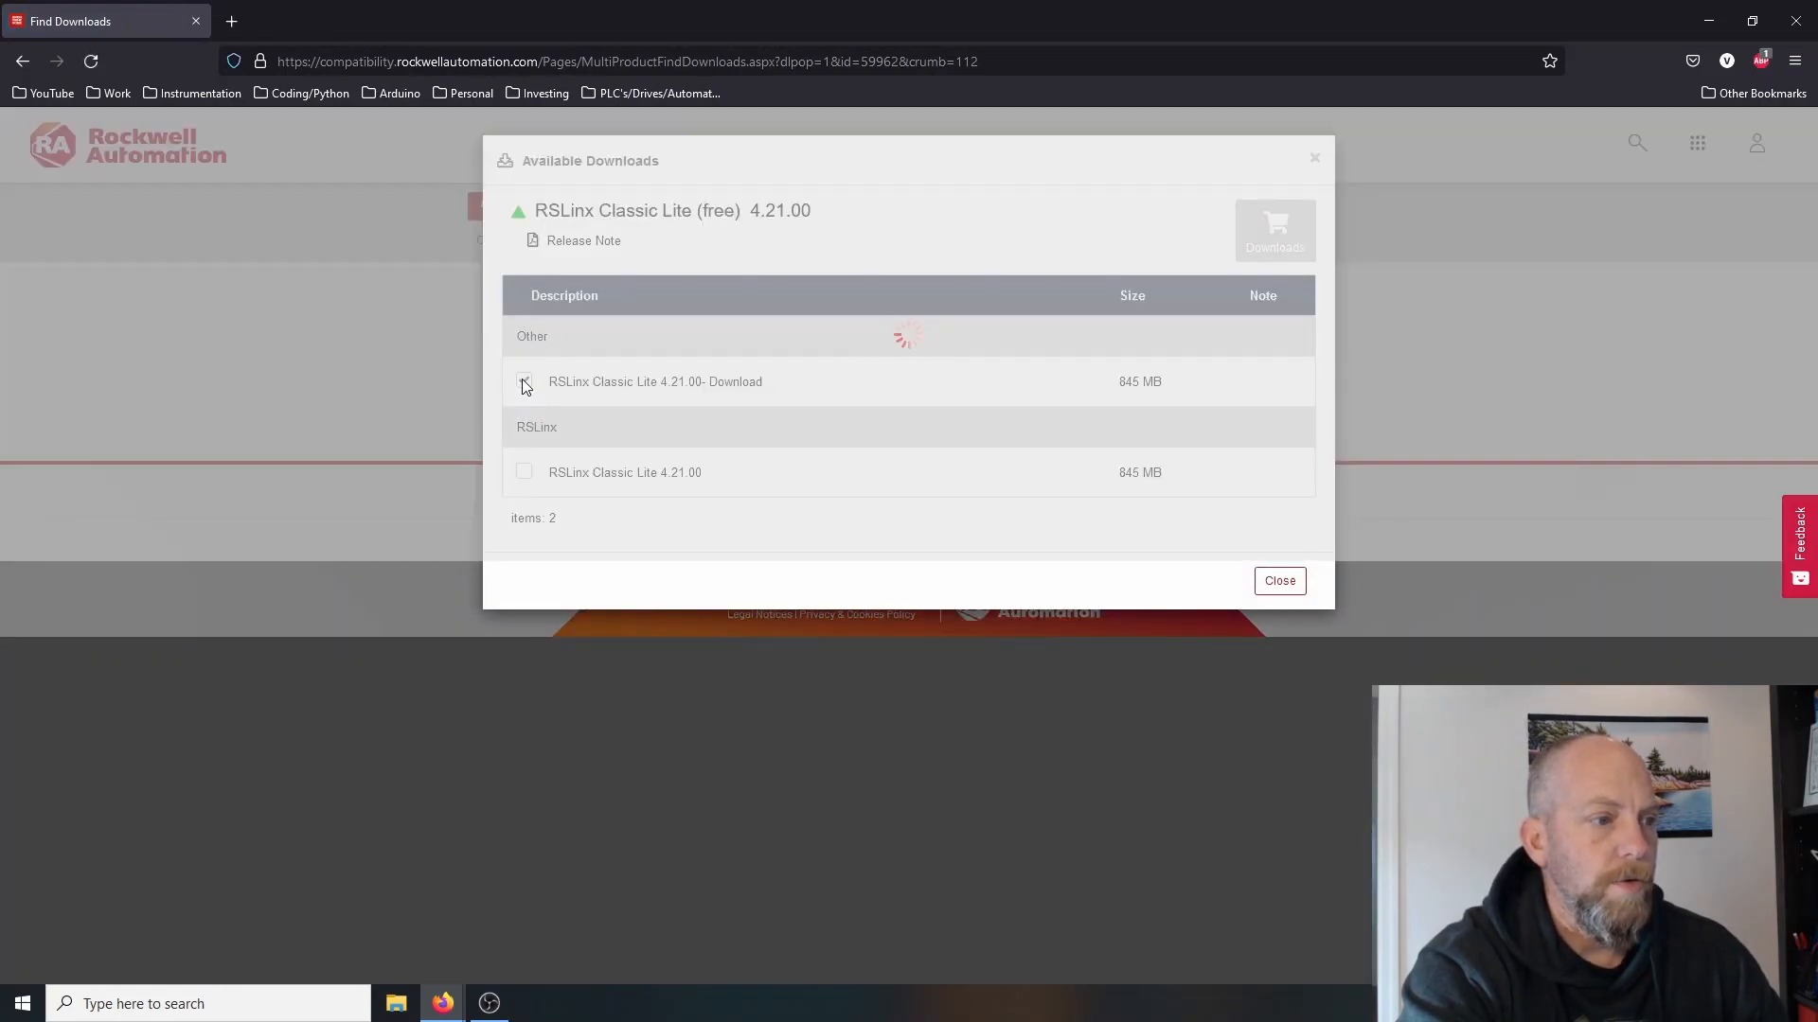
left_click(523, 381)
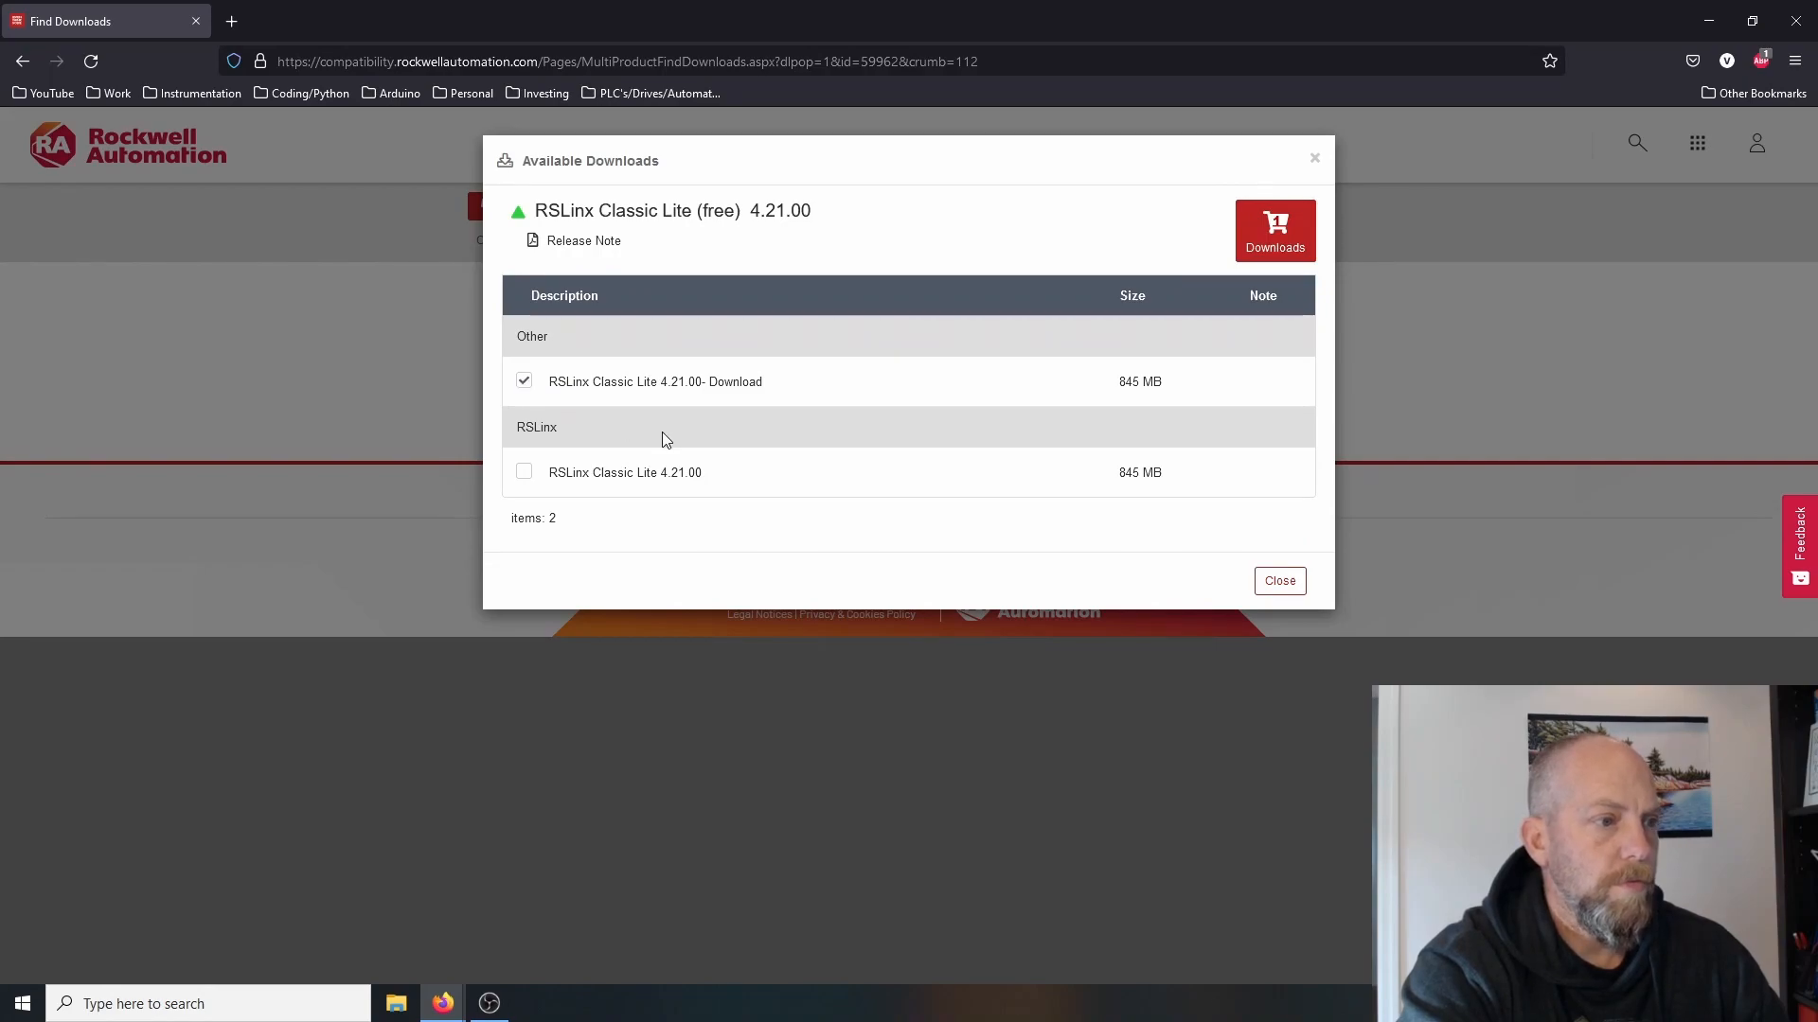
mouse_move(1274, 231)
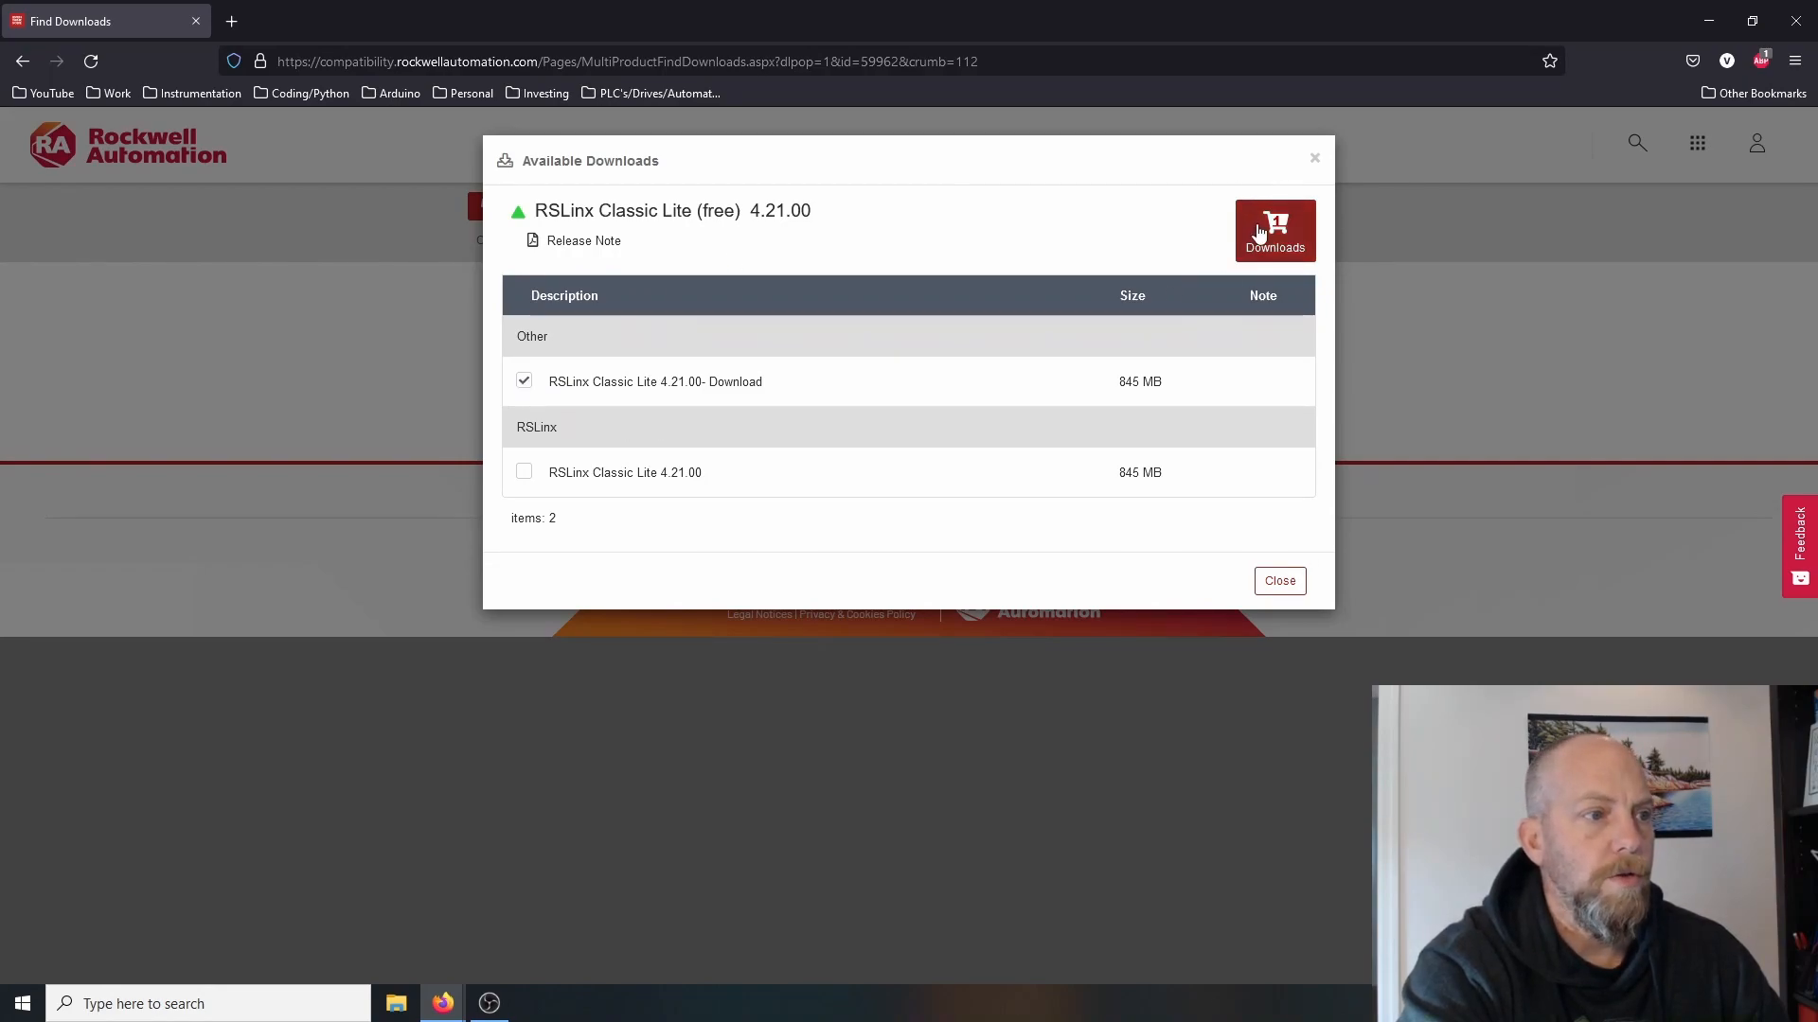
left_click(1272, 231)
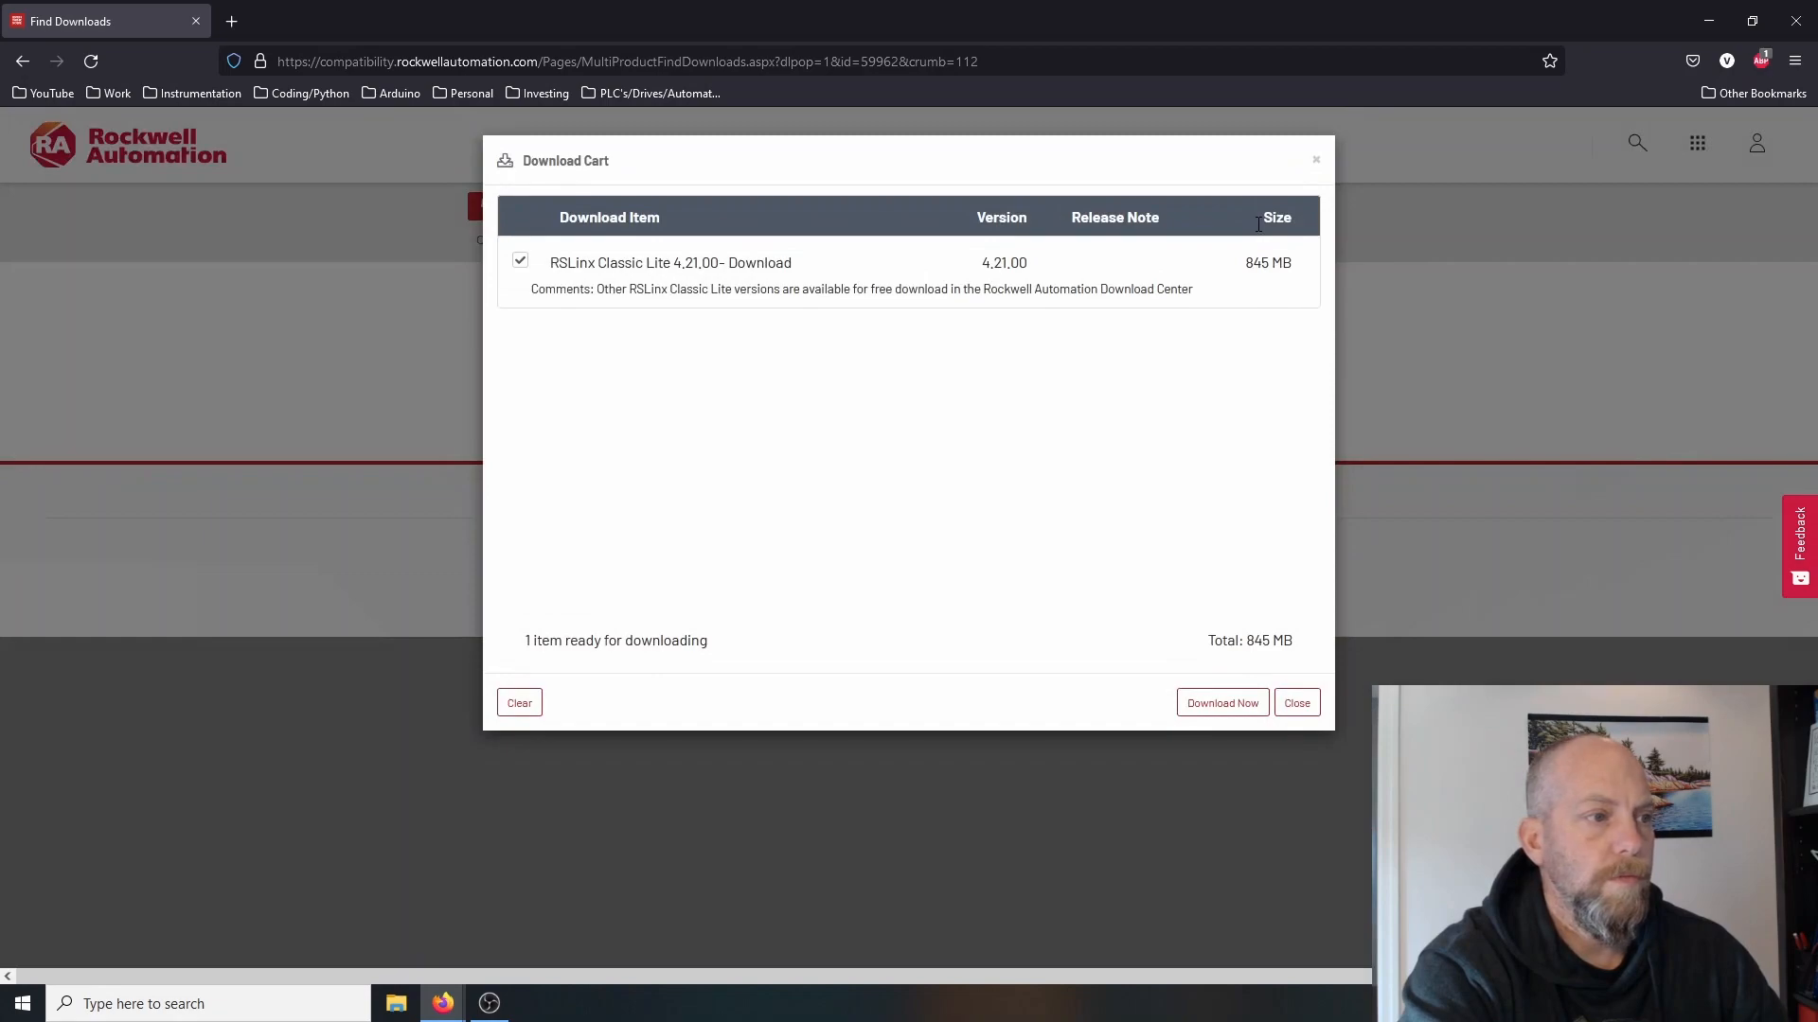
- Download the cart items and accept the license agreement
left_click(1221, 703)
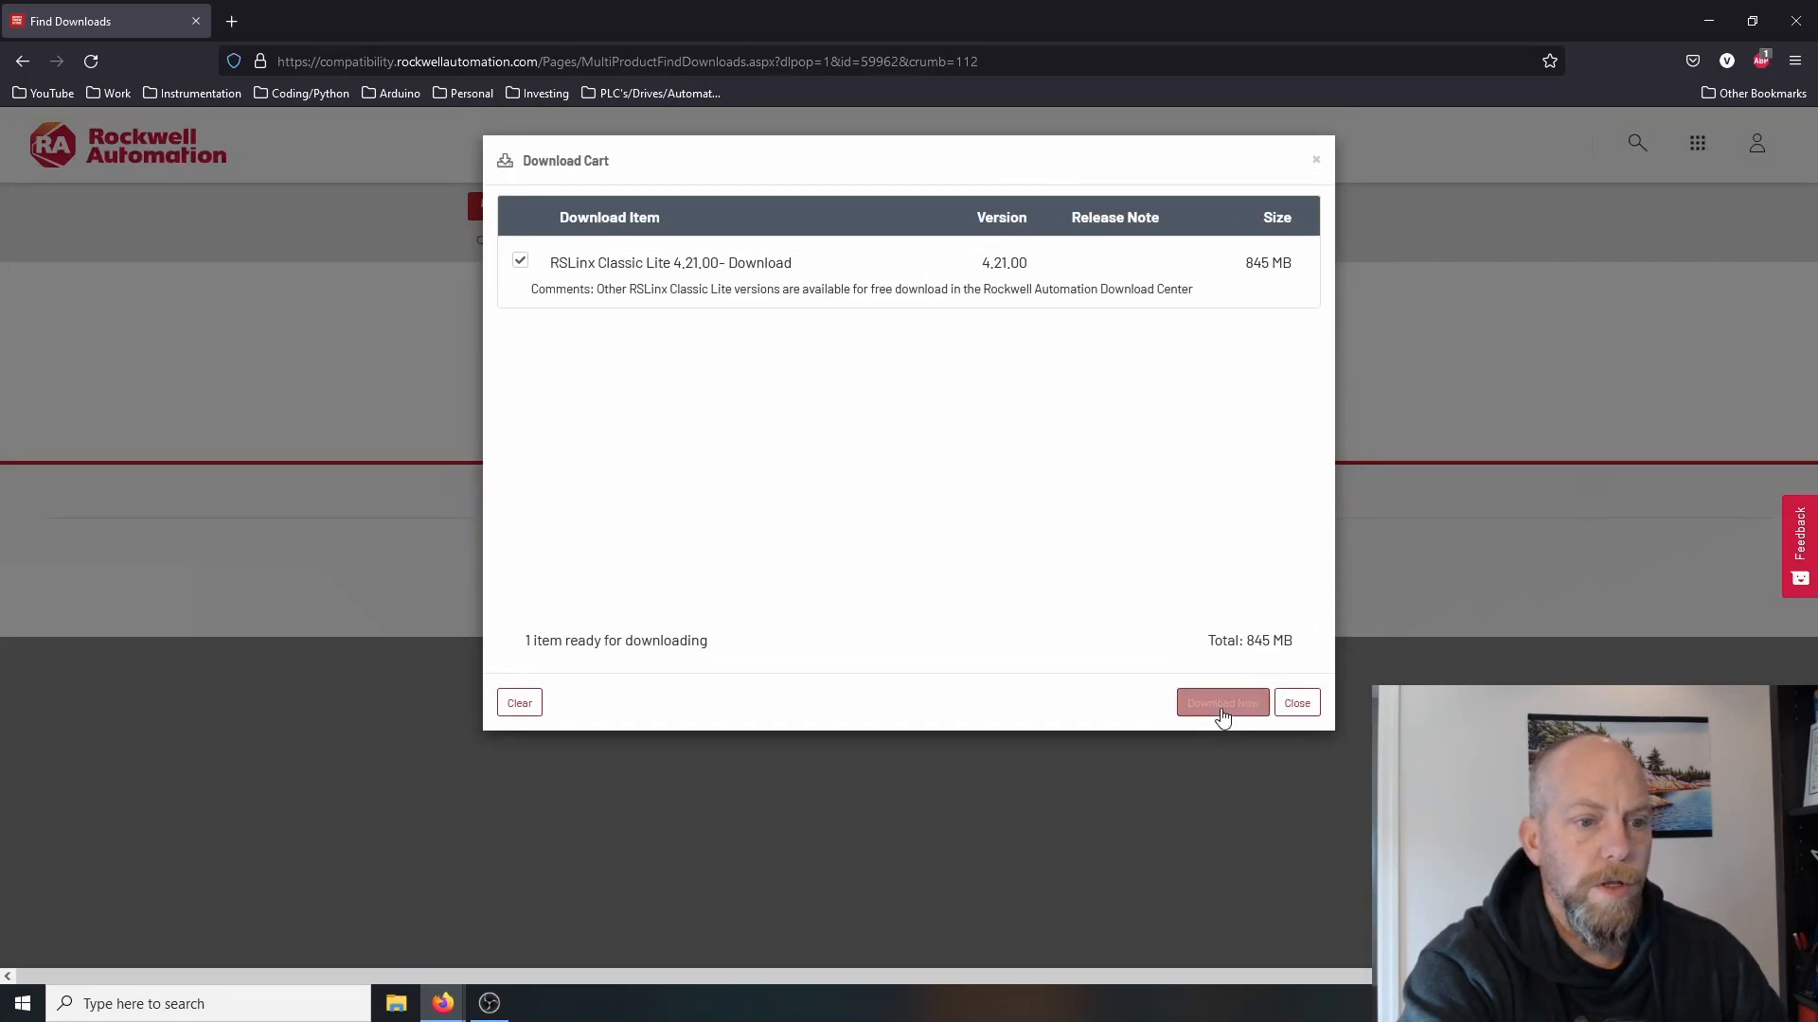
left_click(1220, 703)
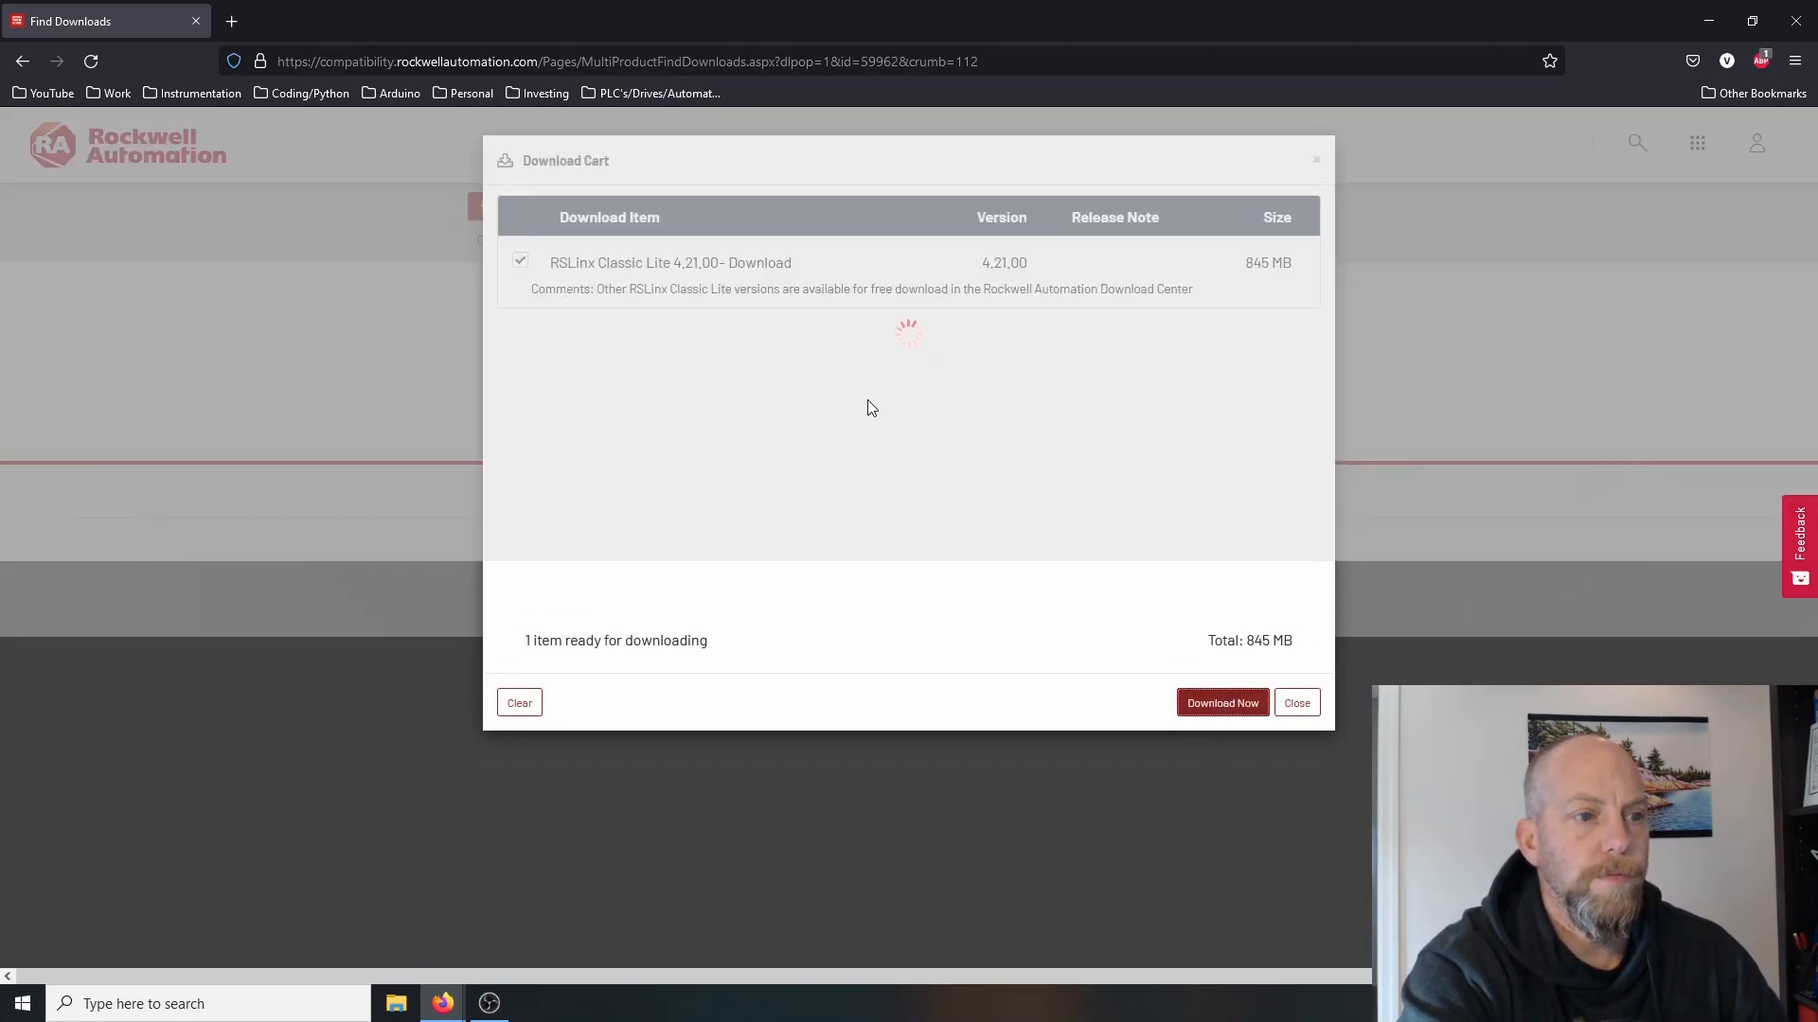
left_click(1220, 702)
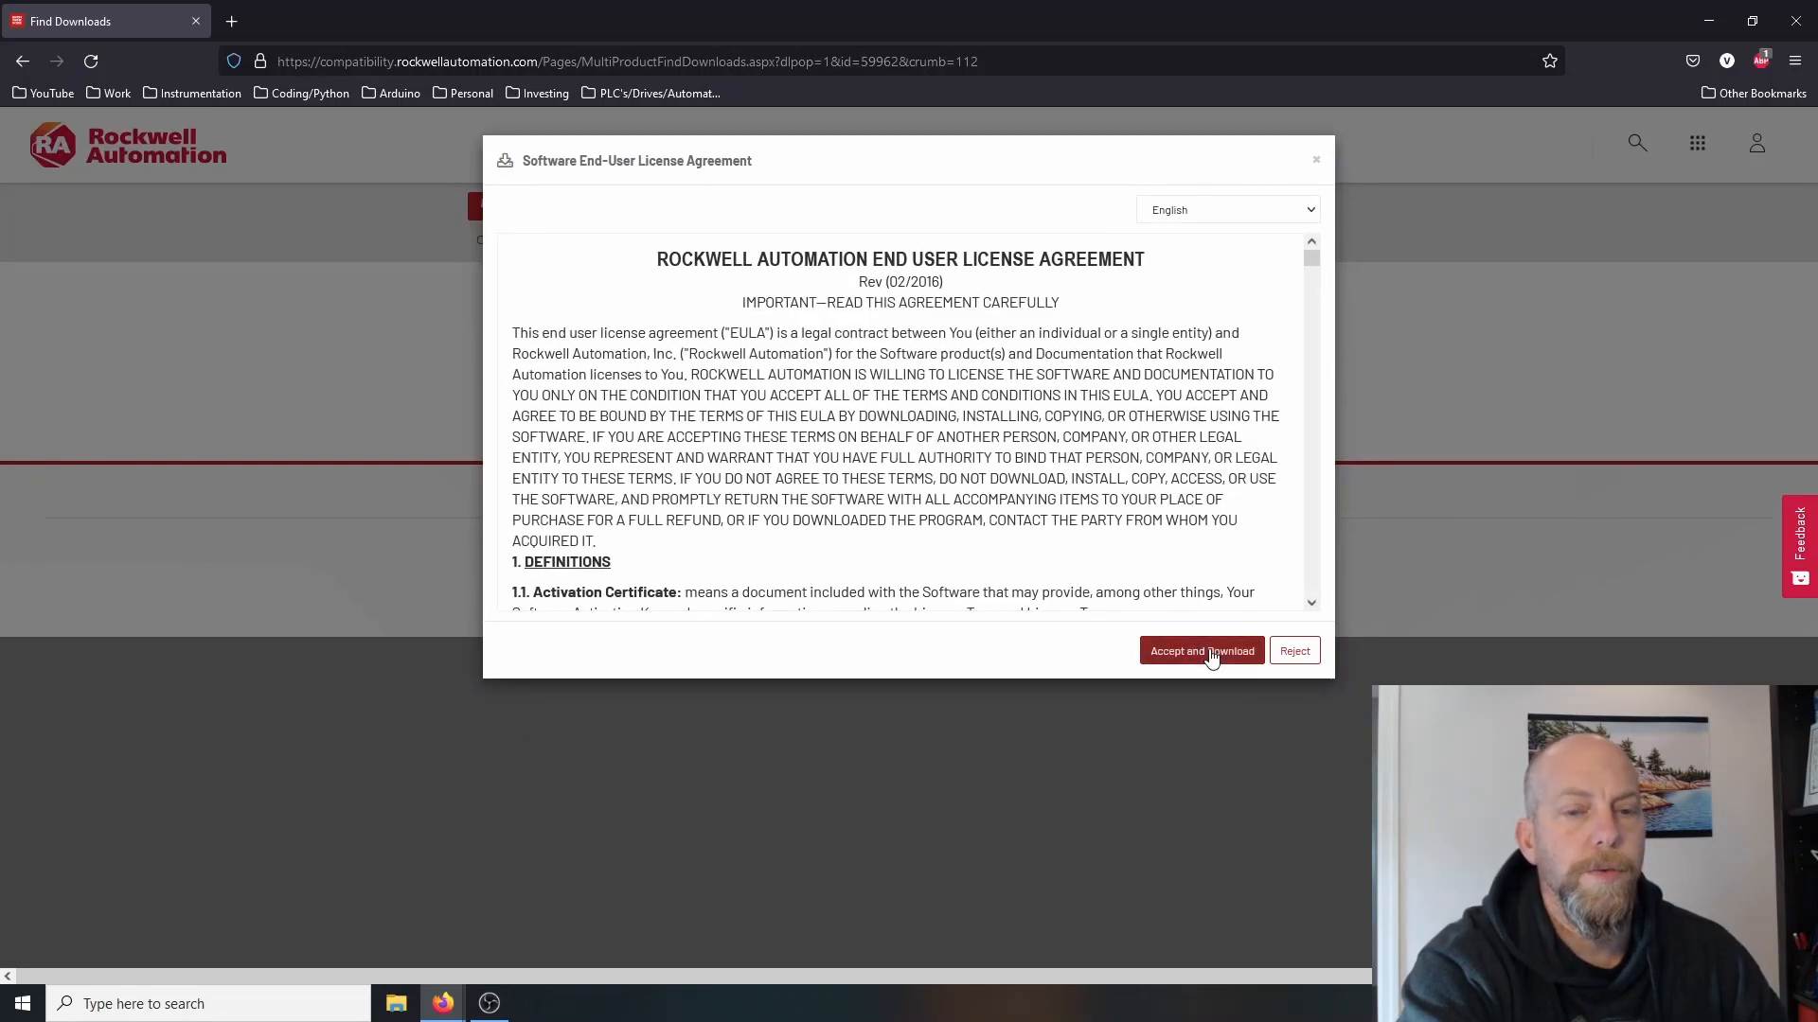
left_click(1199, 651)
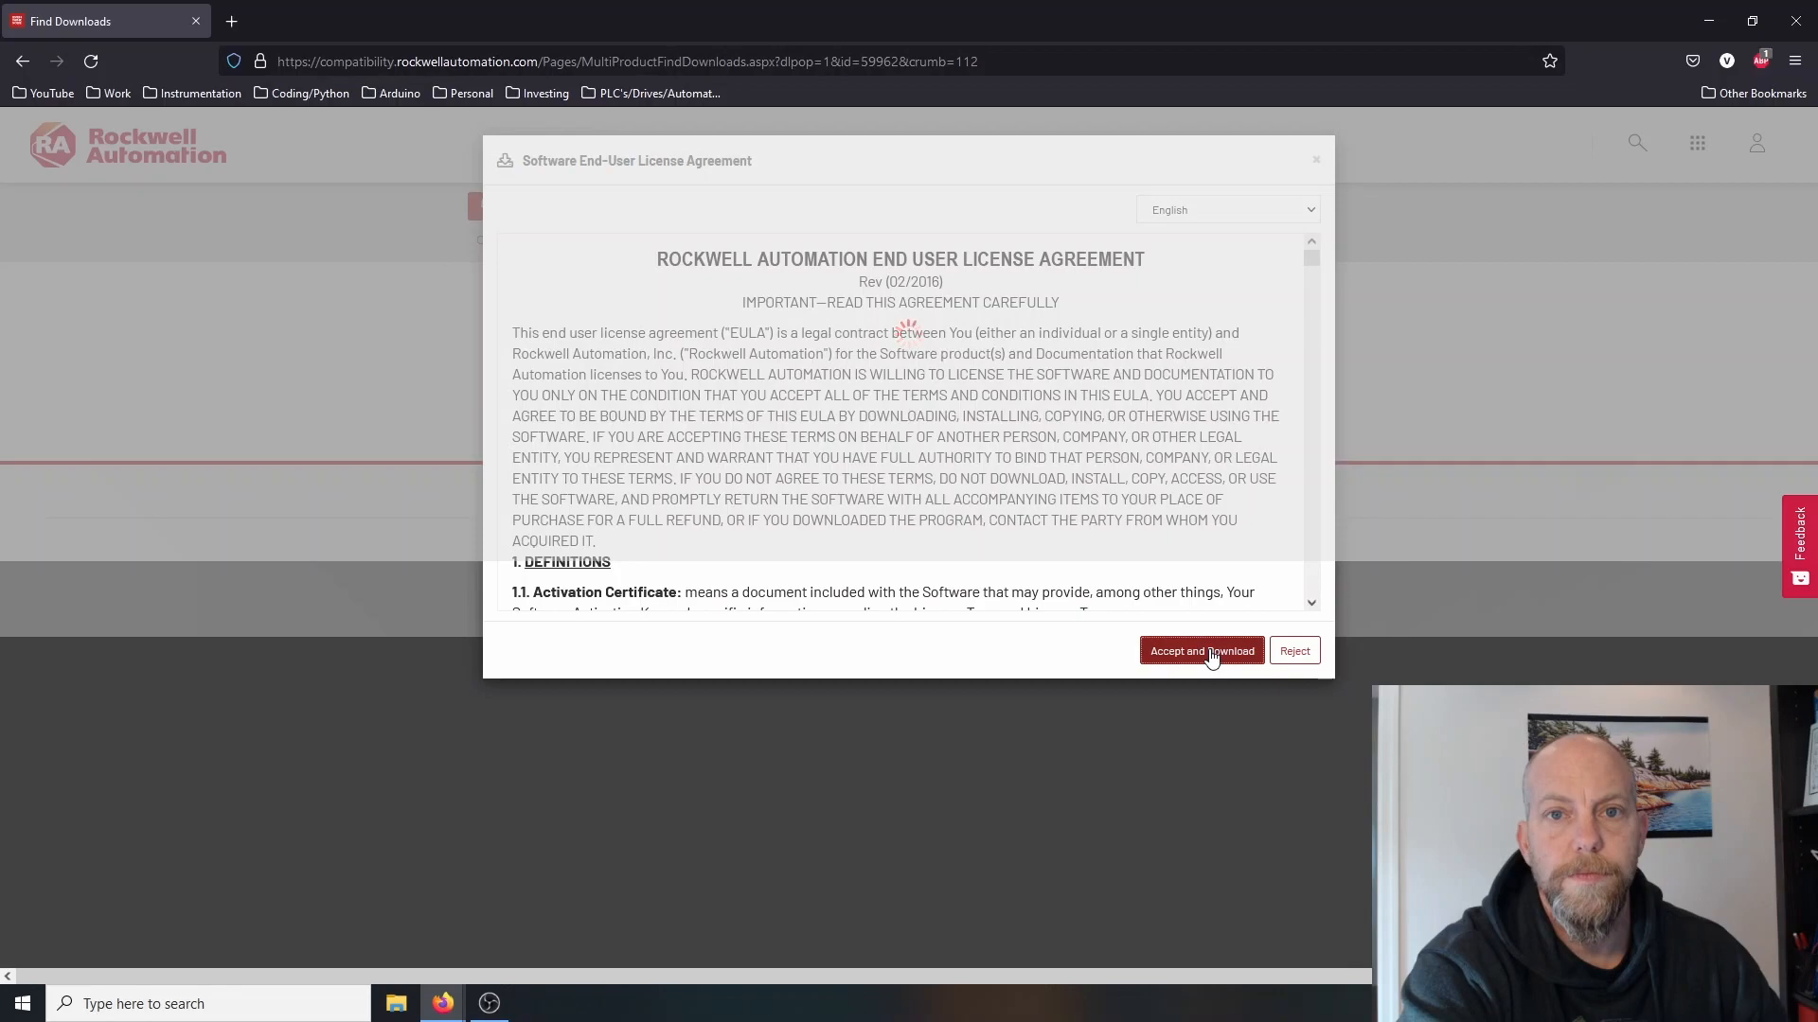
left_click(1201, 650)
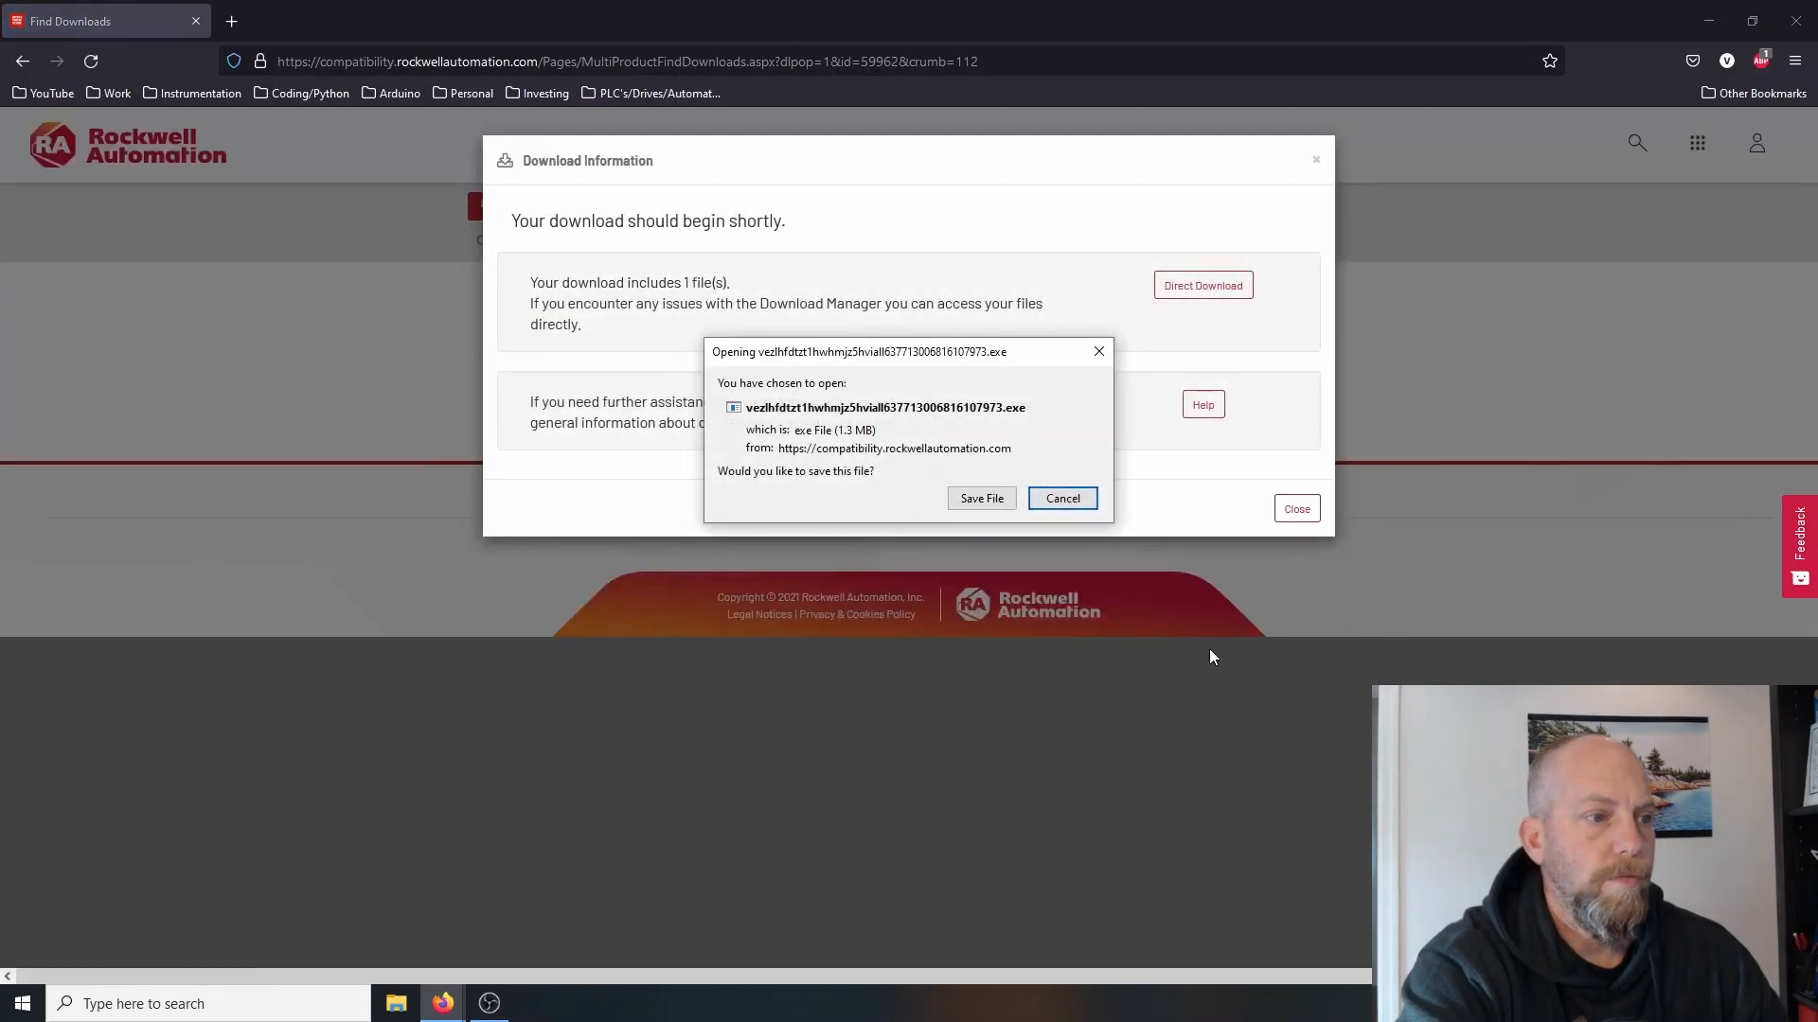
- Save the 1.3 MB downloader and open its containing Downloads folder
left_click(1060, 497)
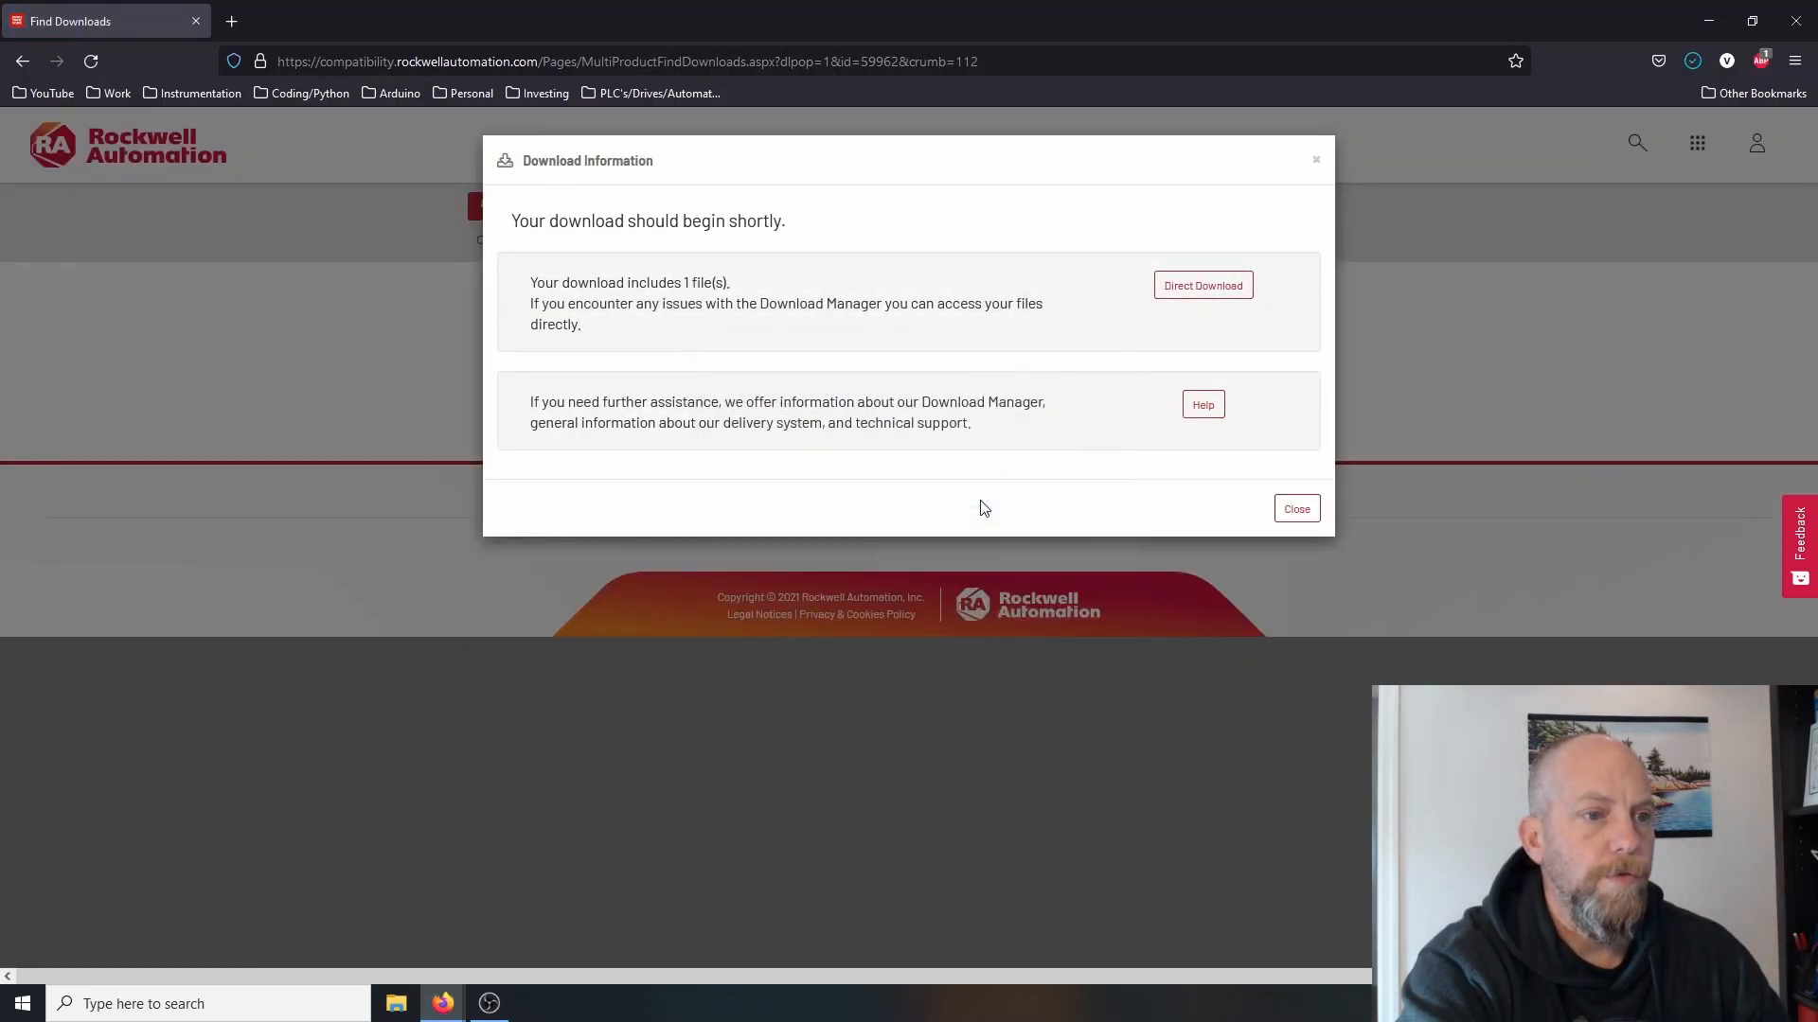
left_click(1203, 285)
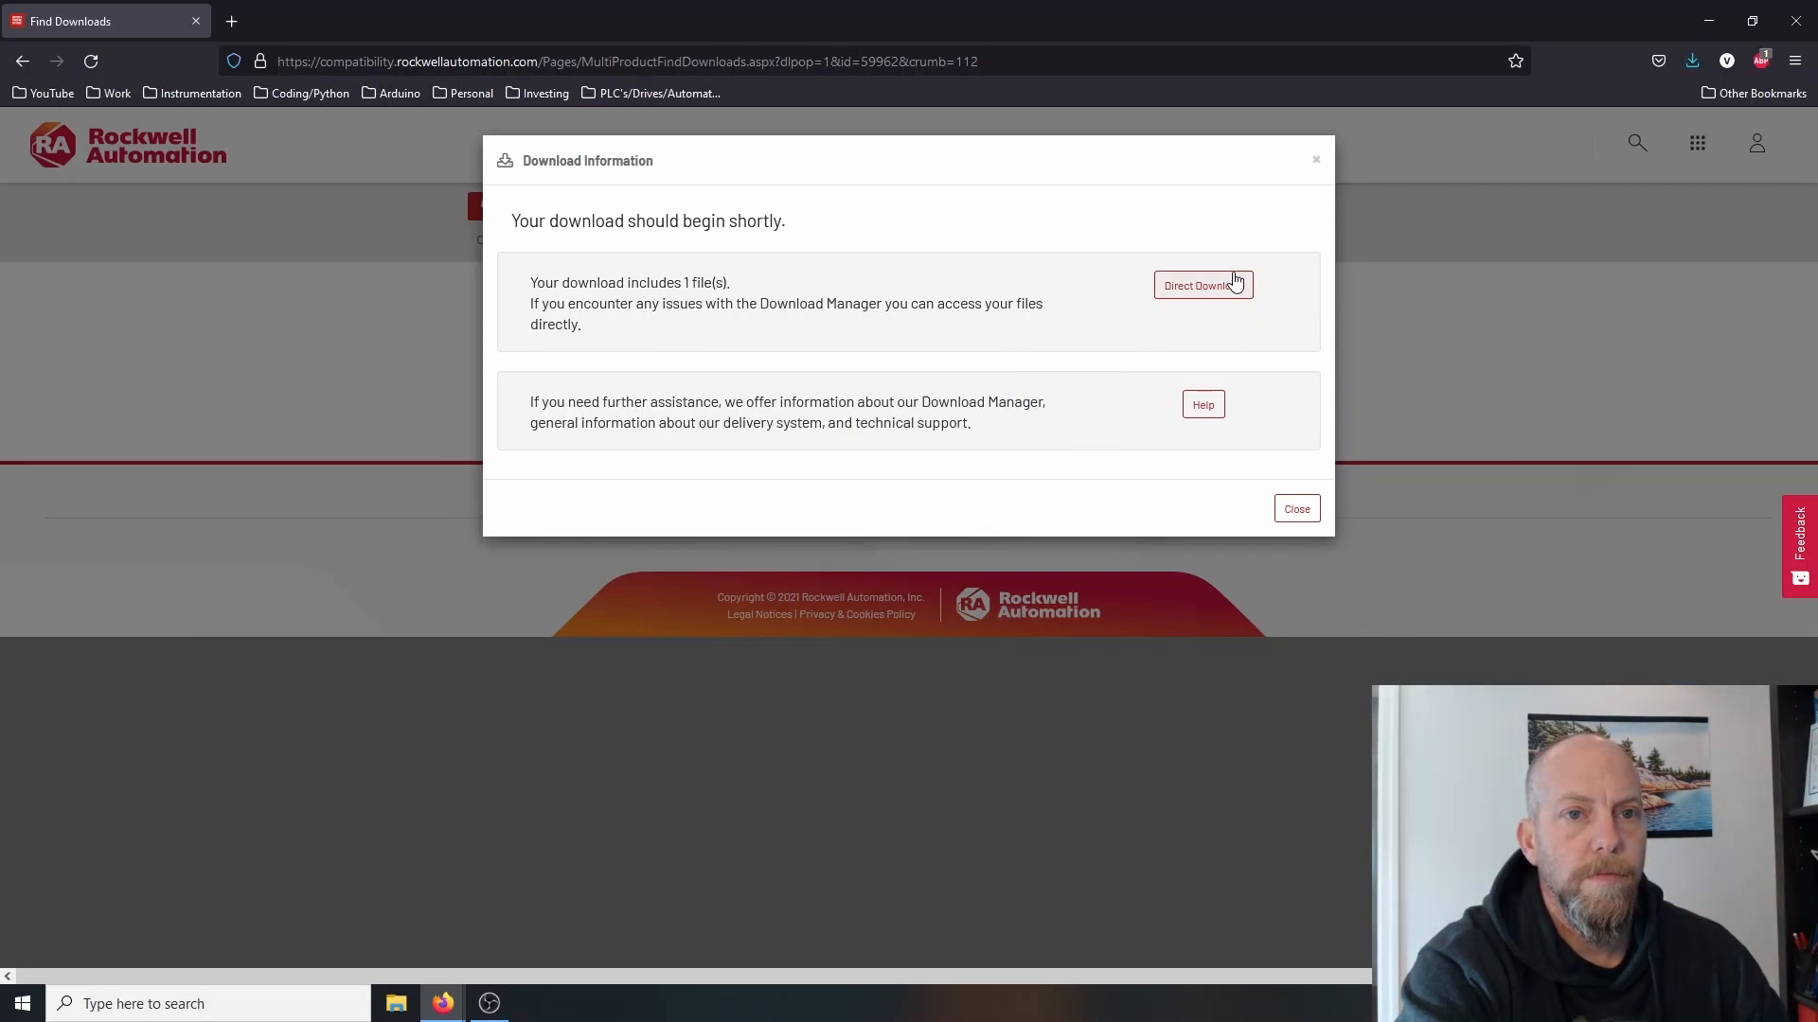
right_click(1691, 60)
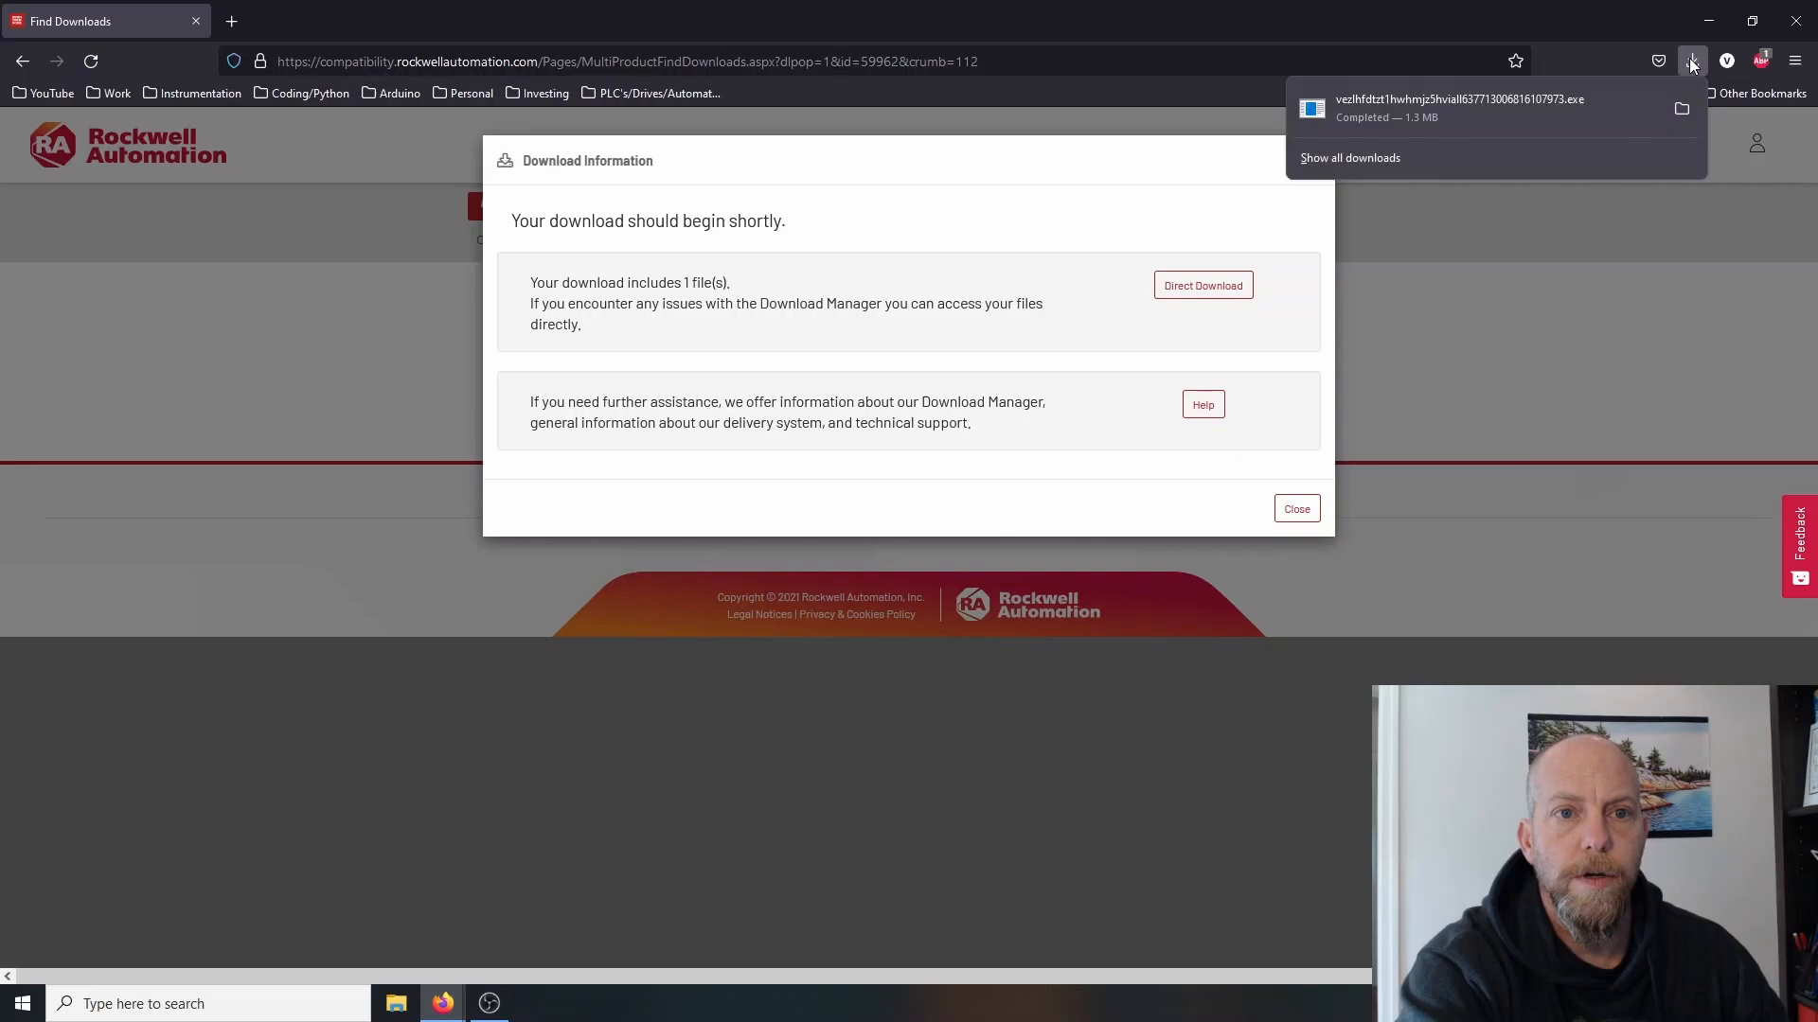
right_click(1458, 107)
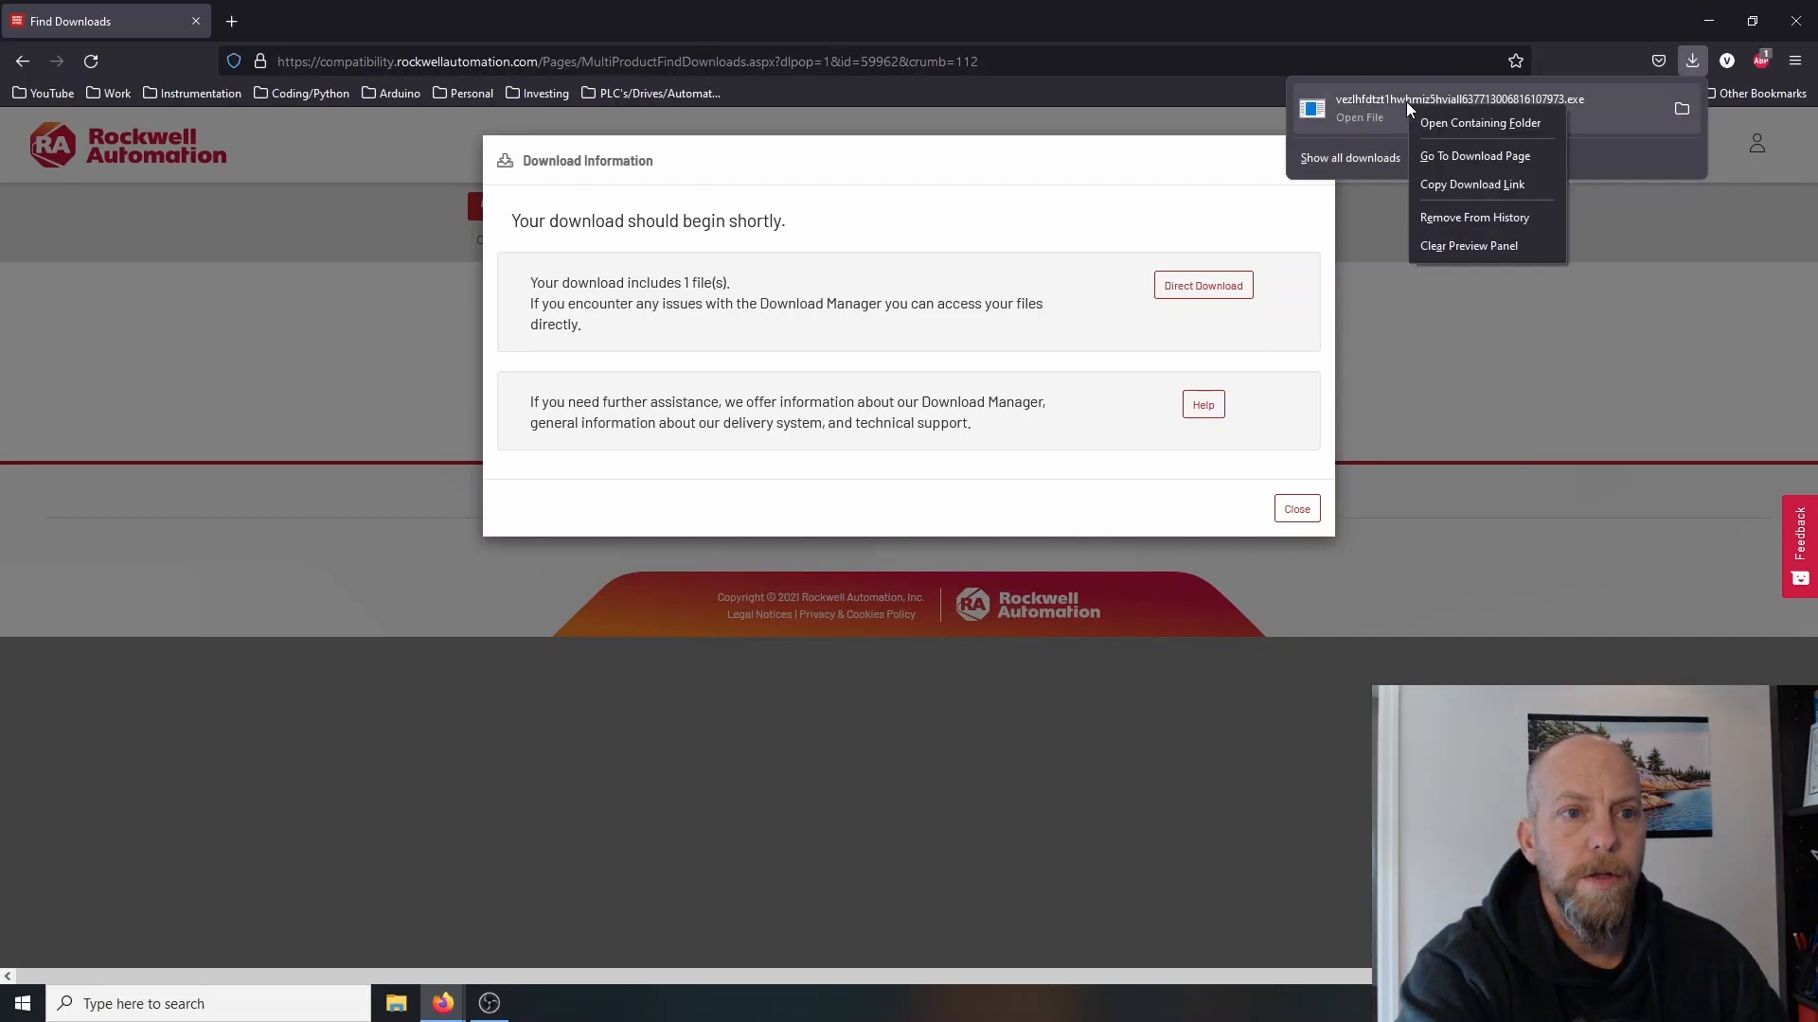
left_click(1481, 123)
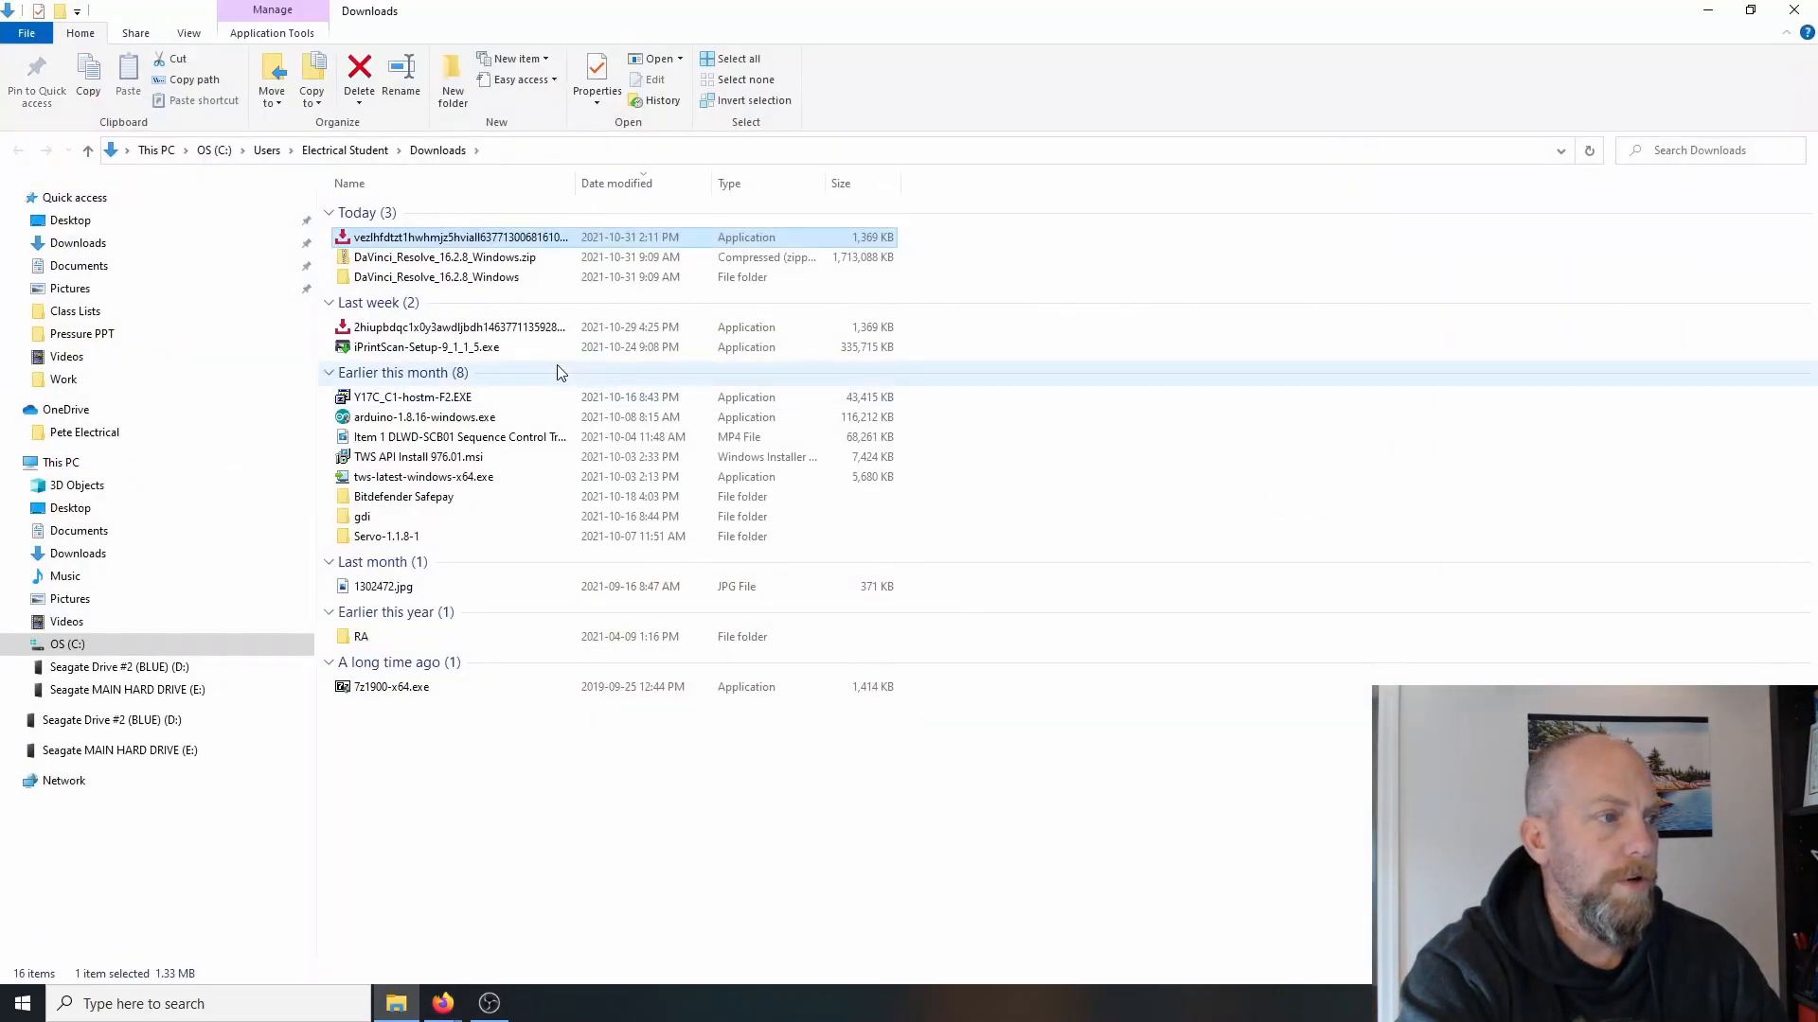
mouse_move(406, 244)
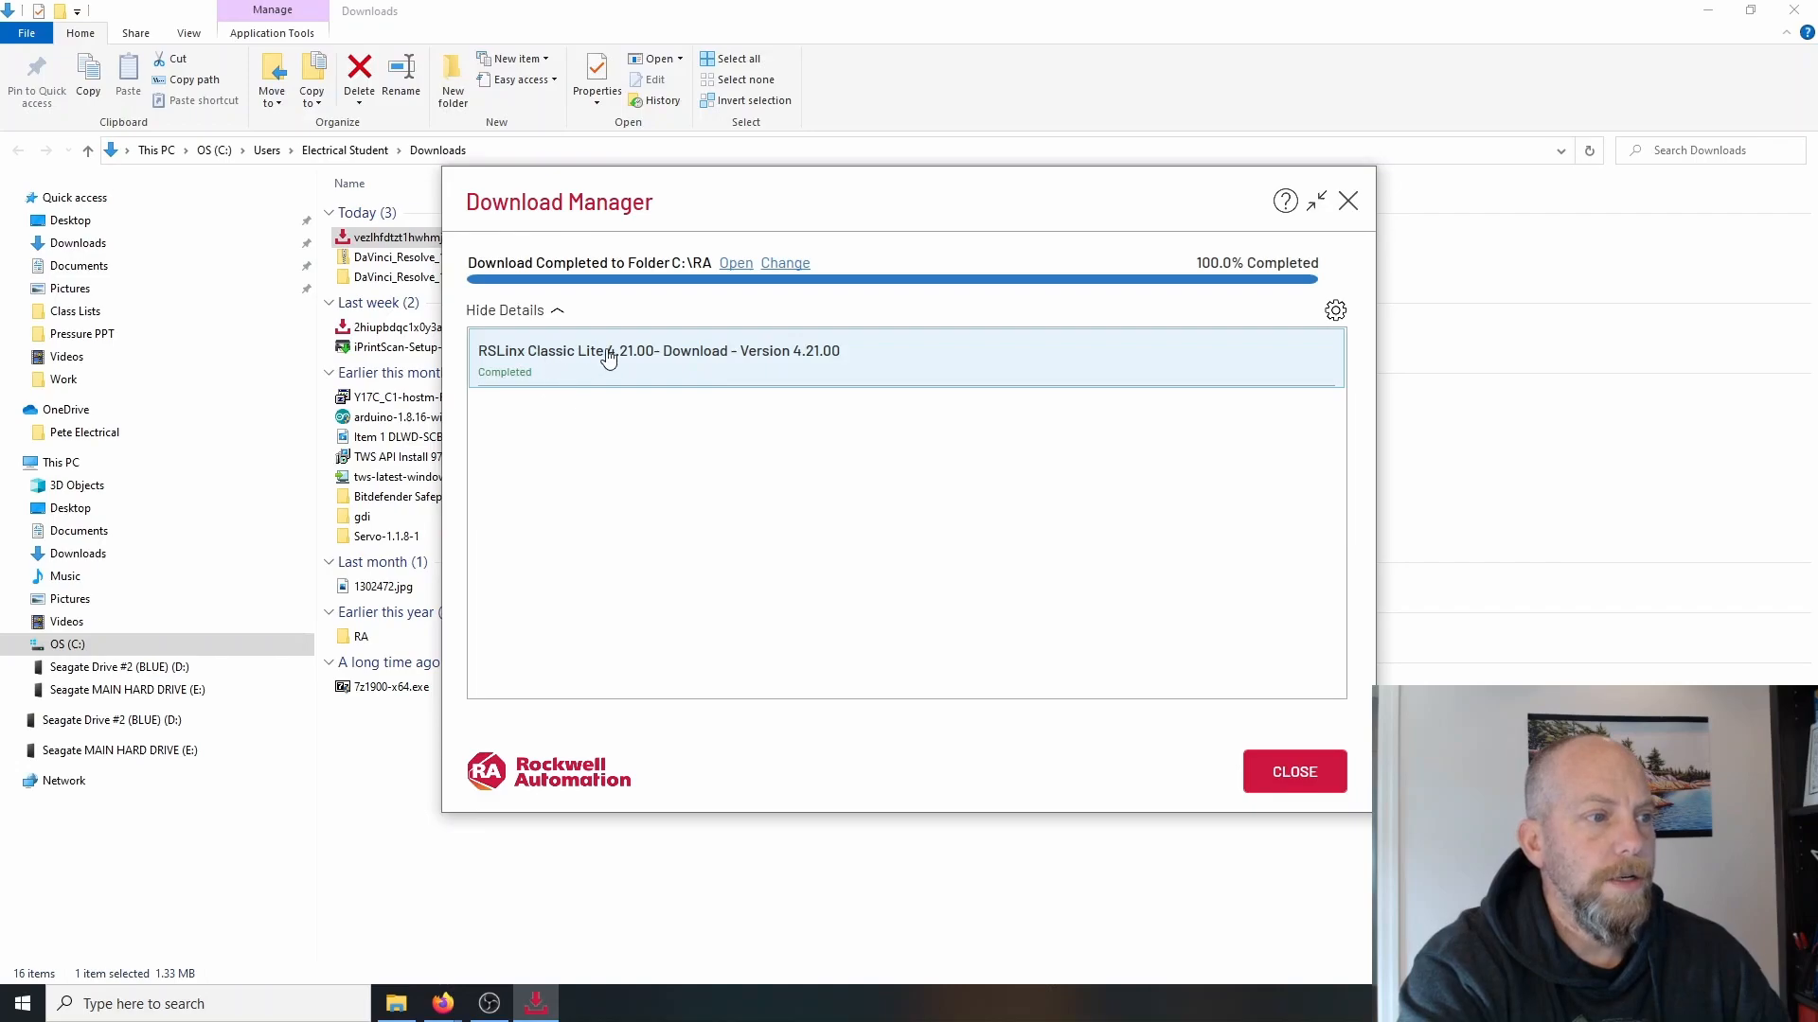
mouse_move(683, 280)
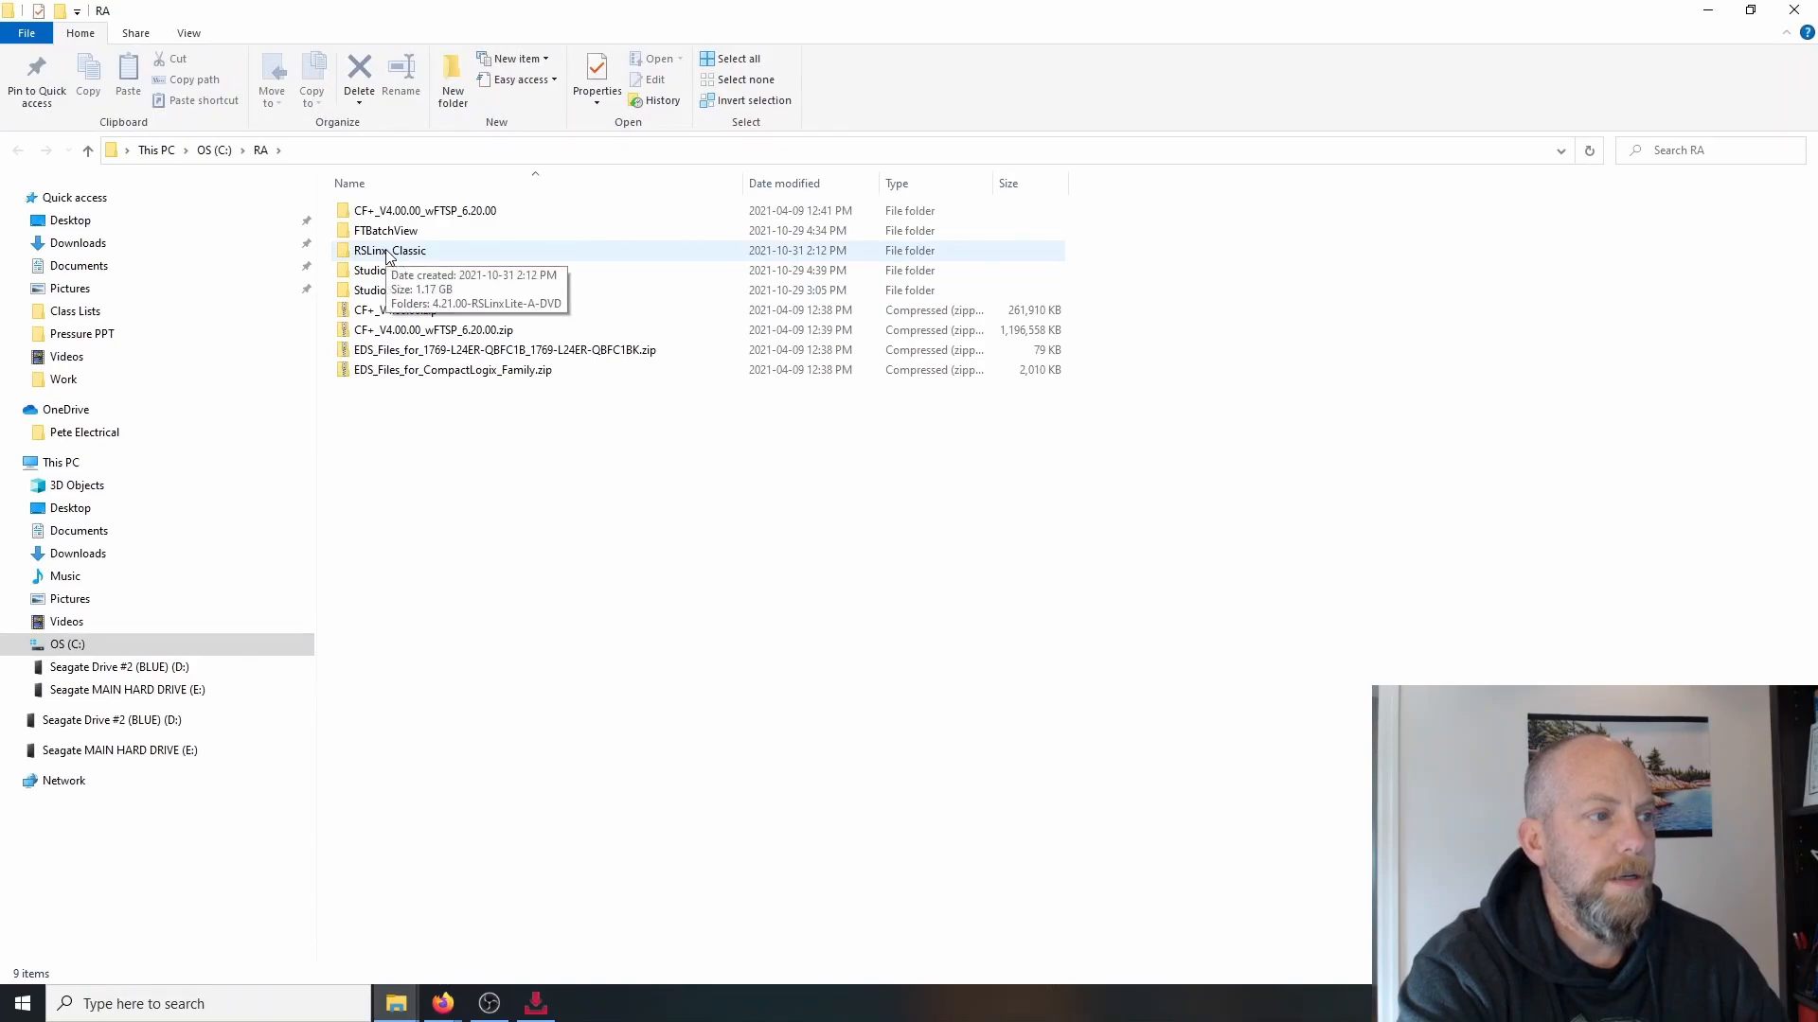
- Run Setup.exe from RSLinx_Classic > 4.21.00-RSLinxLite-A-DVD
double_click(393, 250)
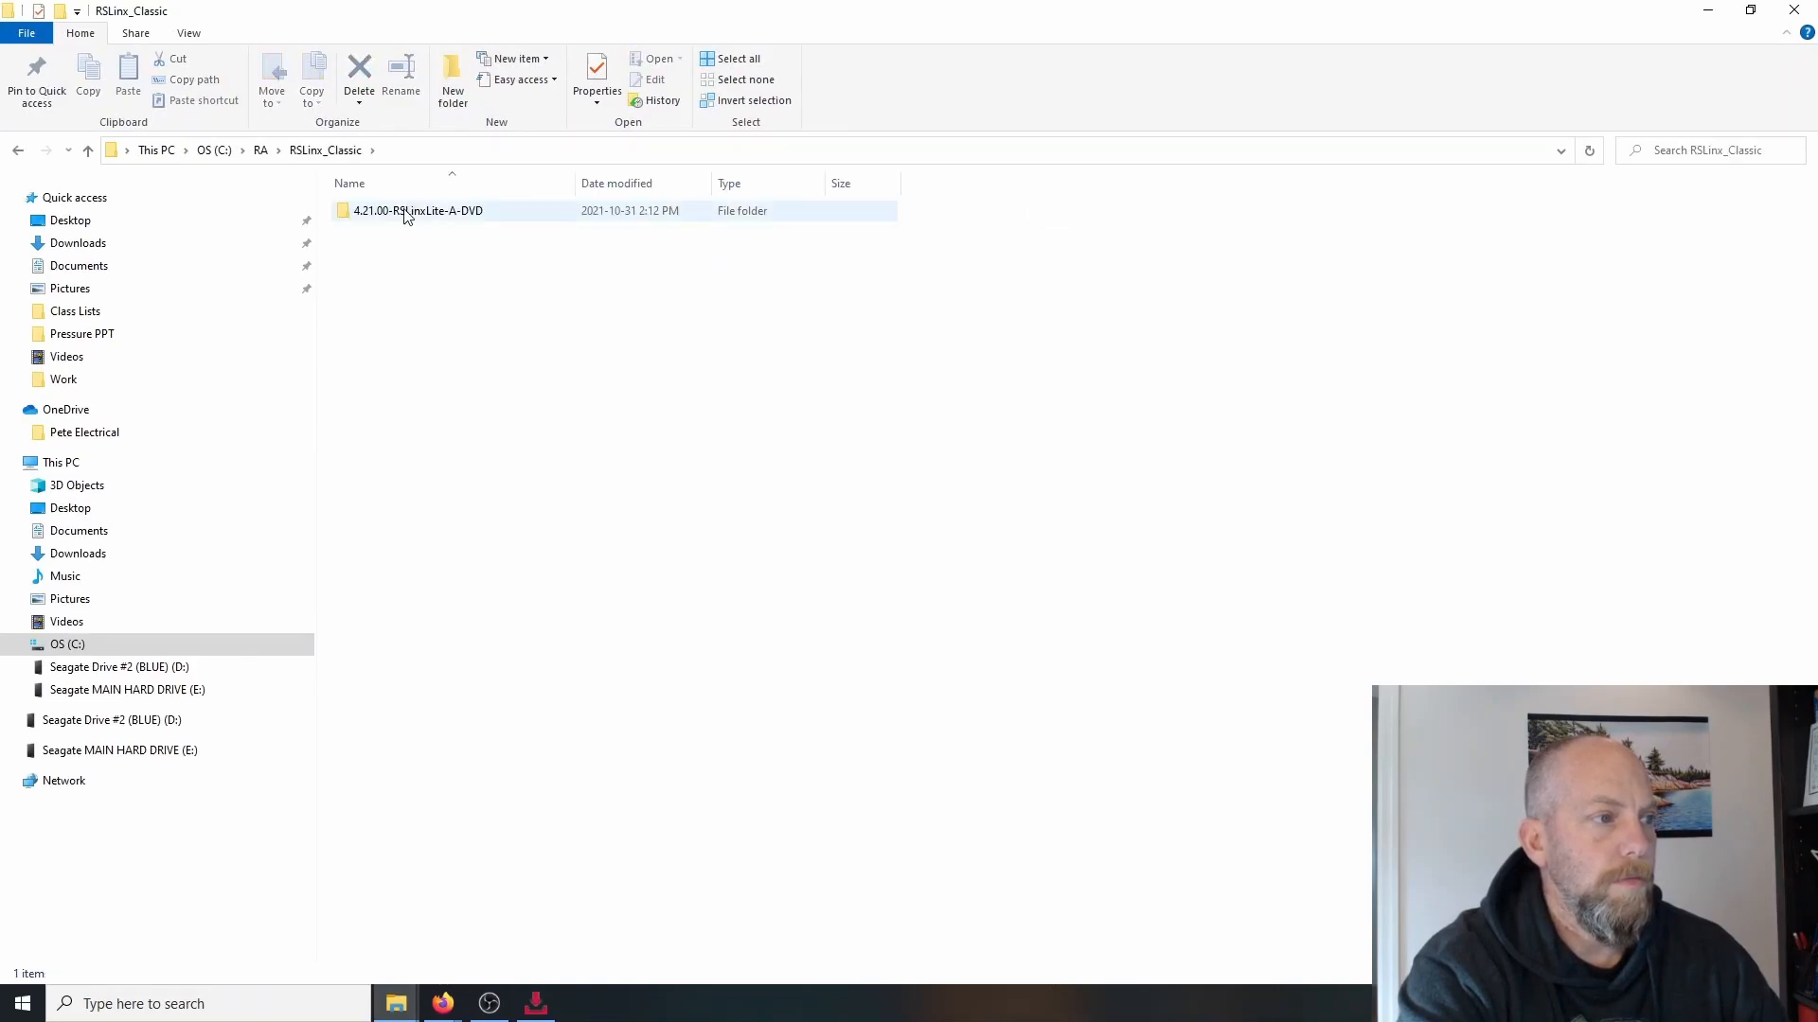
double_click(418, 210)
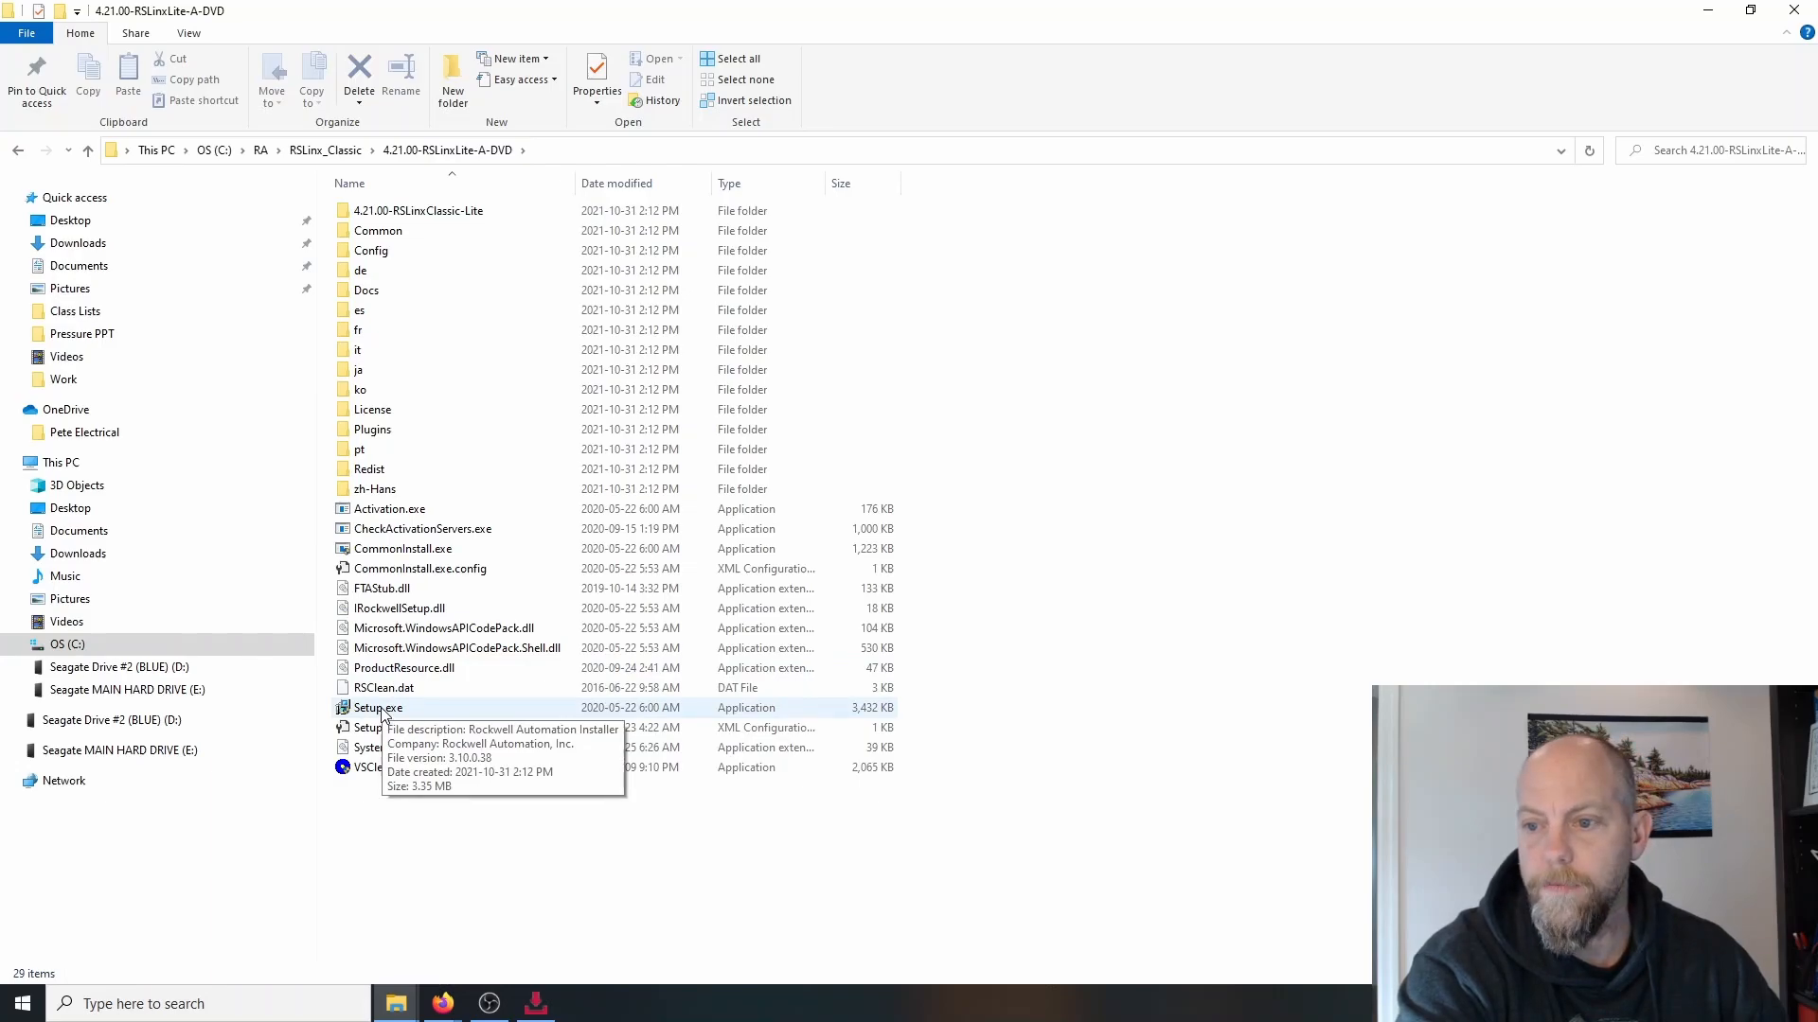
double_click(377, 707)
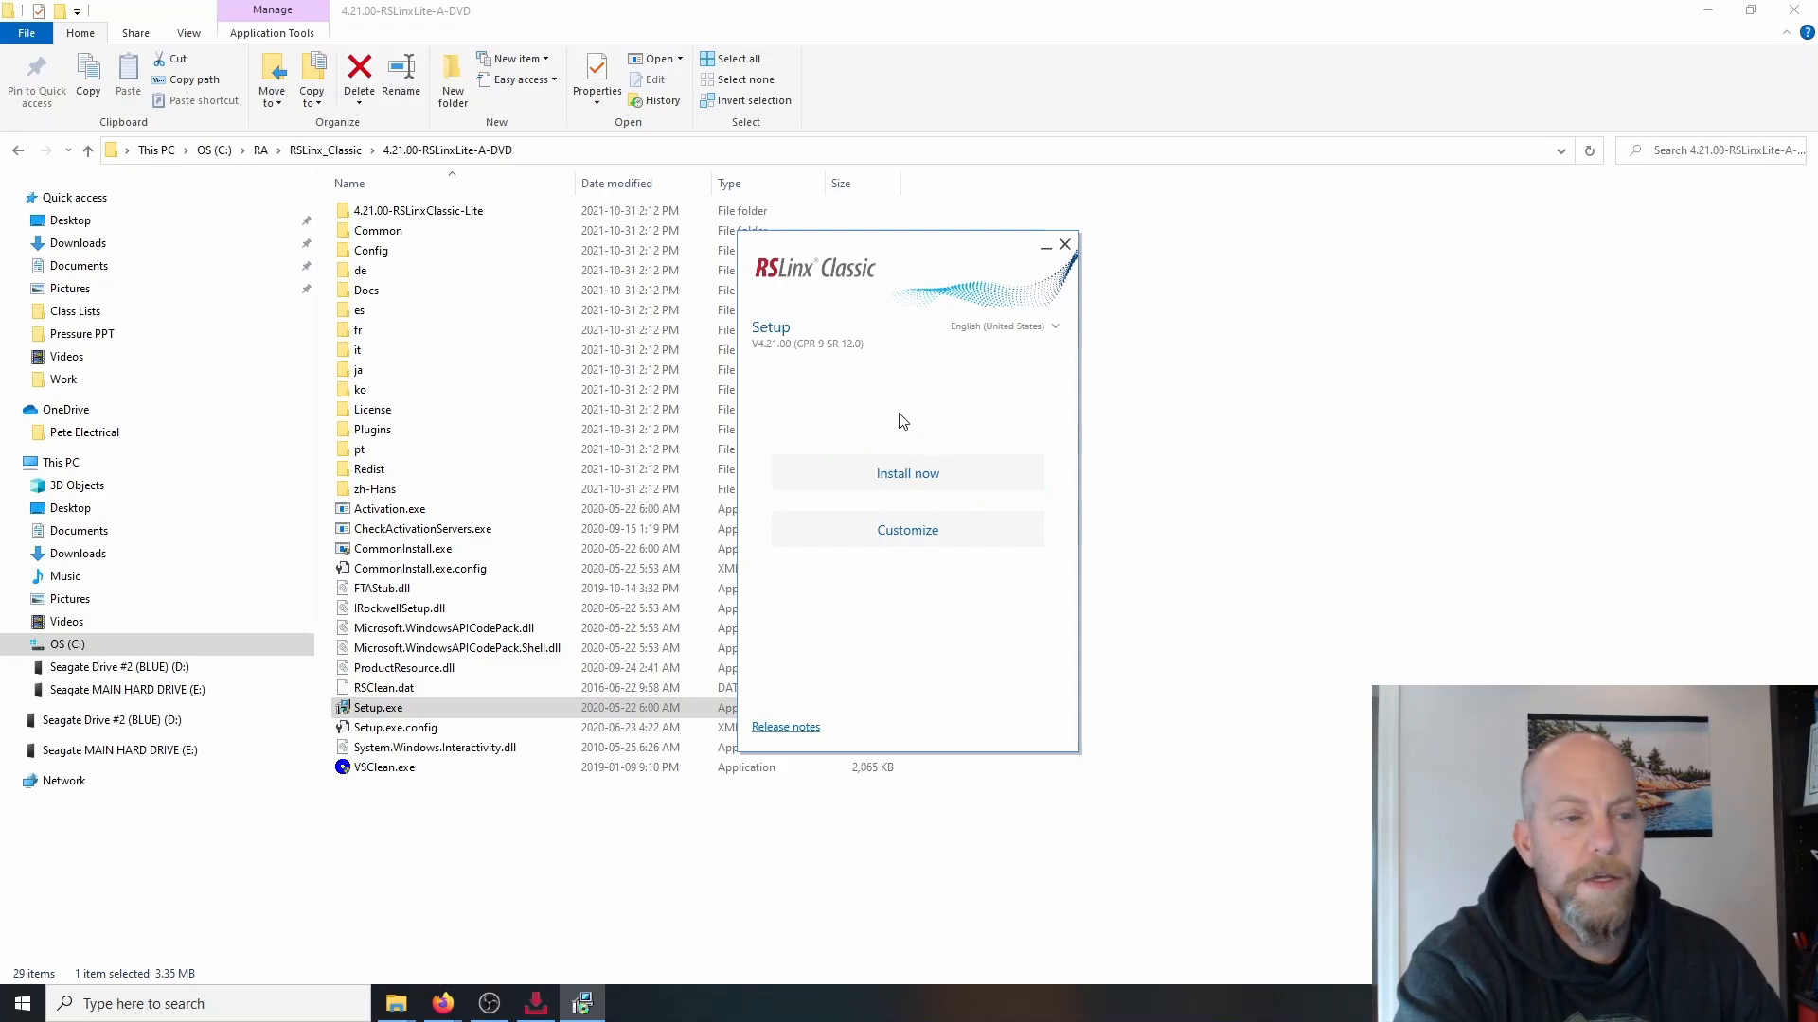
mouse_move(967, 486)
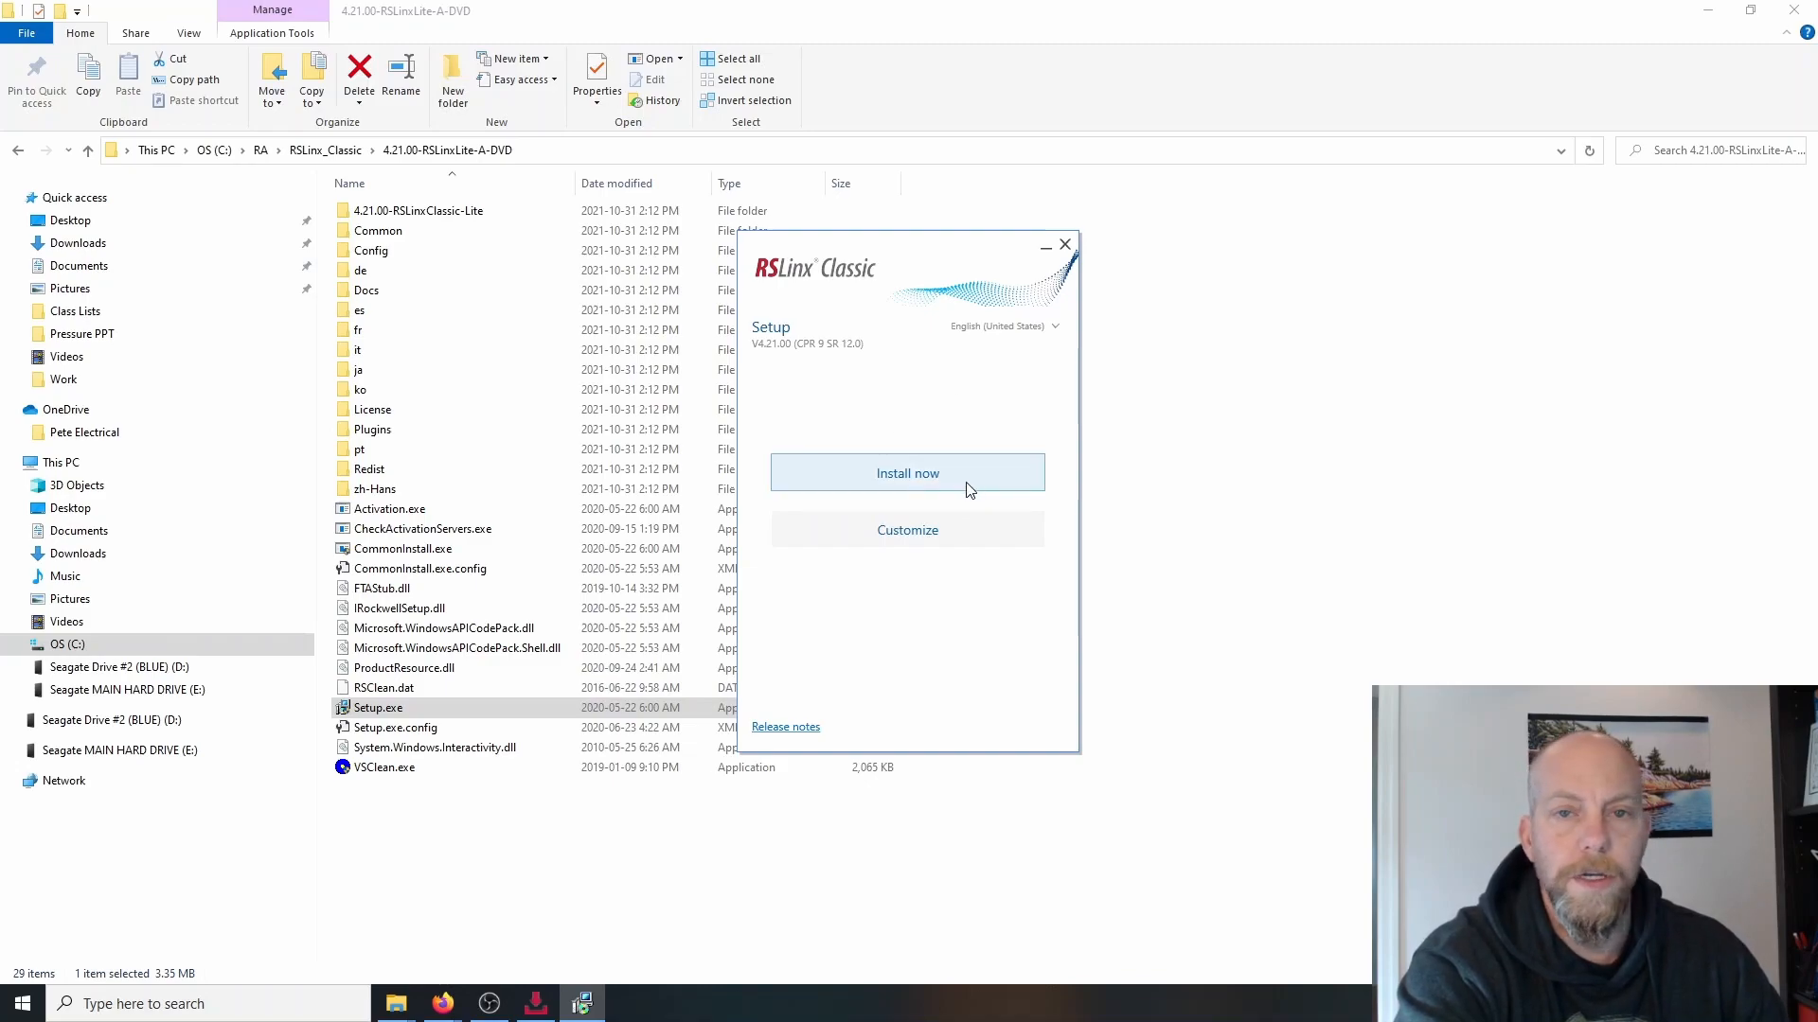
- Install RSLinx Classic accepting all licenses, then close setup and the Download Manager
left_click(908, 474)
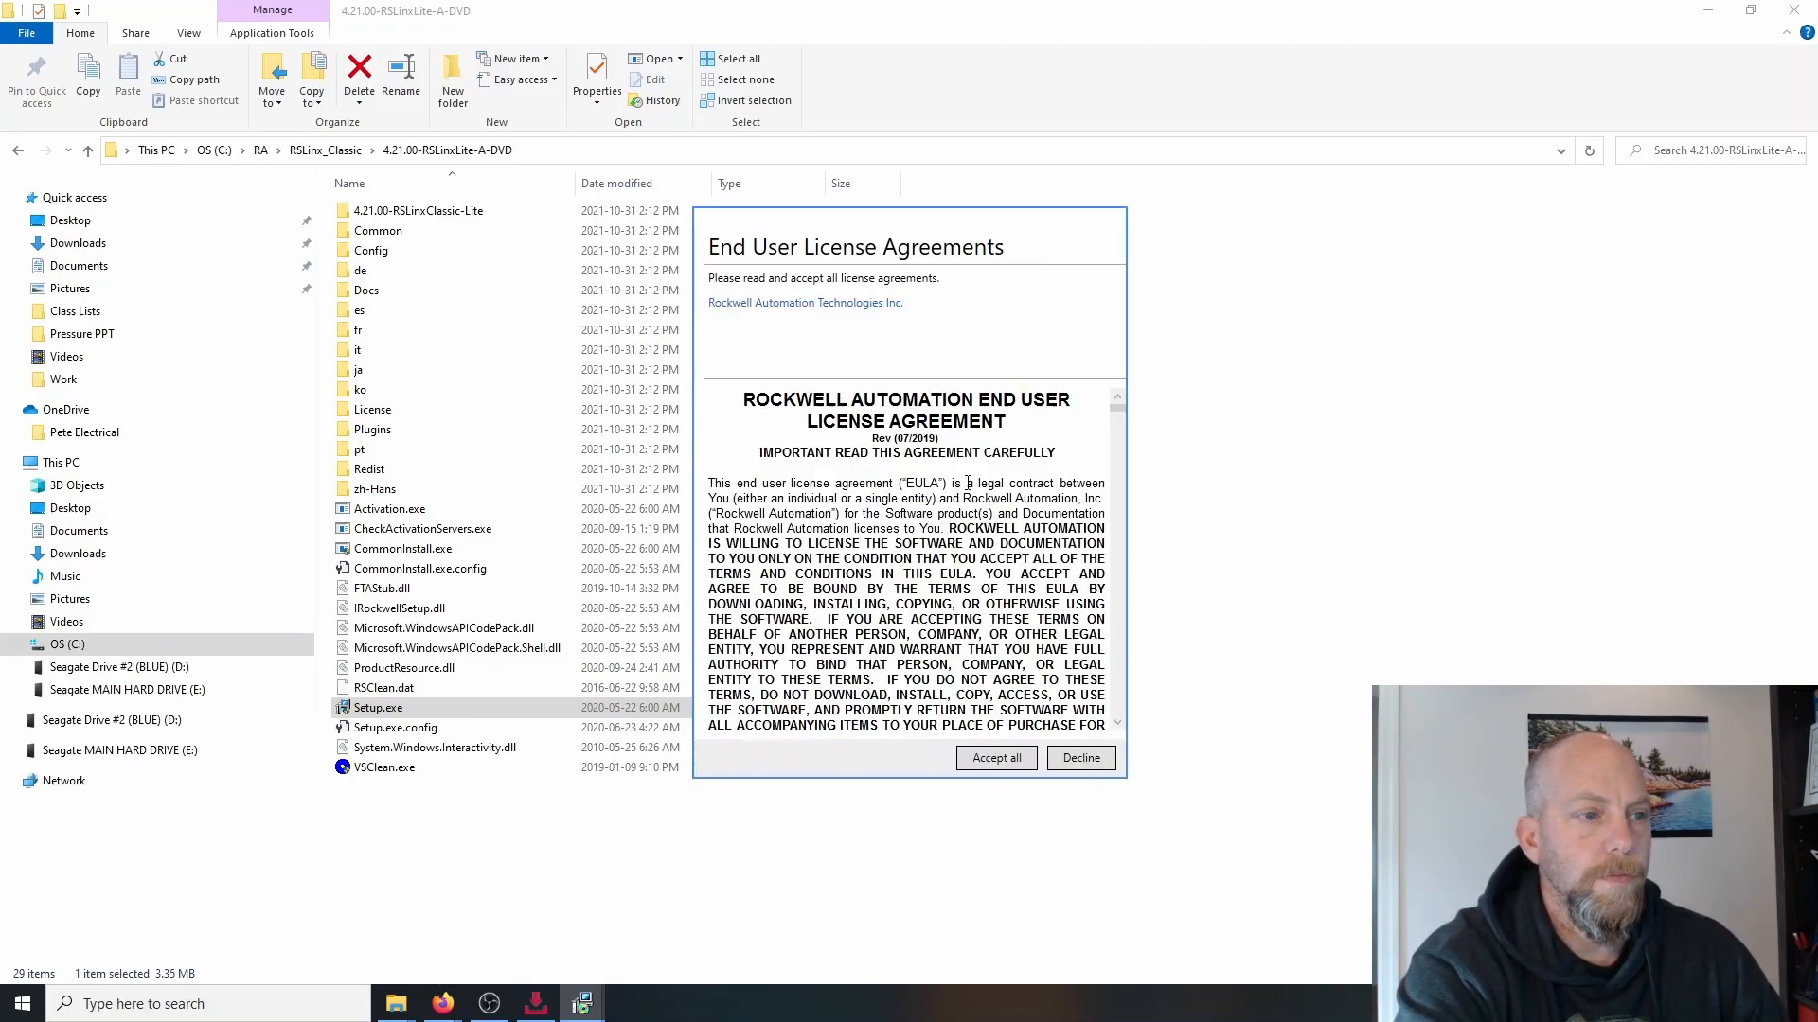
left_click(995, 757)
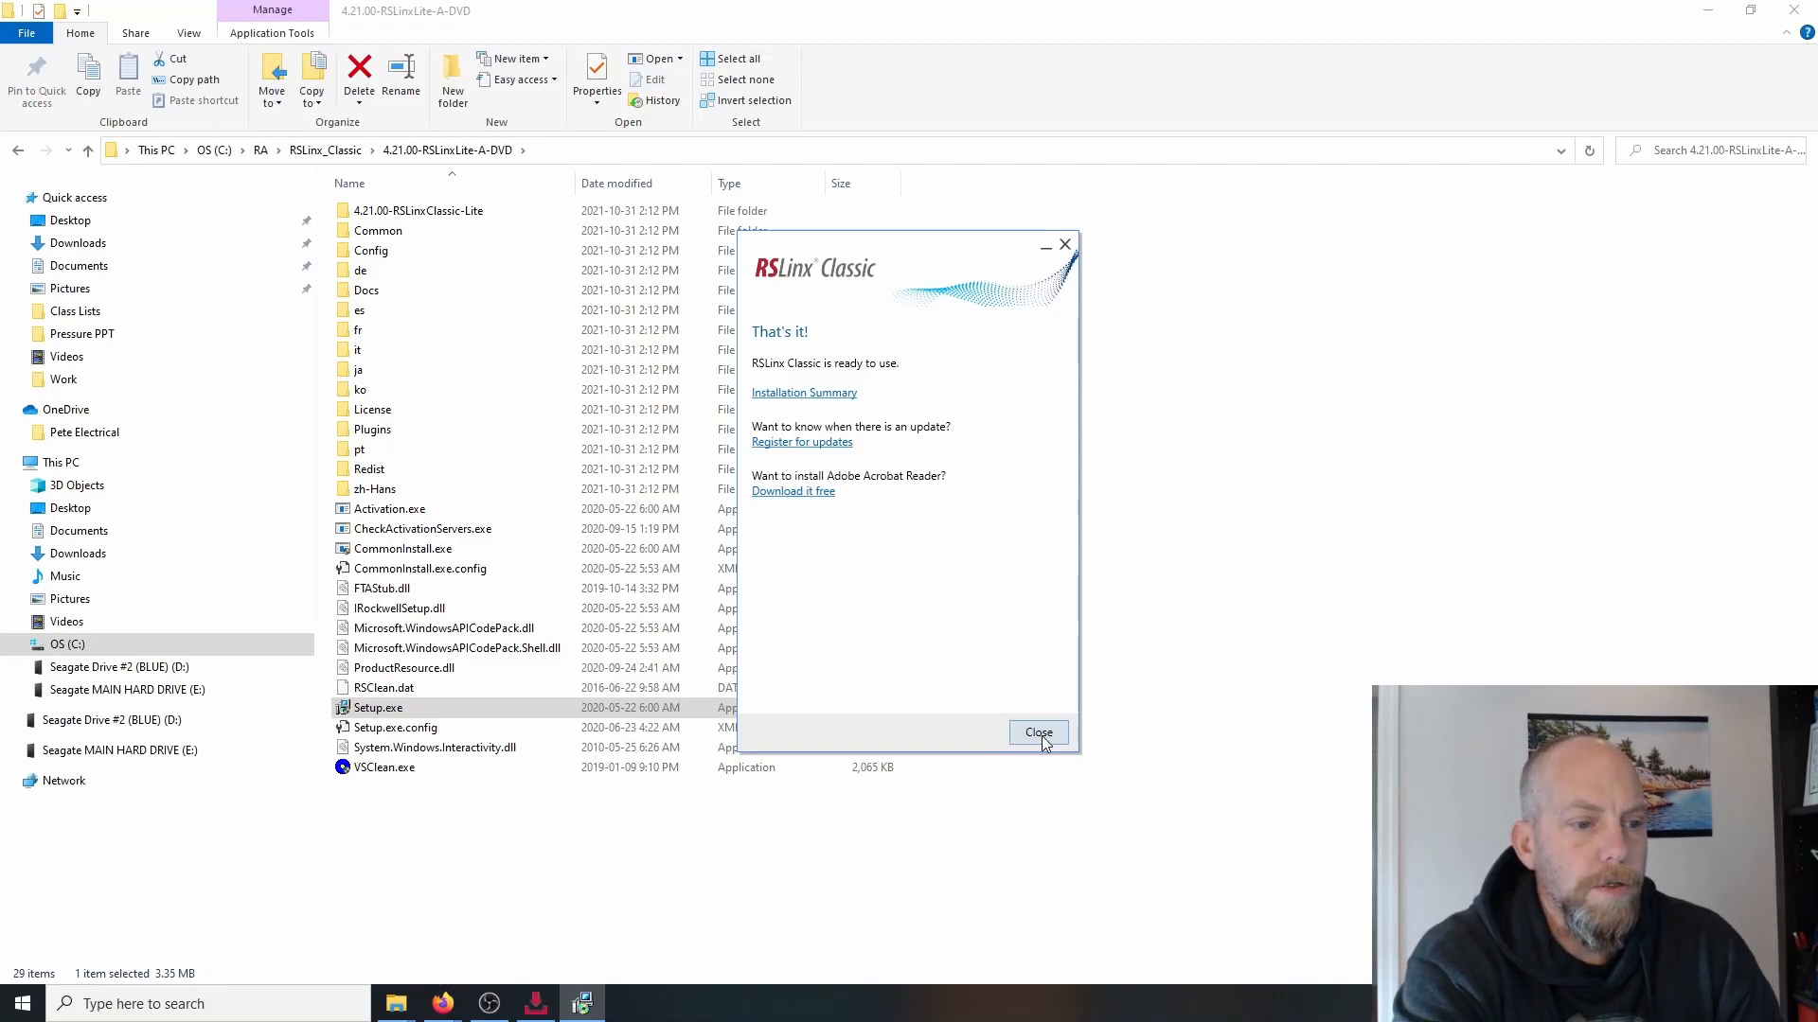
left_click(1038, 733)
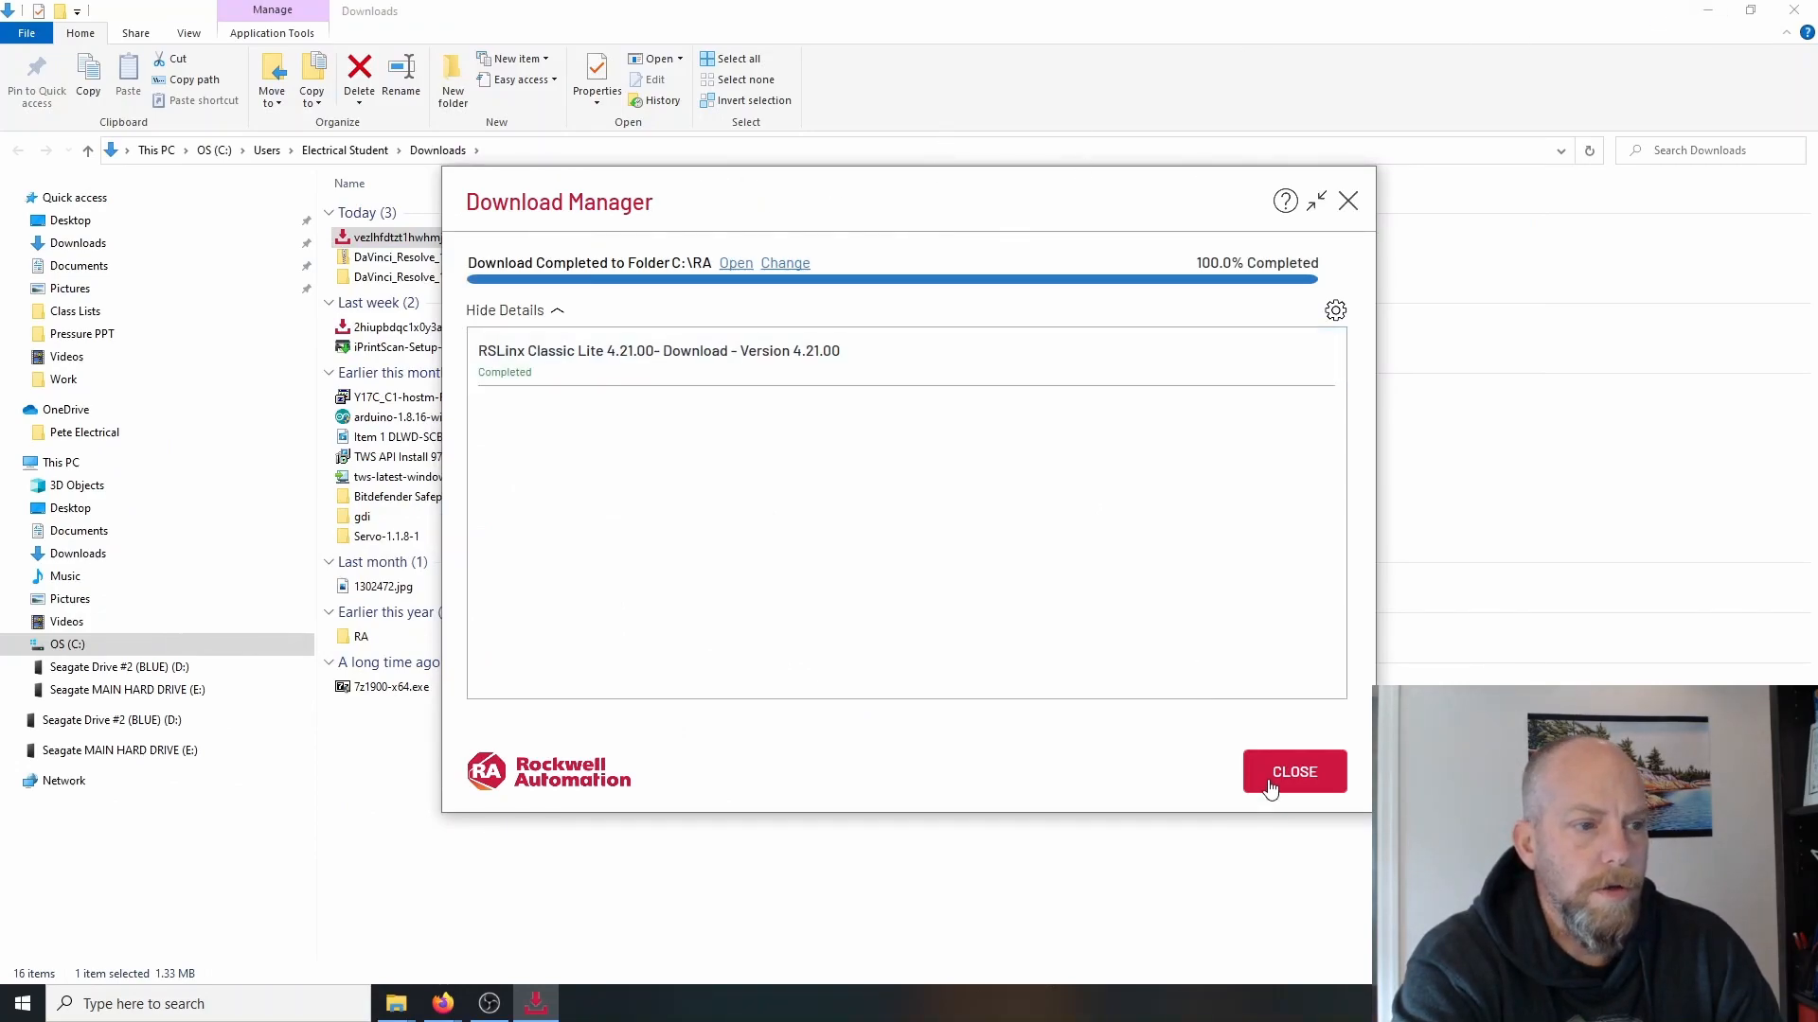
left_click(1294, 772)
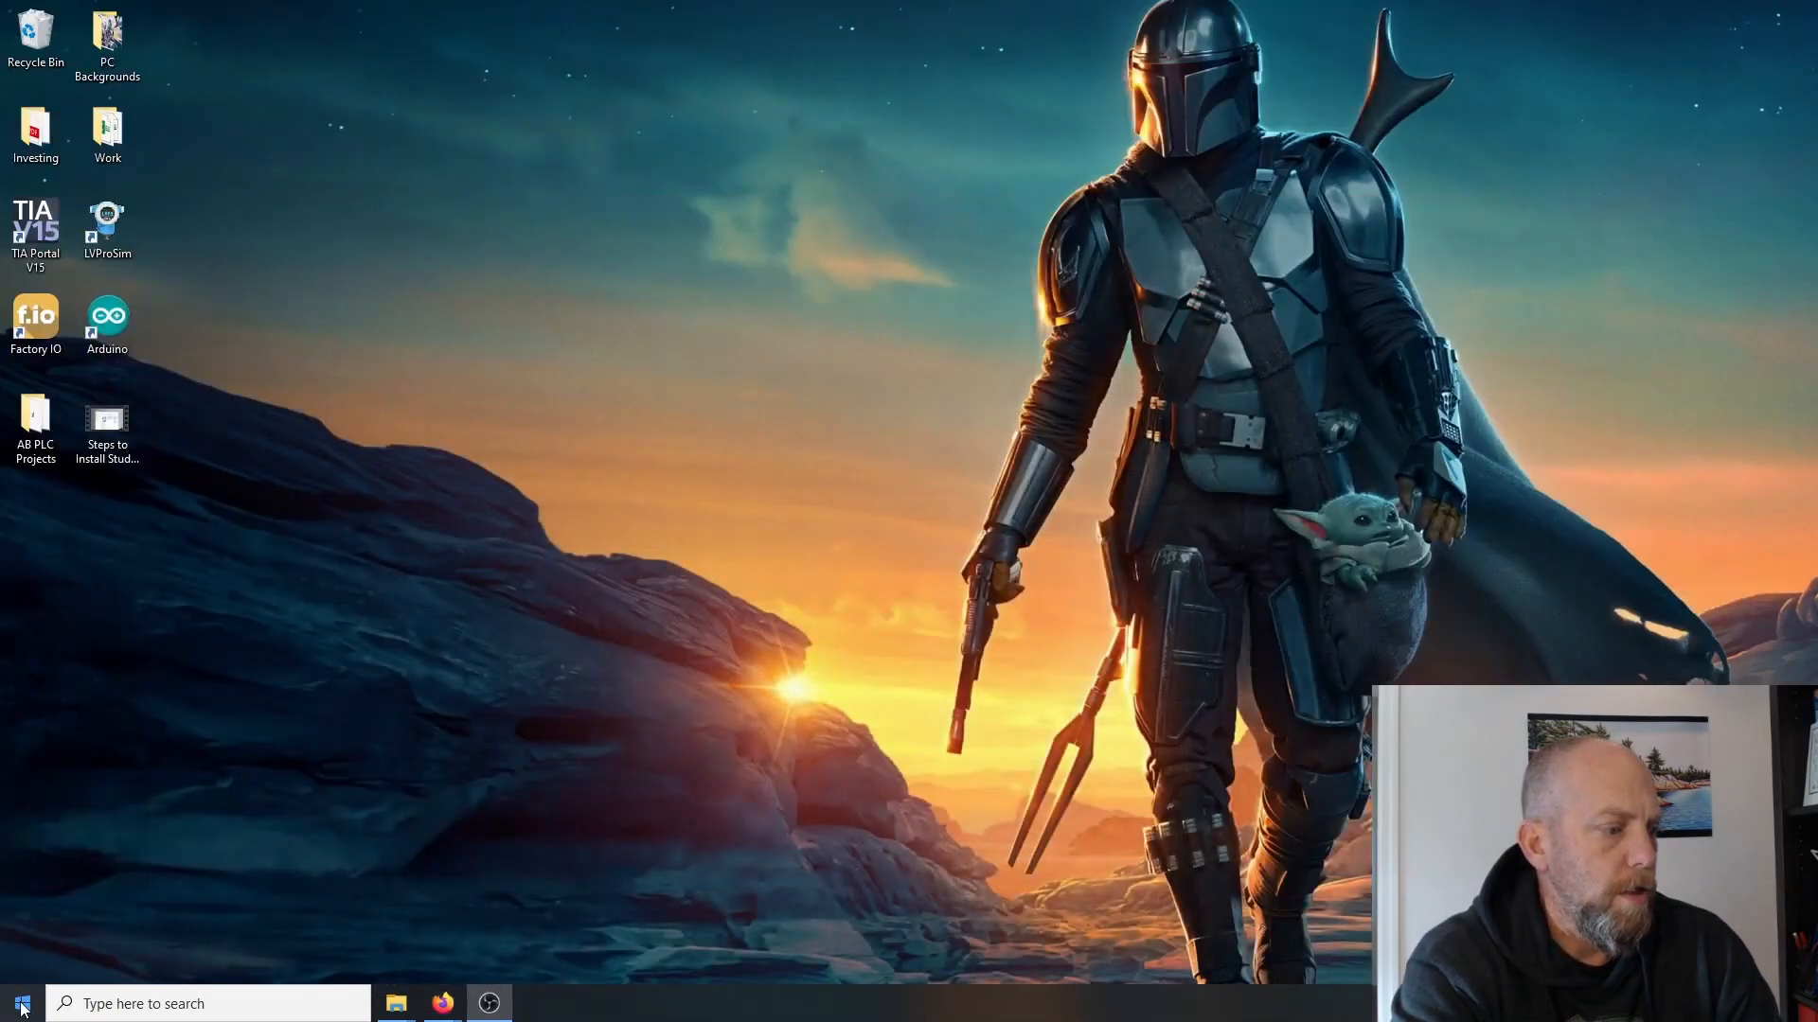
- Launch RSLinx Classic from the Start menu's Recently added list
left_click(19, 1004)
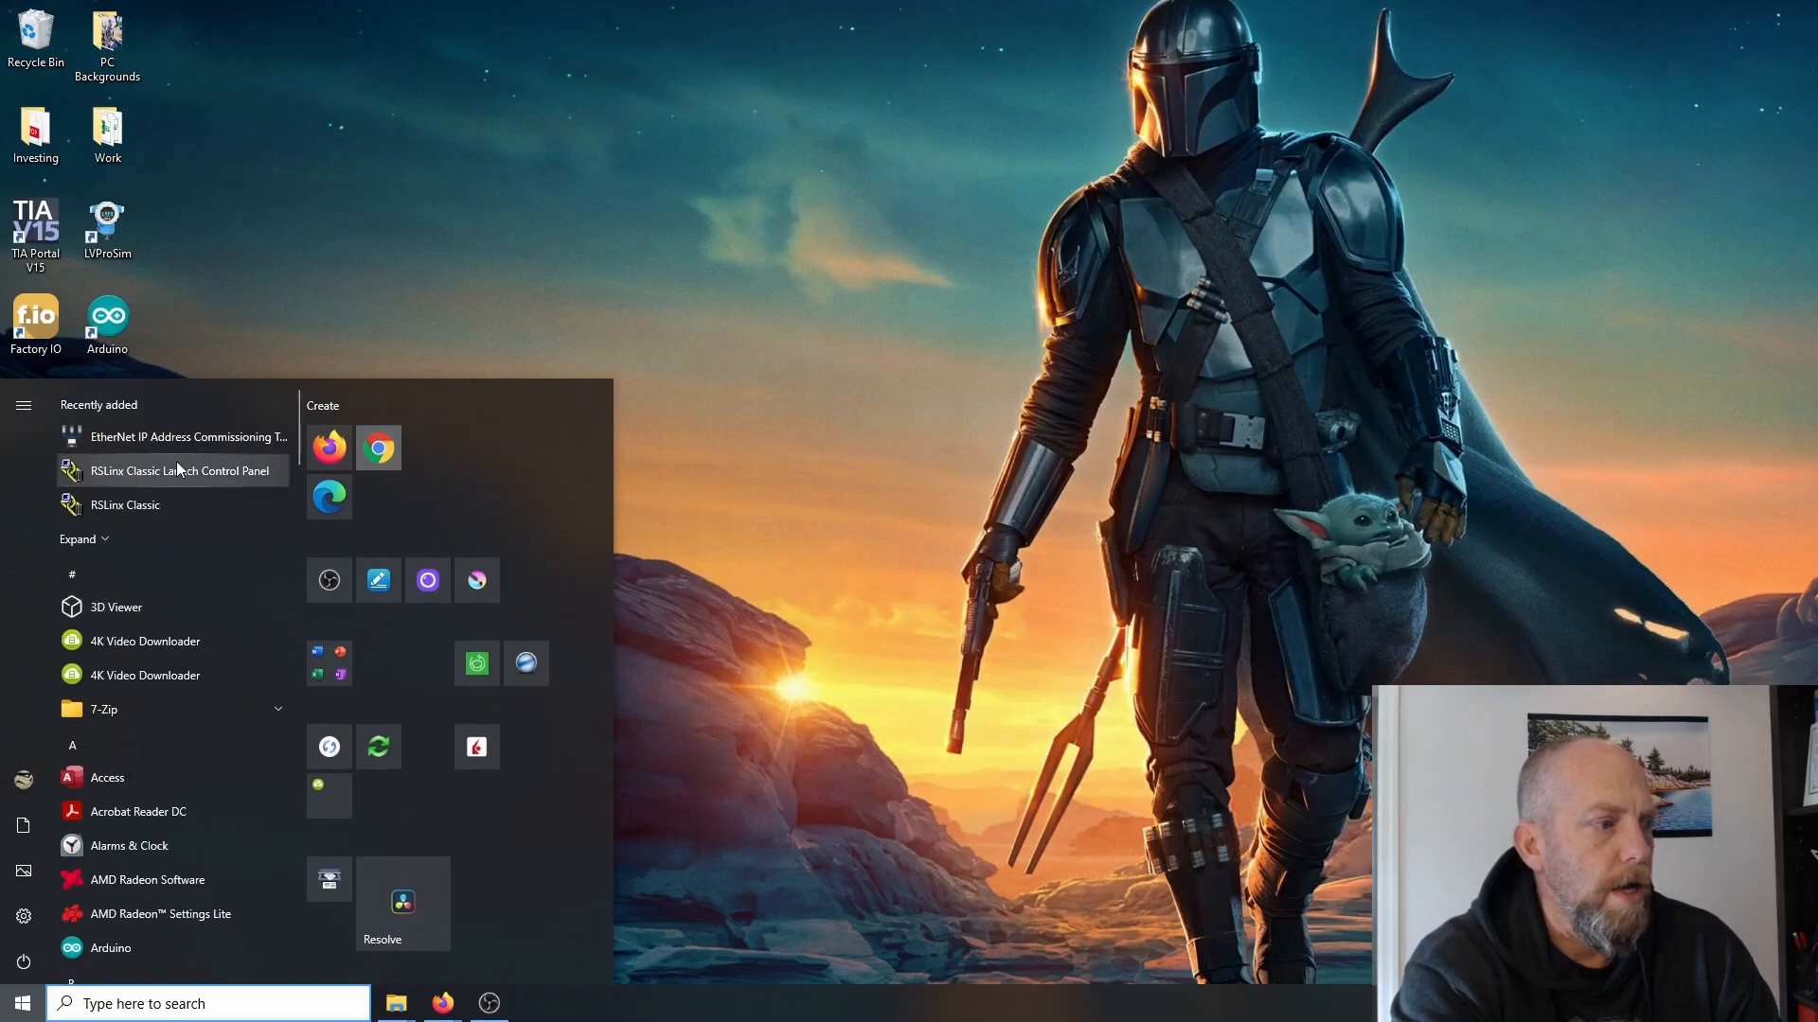
mouse_move(124, 504)
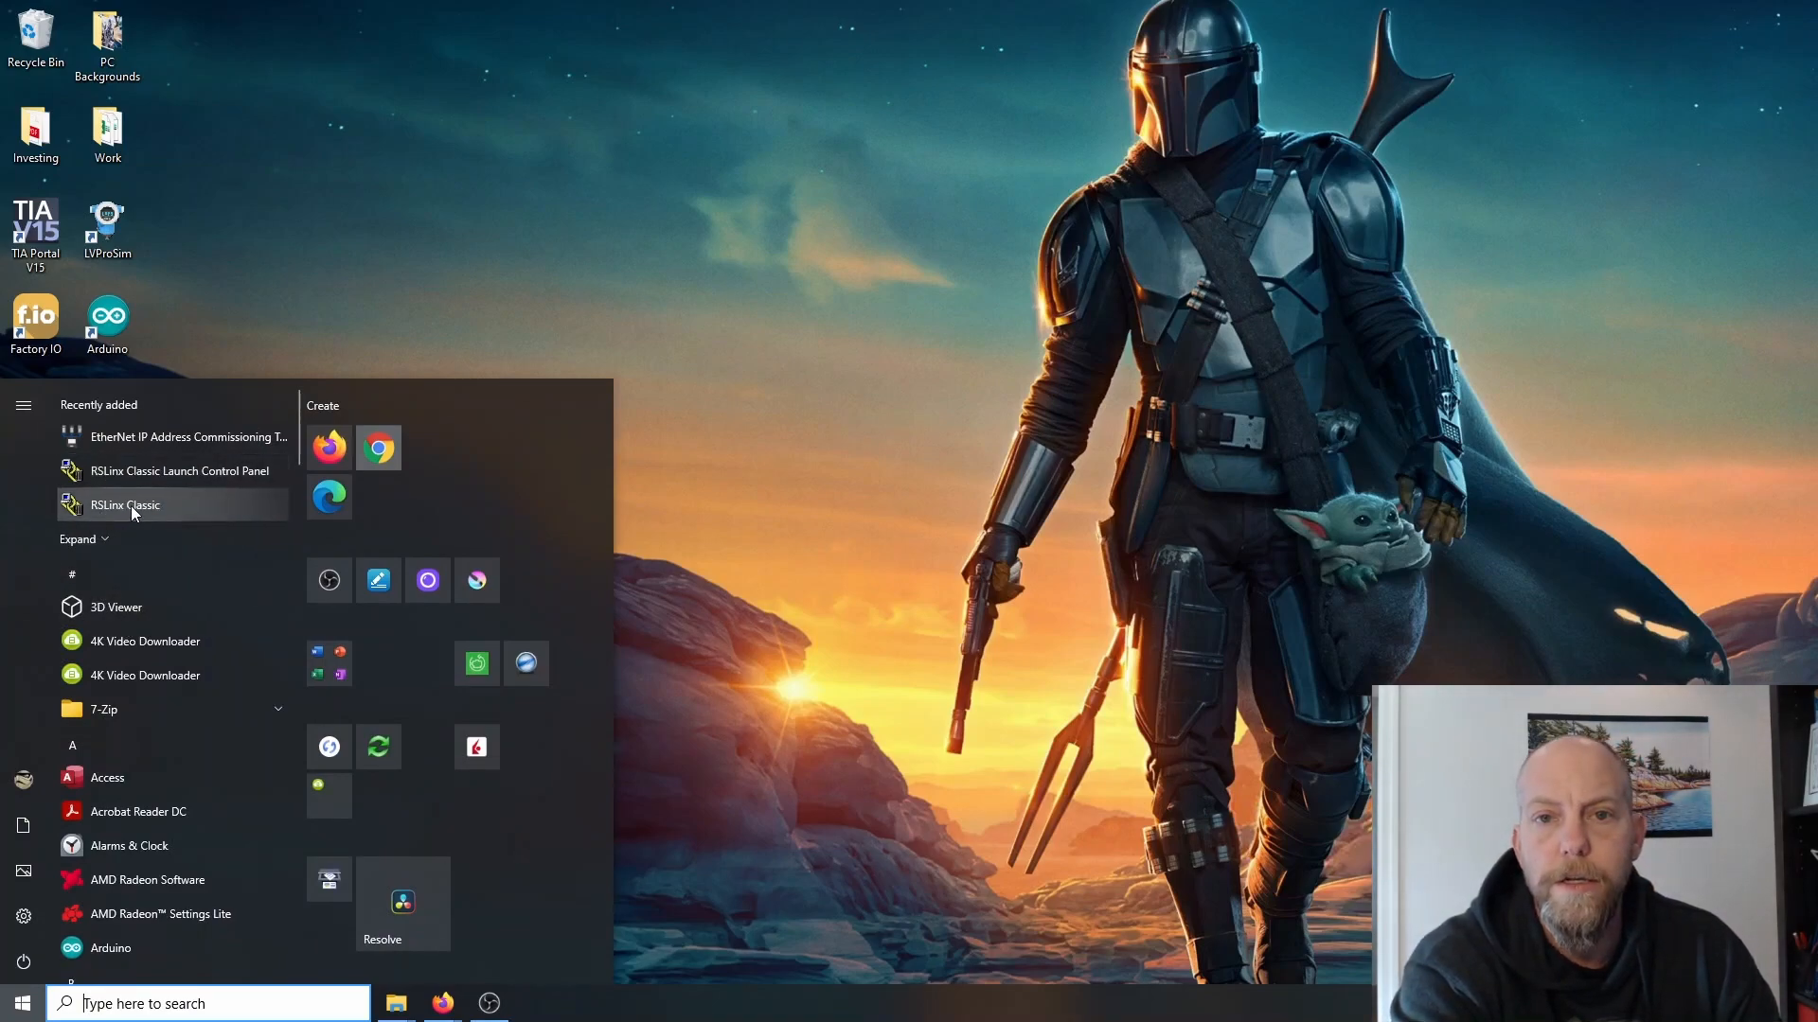
left_click(124, 505)
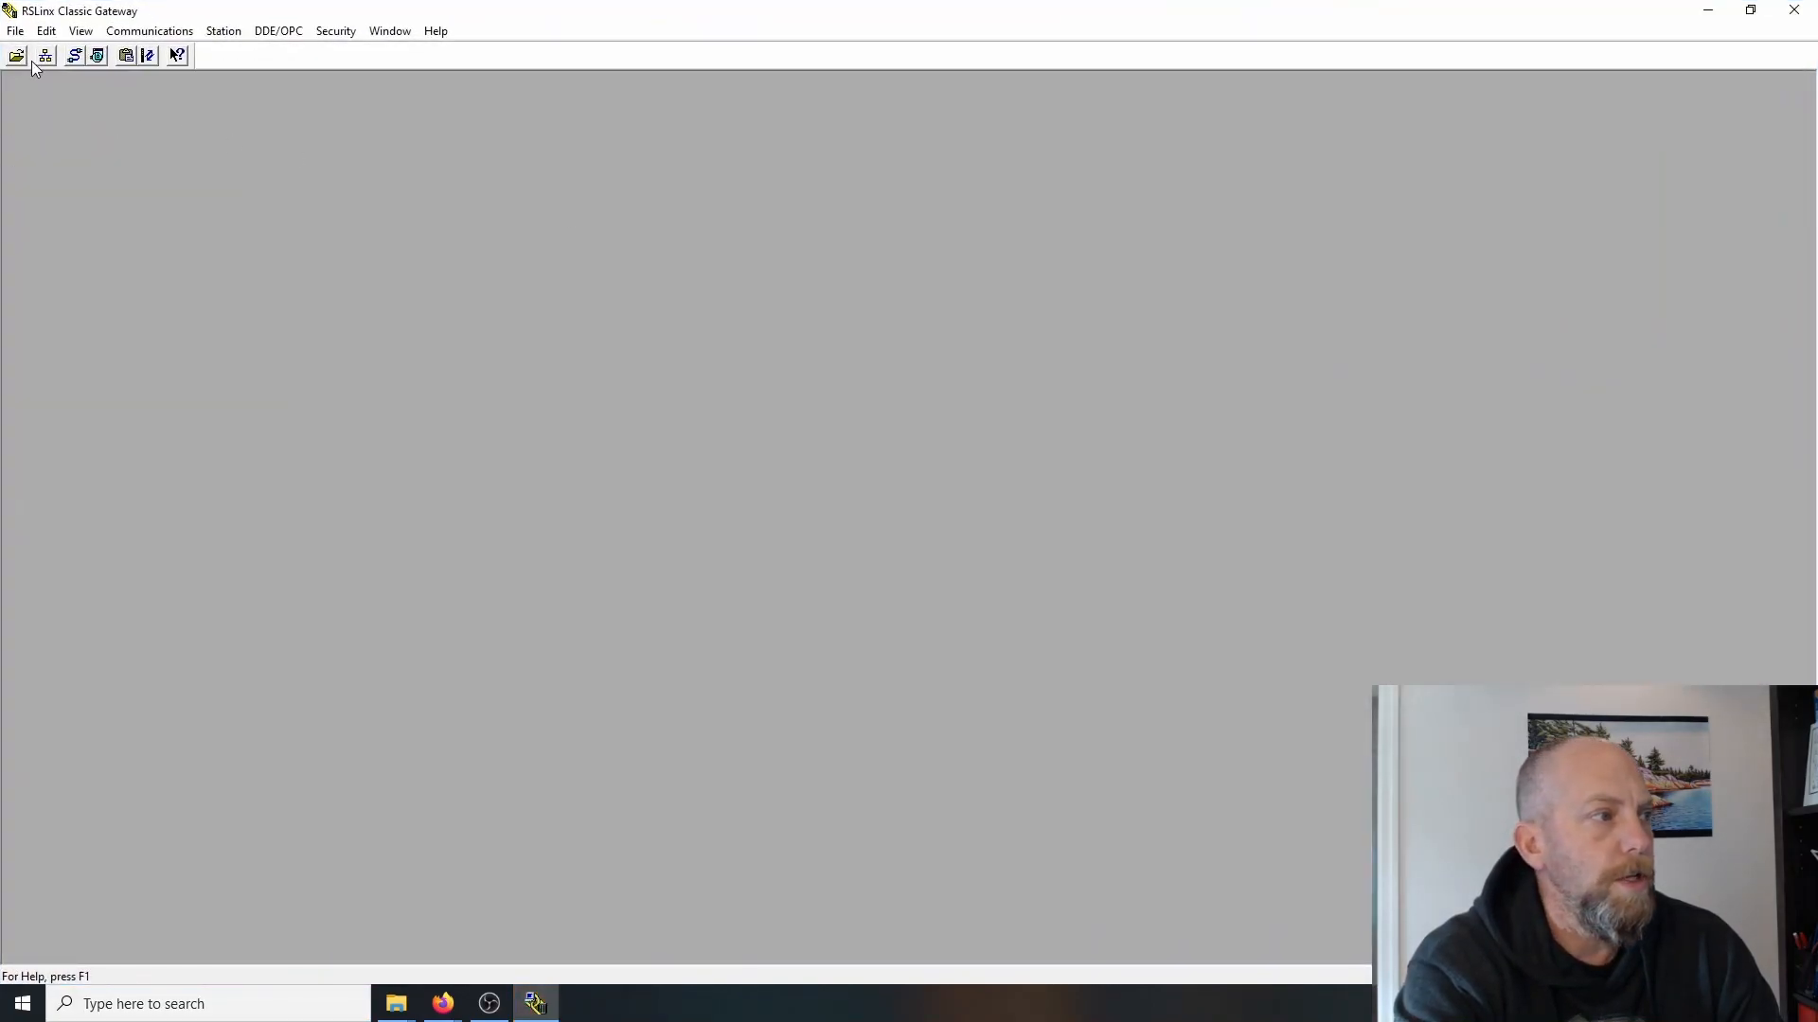
- Open the RSWho network browser from the Communications menu
left_click(149, 30)
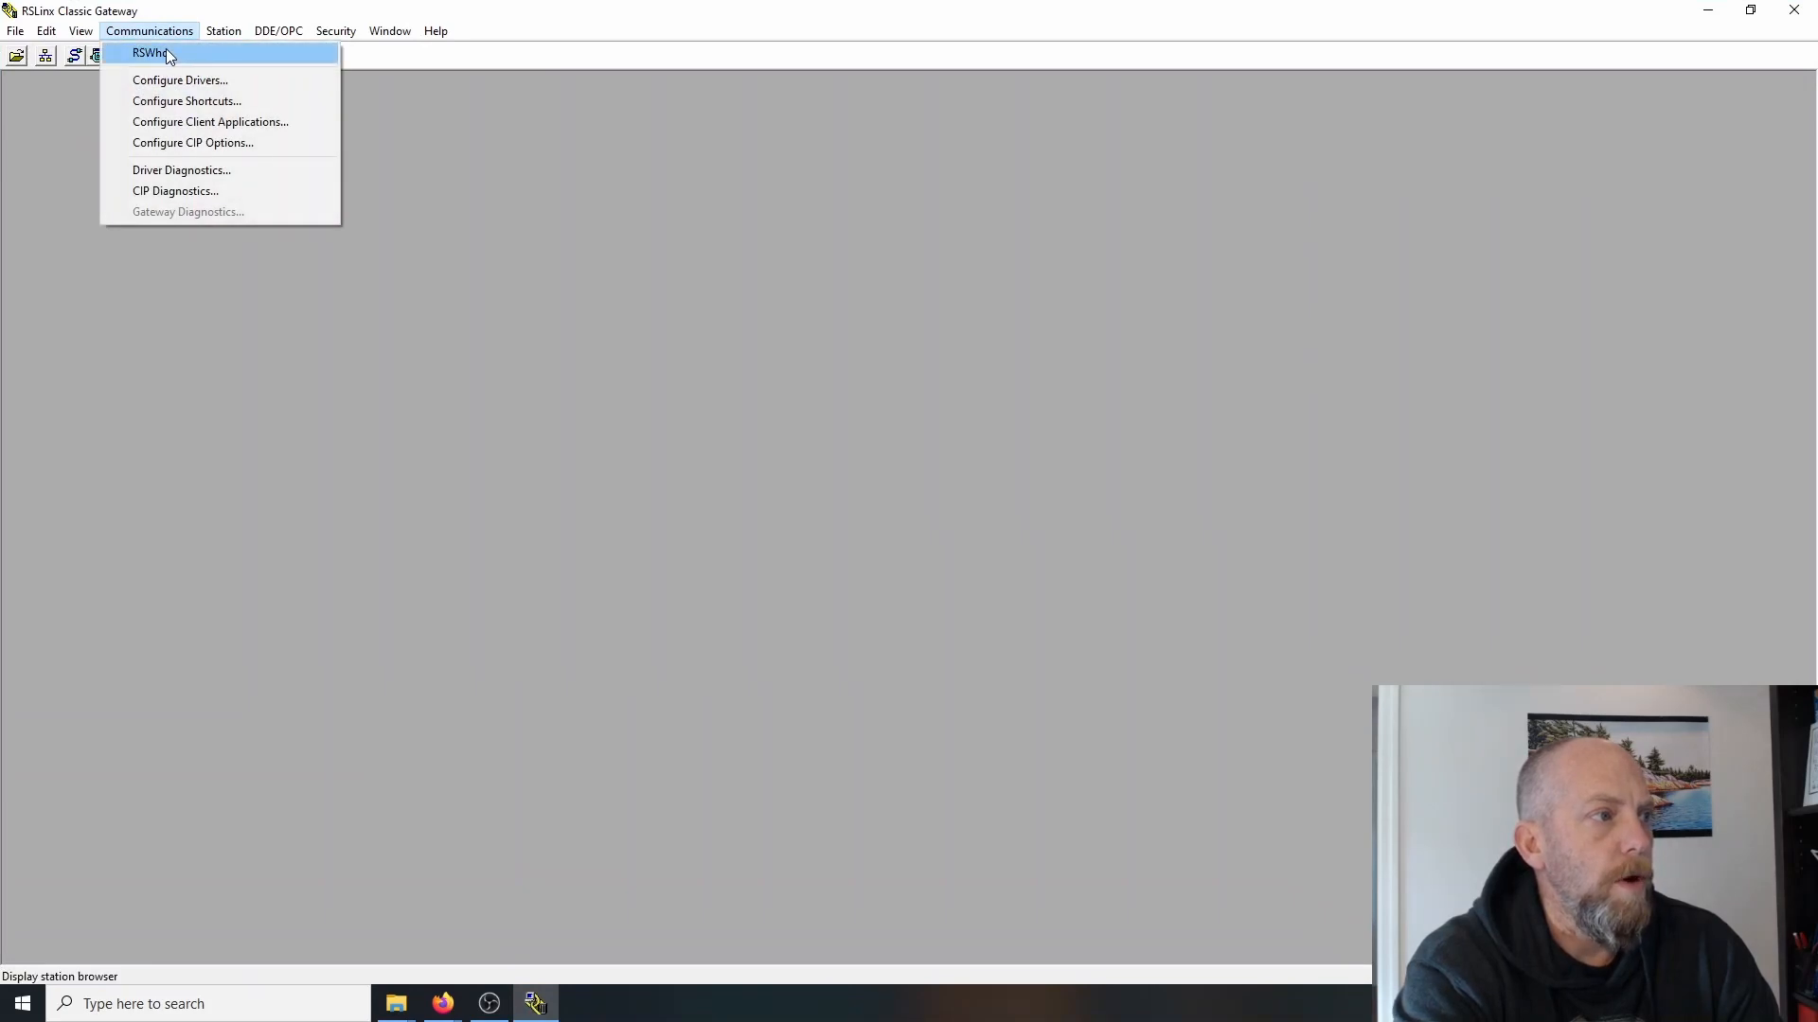
left_click(149, 52)
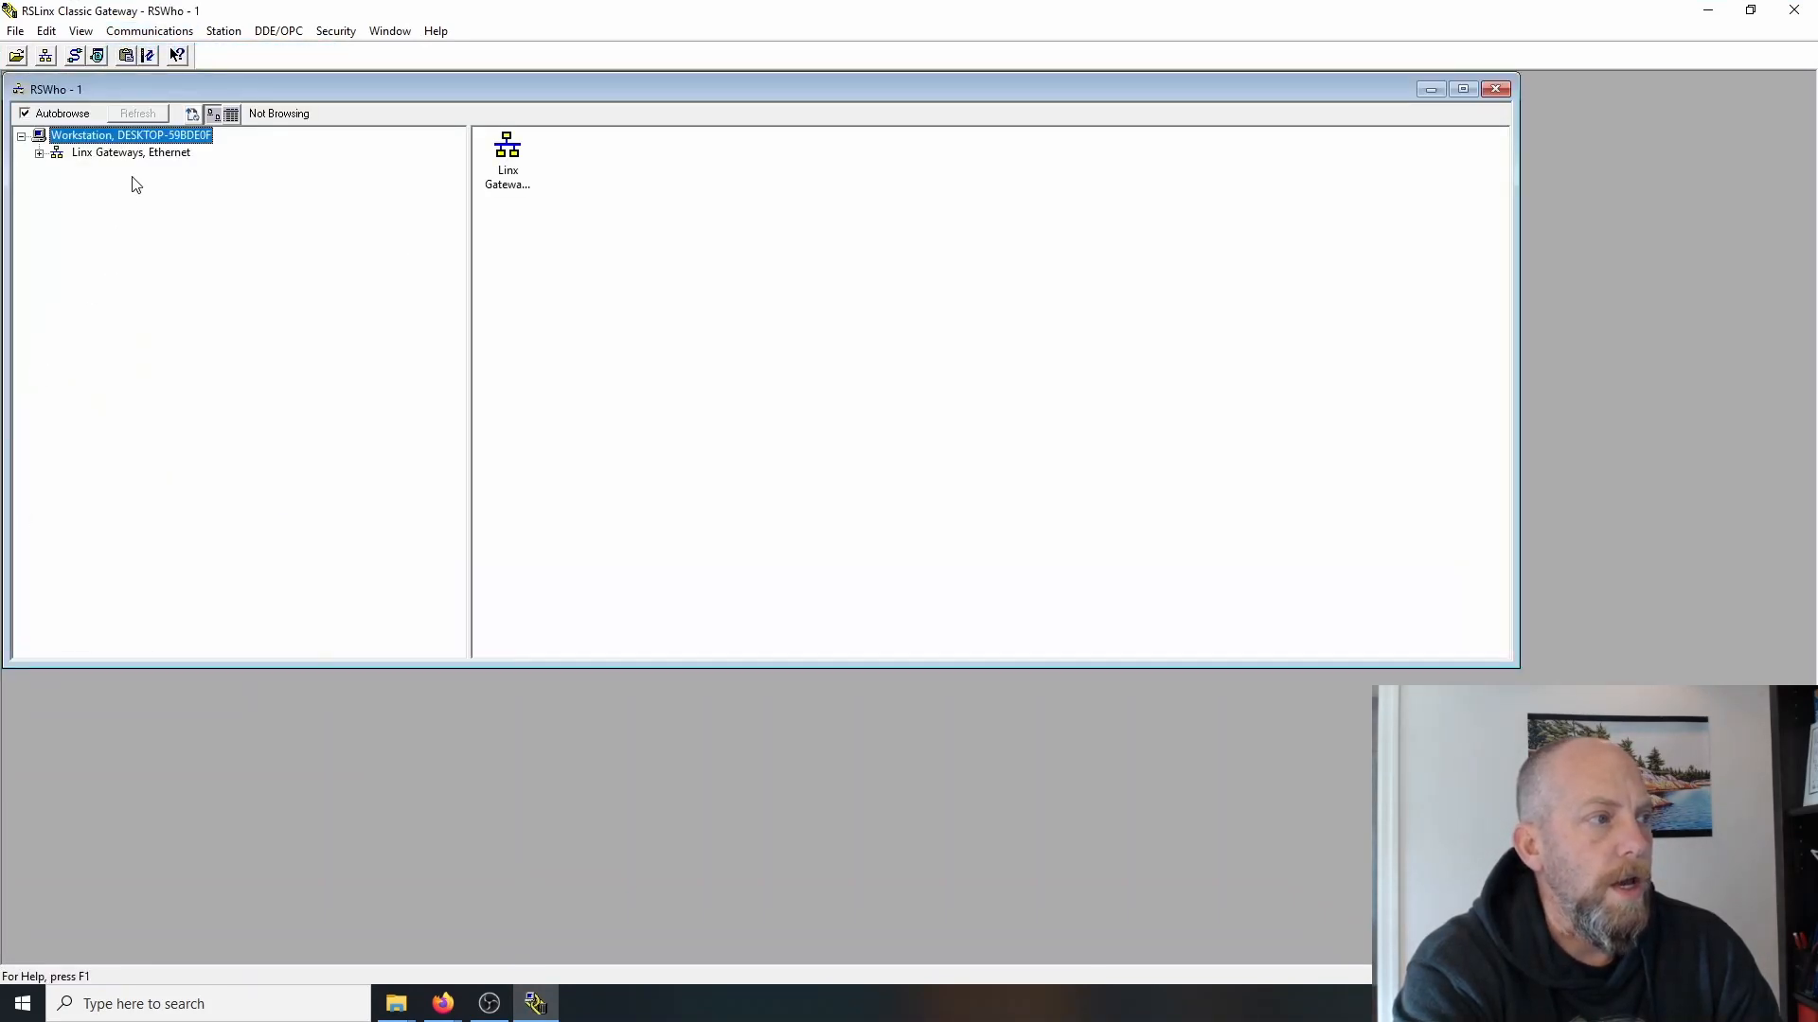
mouse_move(217, 225)
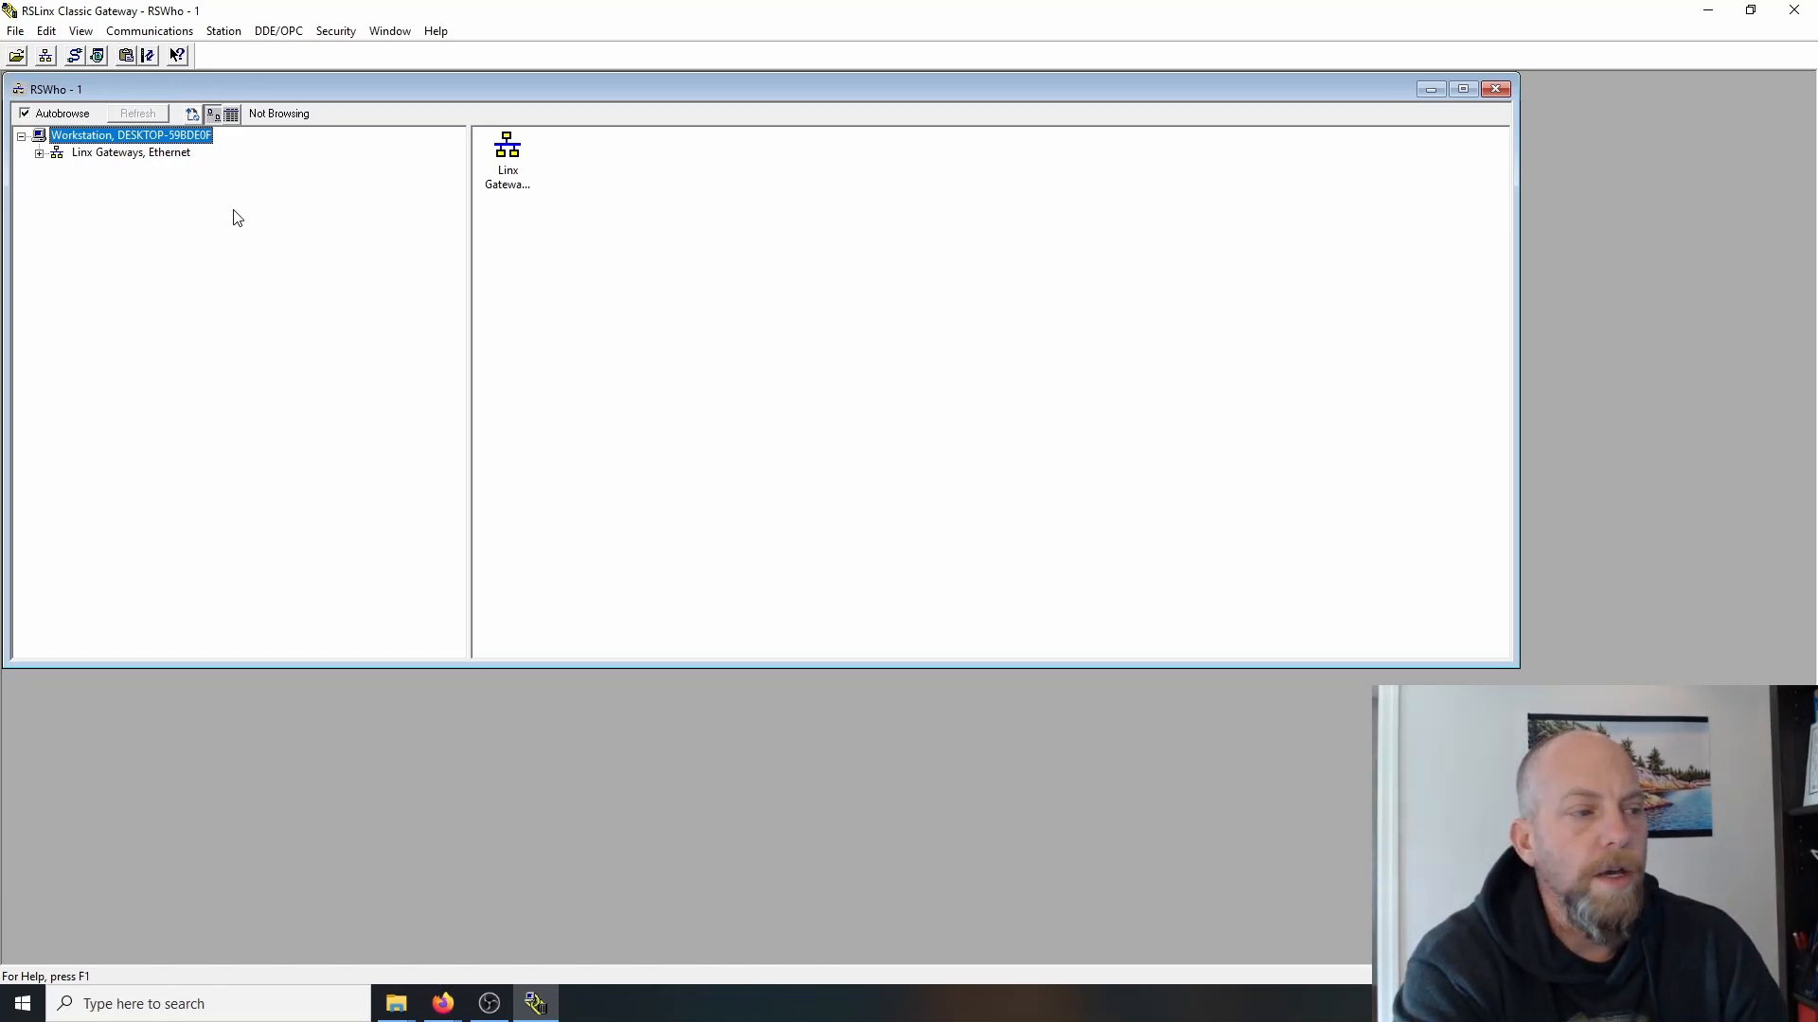
mouse_move(292, 438)
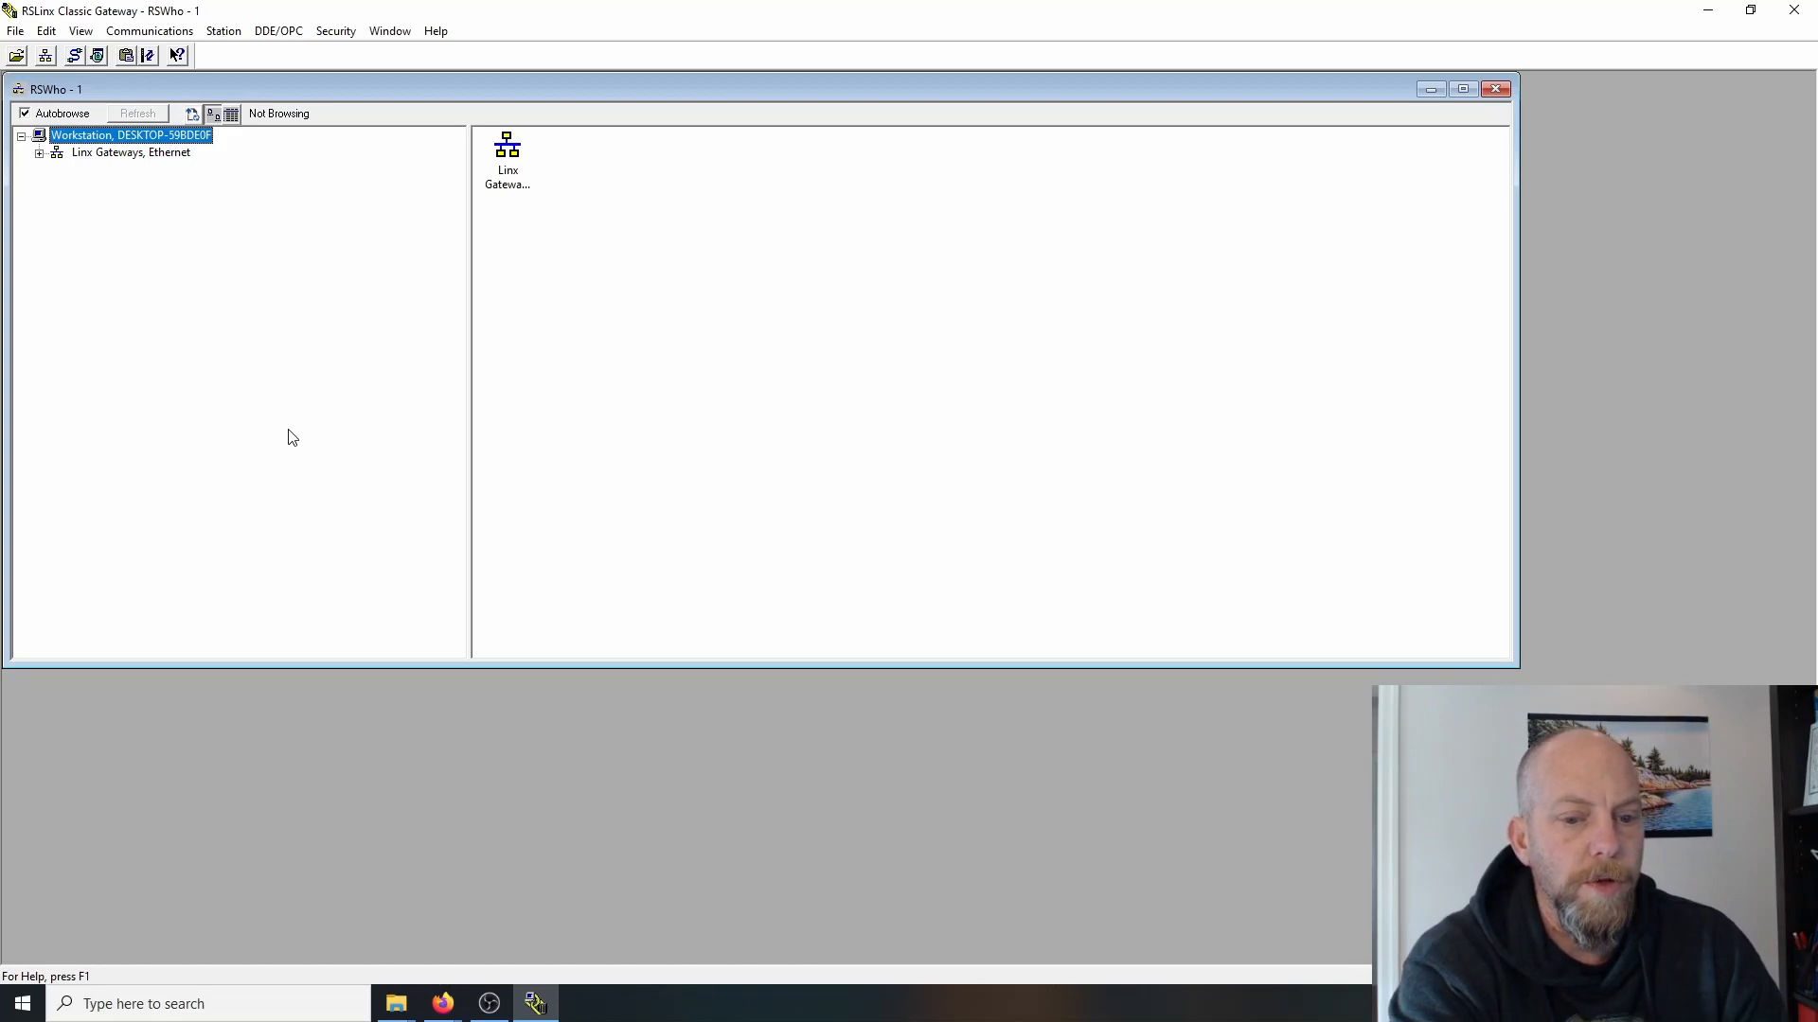